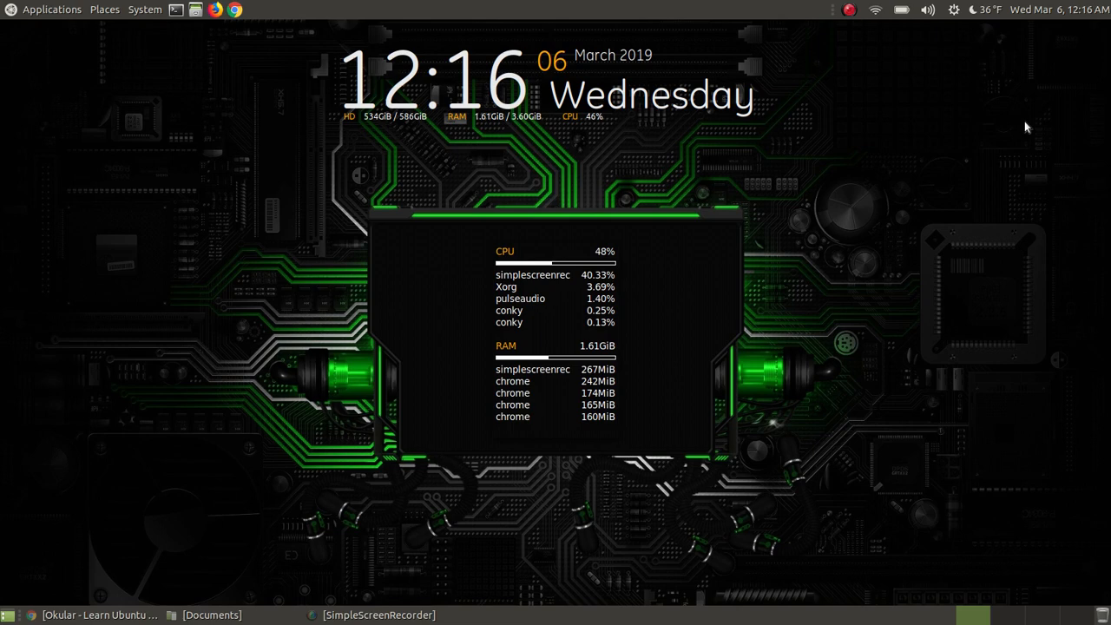
{"action": "mouse_move", "coordinate": [243, 104]}
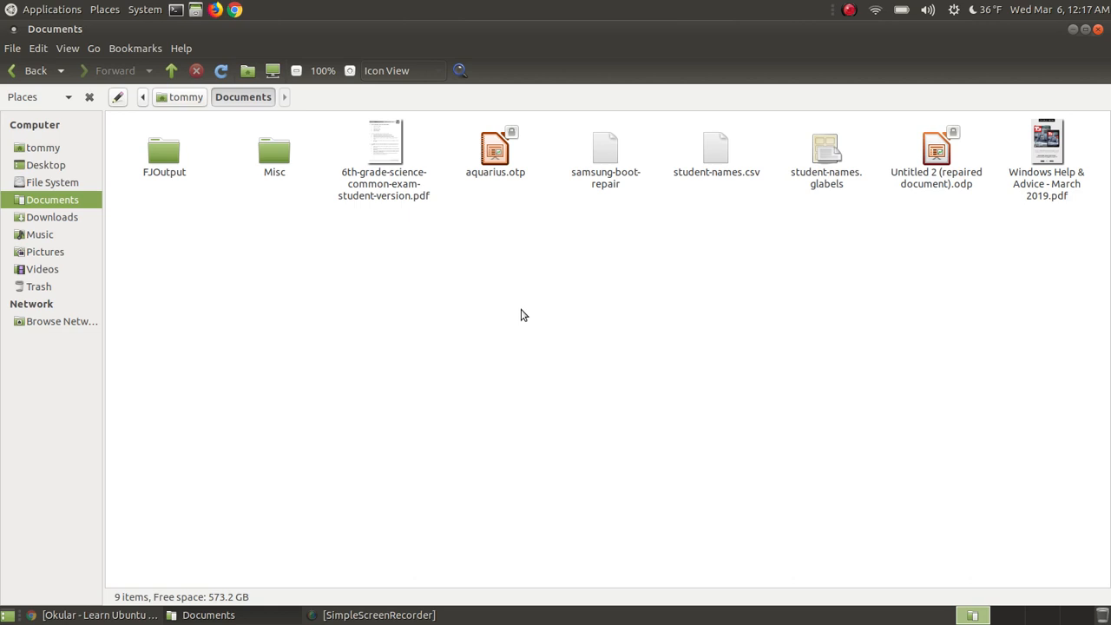
{"action": "mouse_move", "coordinate": [556, 267]}
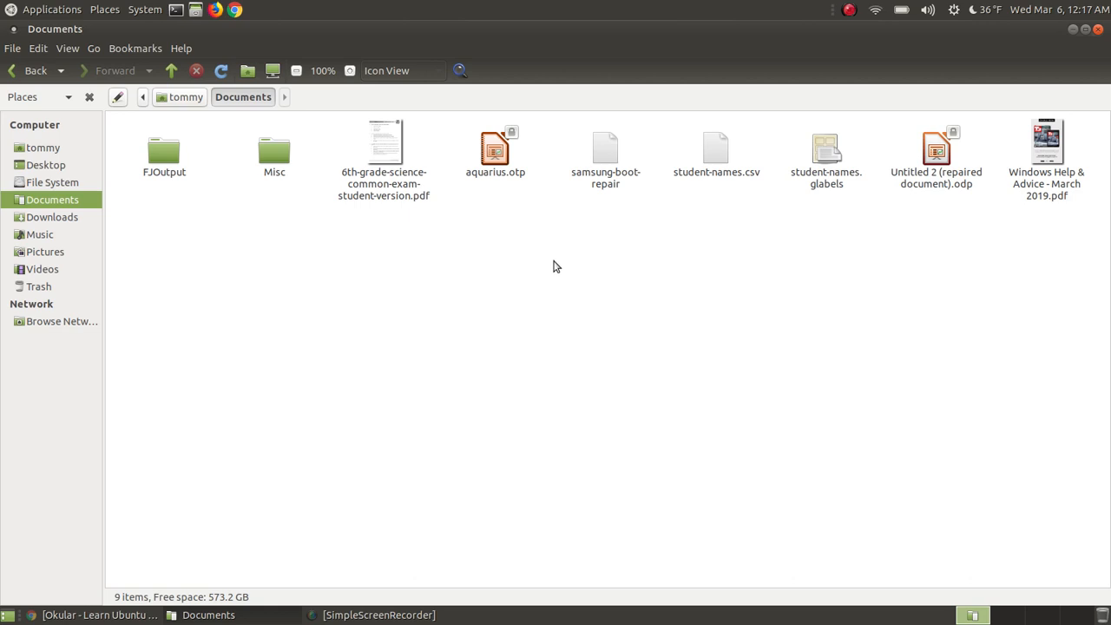
{"action": "mouse_move", "coordinate": [556, 269]}
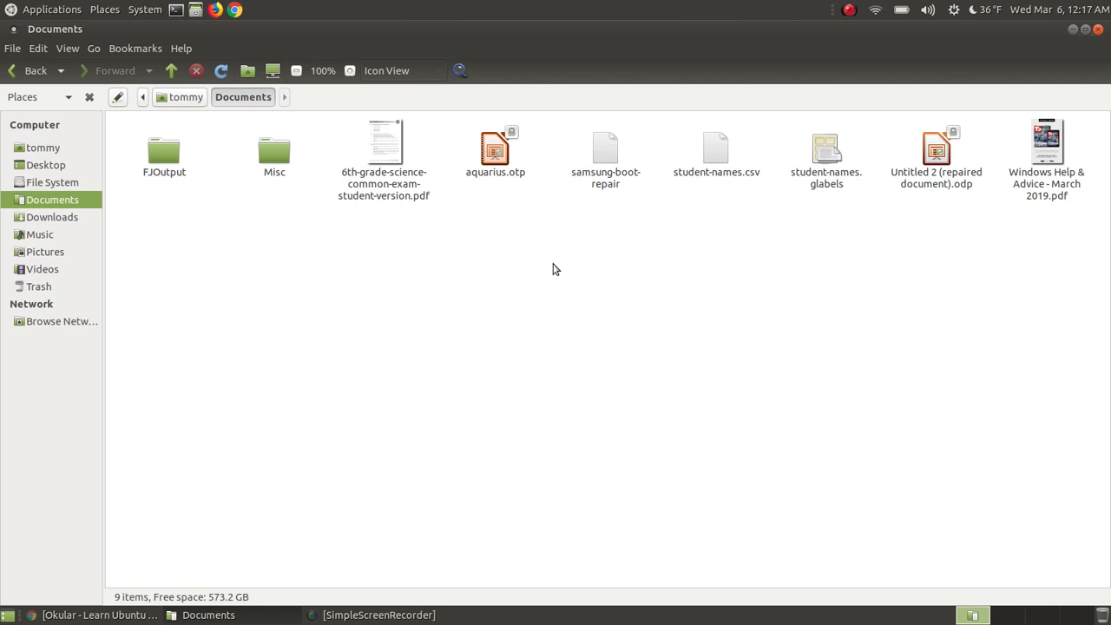
{"action": "mouse_move", "coordinate": [571, 308]}
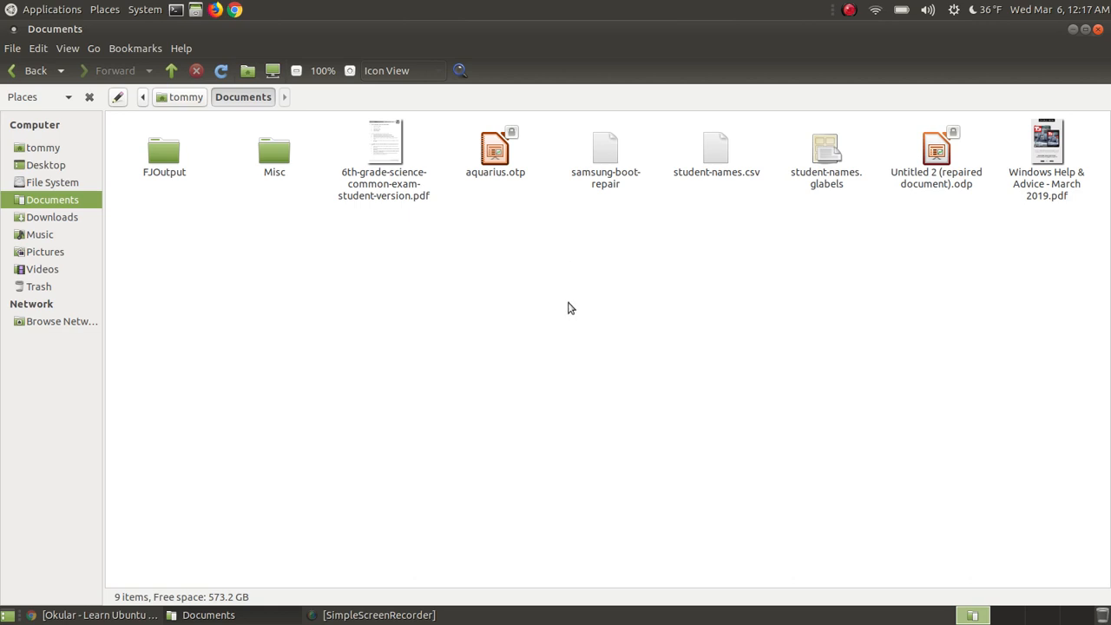
{"action": "mouse_move", "coordinate": [532, 393]}
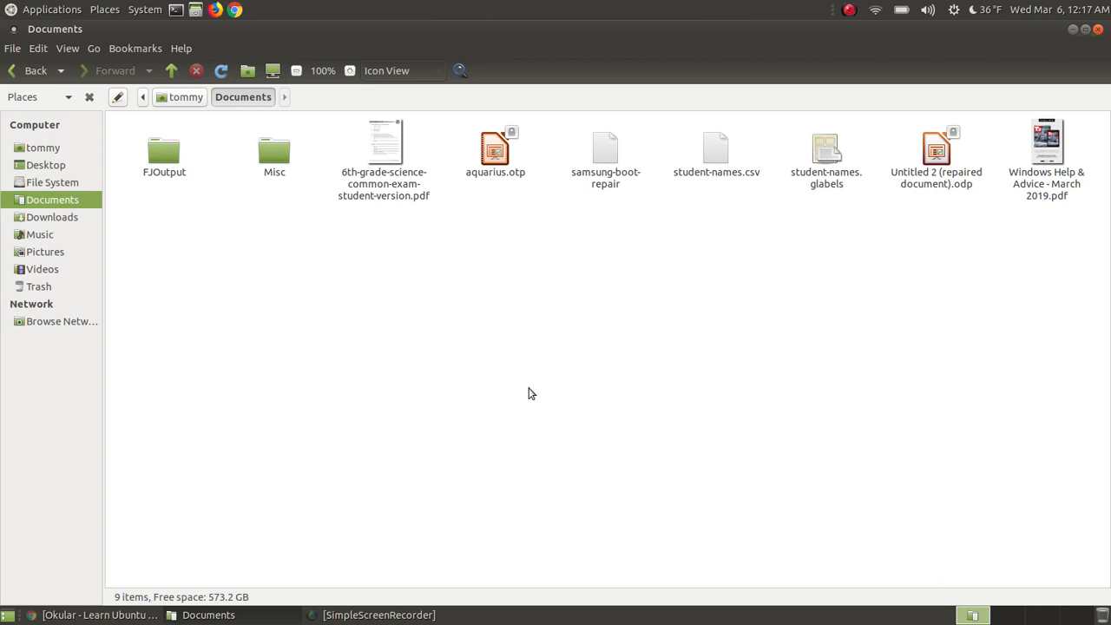
{"action": "mouse_move", "coordinate": [393, 139]}
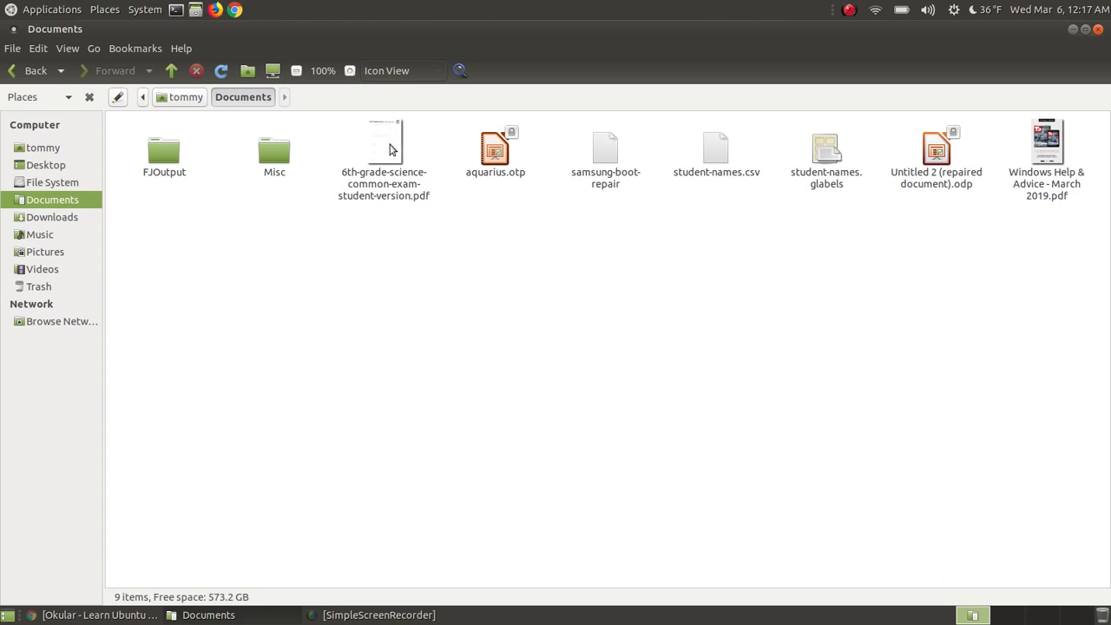
Step: Open the Grade 6 science exam PDF in Atril and bring up Help > About
{"action": "left_click", "coordinate": [385, 143]}
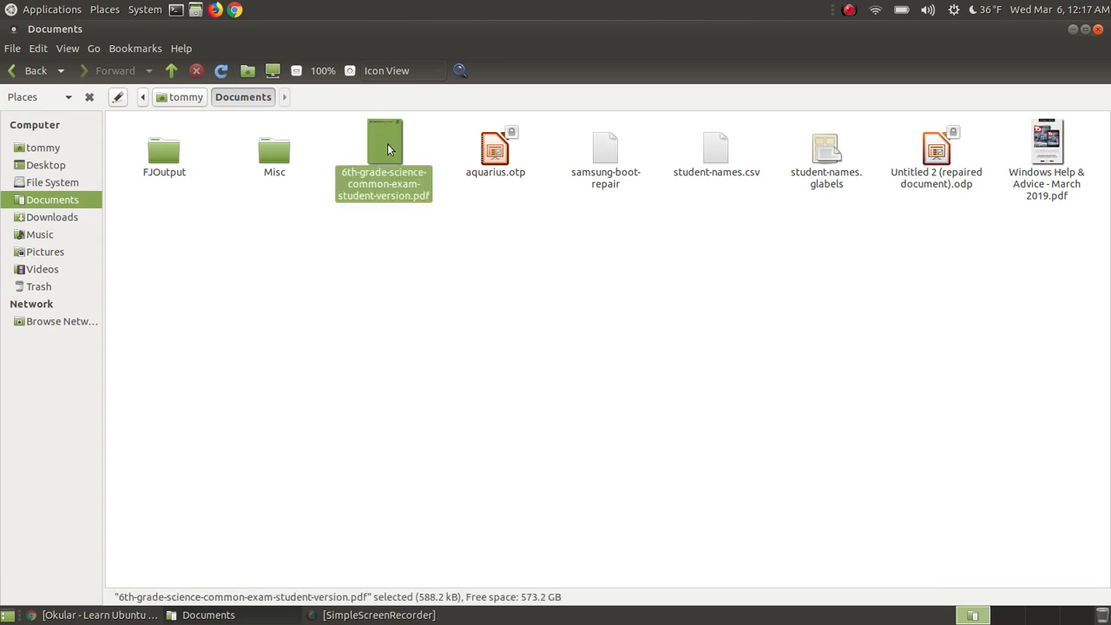
{"action": "double_click", "coordinate": [383, 143]}
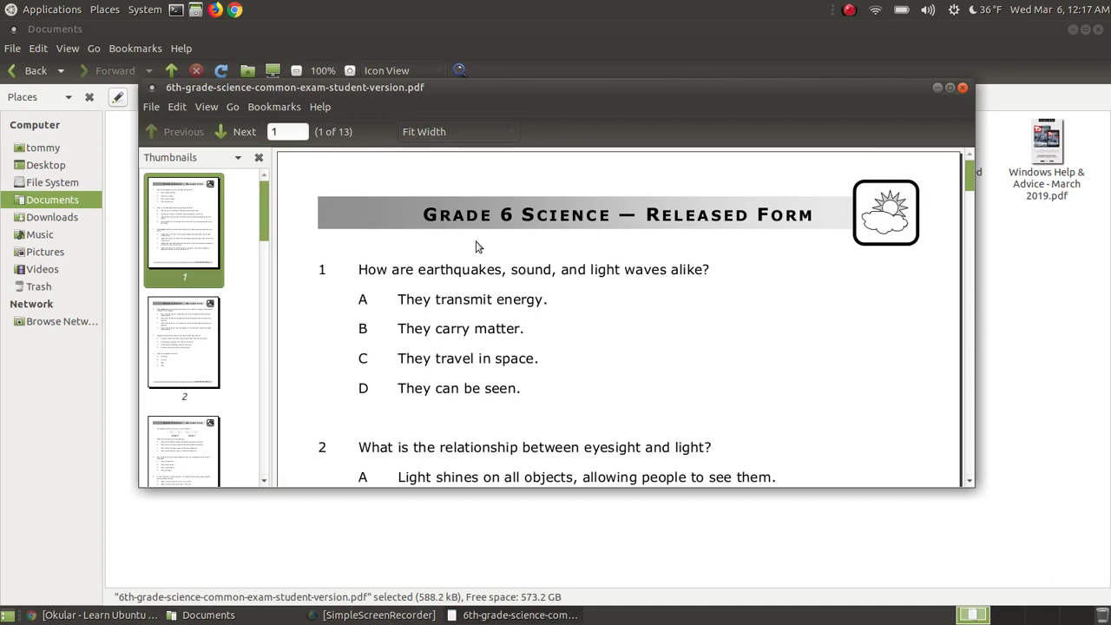
{"action": "scroll", "scroll_direction": "down", "scroll_amount": 3}
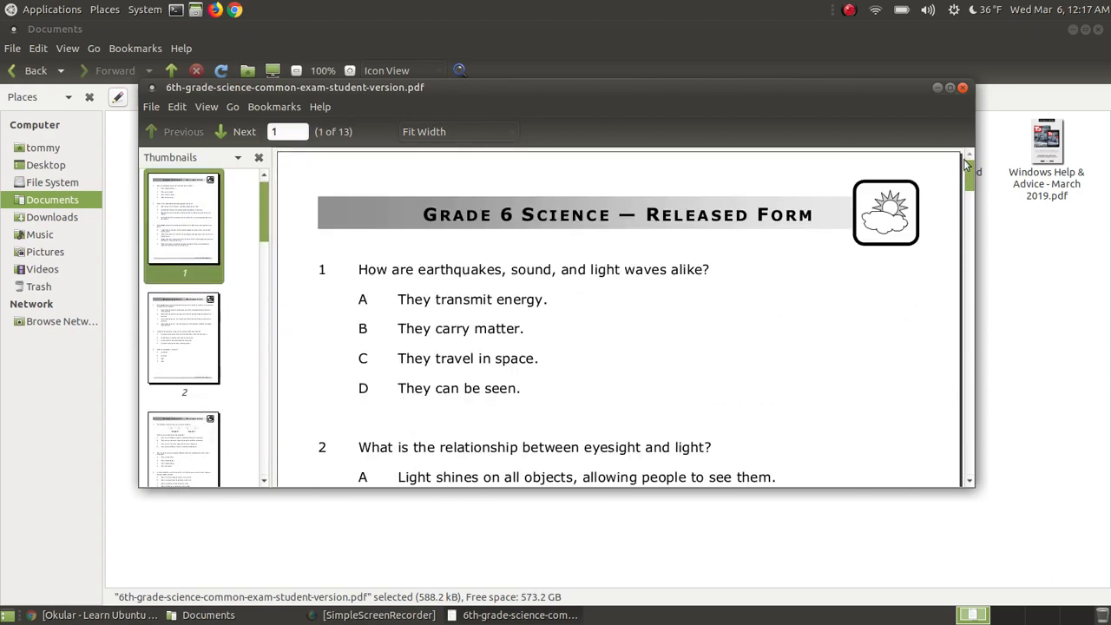
{"action": "mouse_move", "coordinate": [351, 165]}
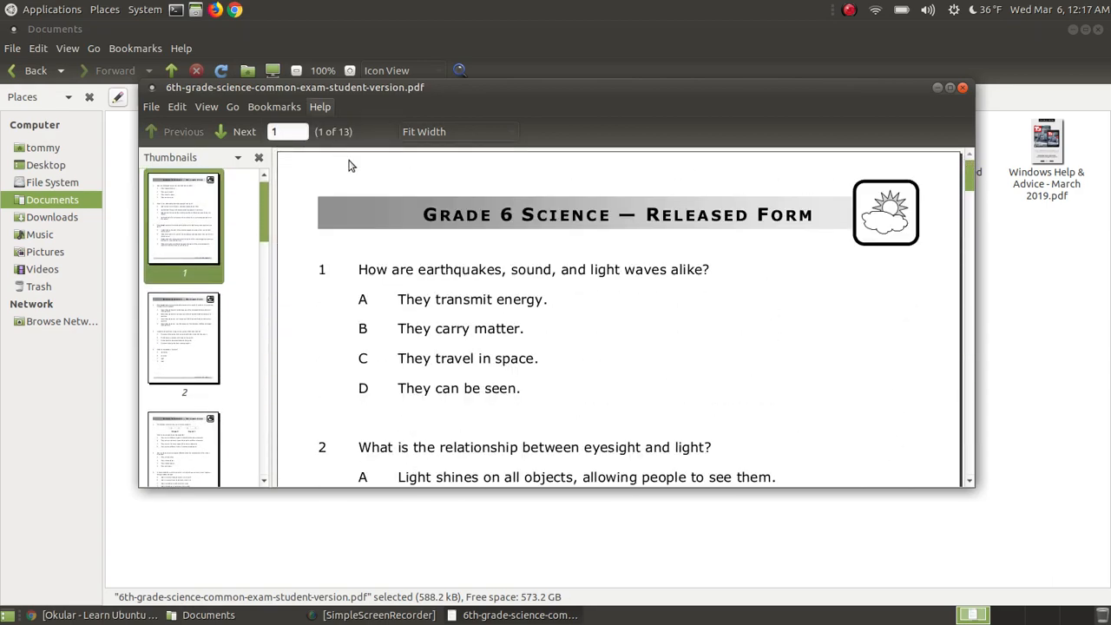
{"action": "left_click", "coordinate": [319, 106]}
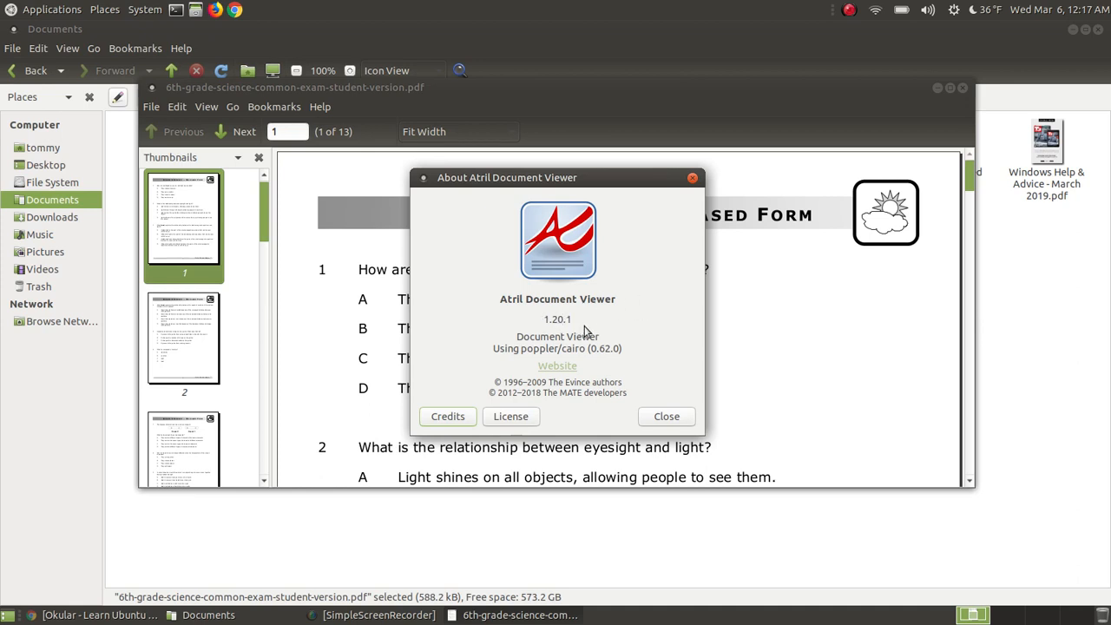
{"action": "mouse_move", "coordinate": [548, 343]}
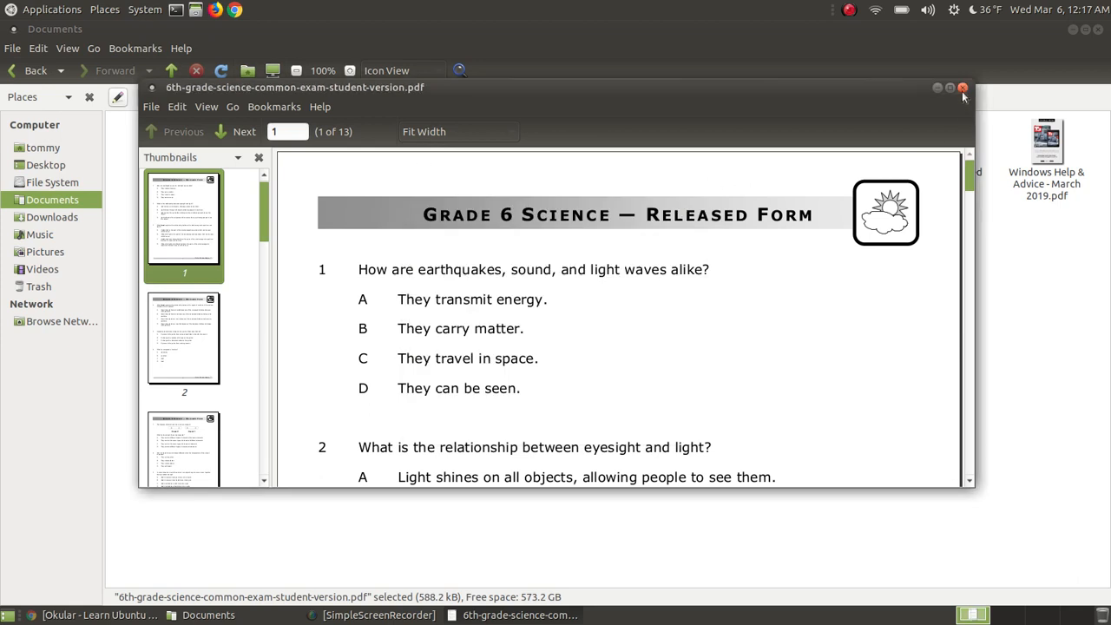
Step: Close the science exam and open the Windows Help & Advice March 2019 magazine PDF in Atril
{"action": "left_click", "coordinate": [960, 86]}
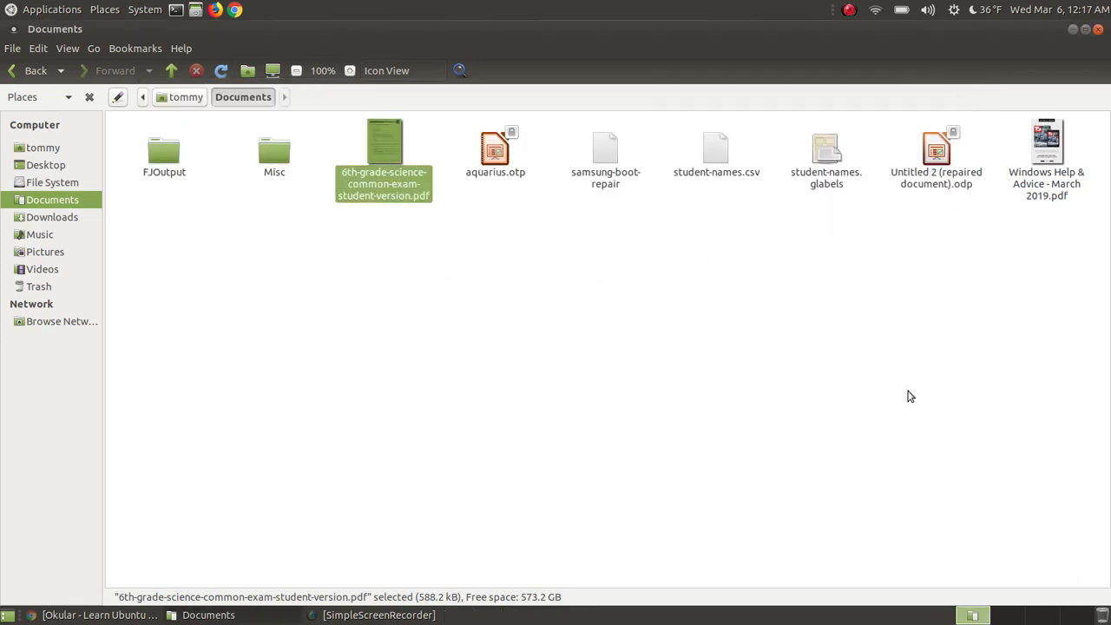
{"action": "mouse_move", "coordinate": [872, 375]}
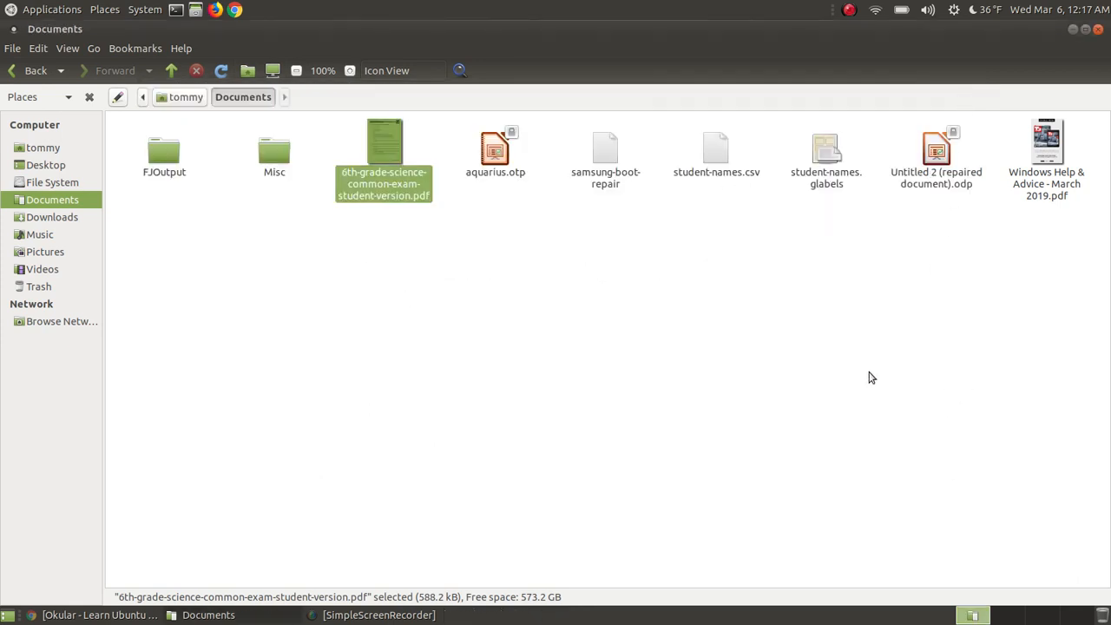
{"action": "mouse_move", "coordinate": [941, 315]}
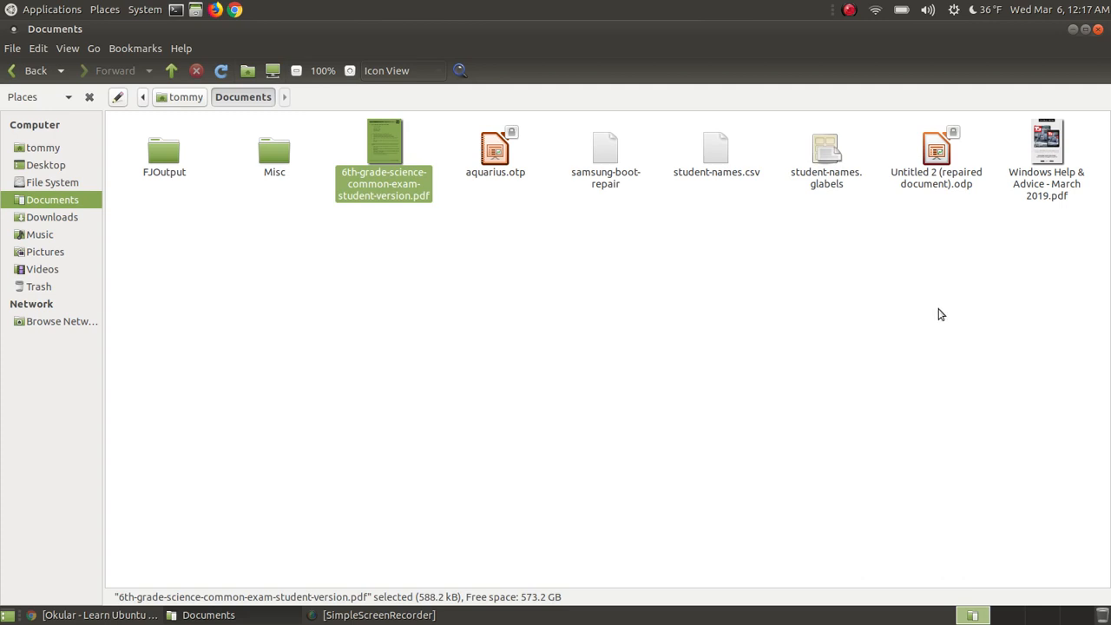
{"action": "mouse_move", "coordinate": [1049, 154]}
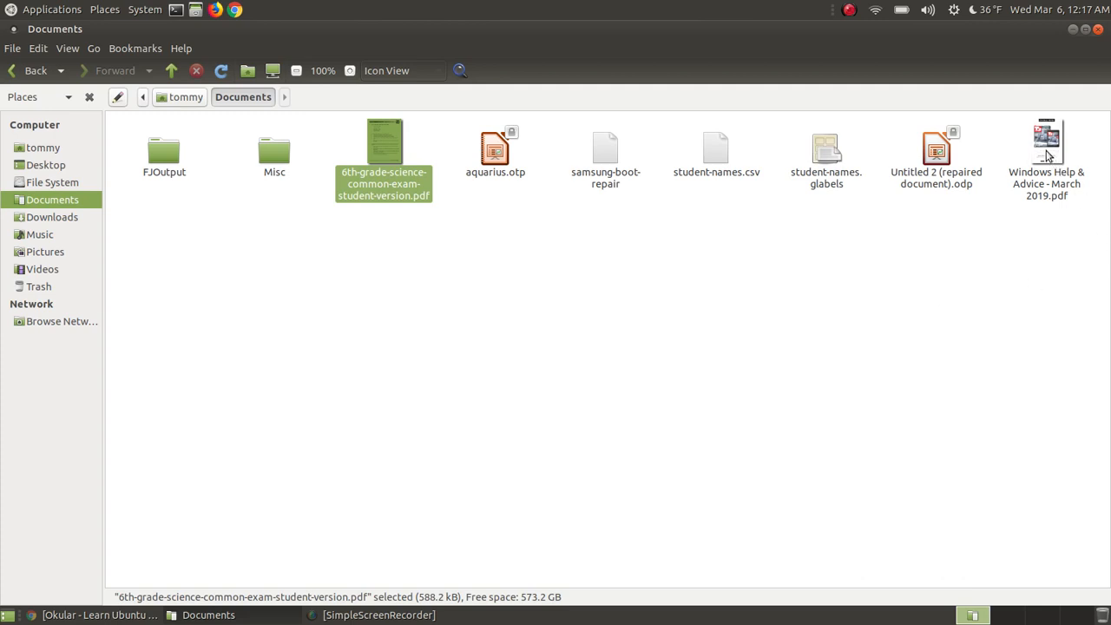
{"action": "double_click", "coordinate": [1046, 144]}
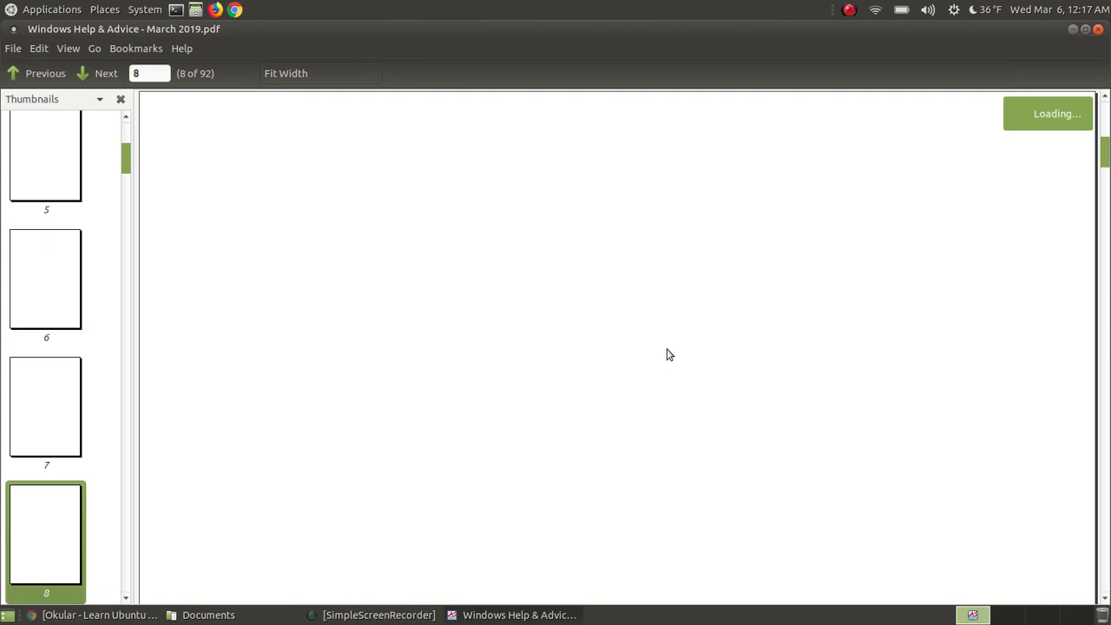
{"action": "mouse_move", "coordinate": [1068, 129]}
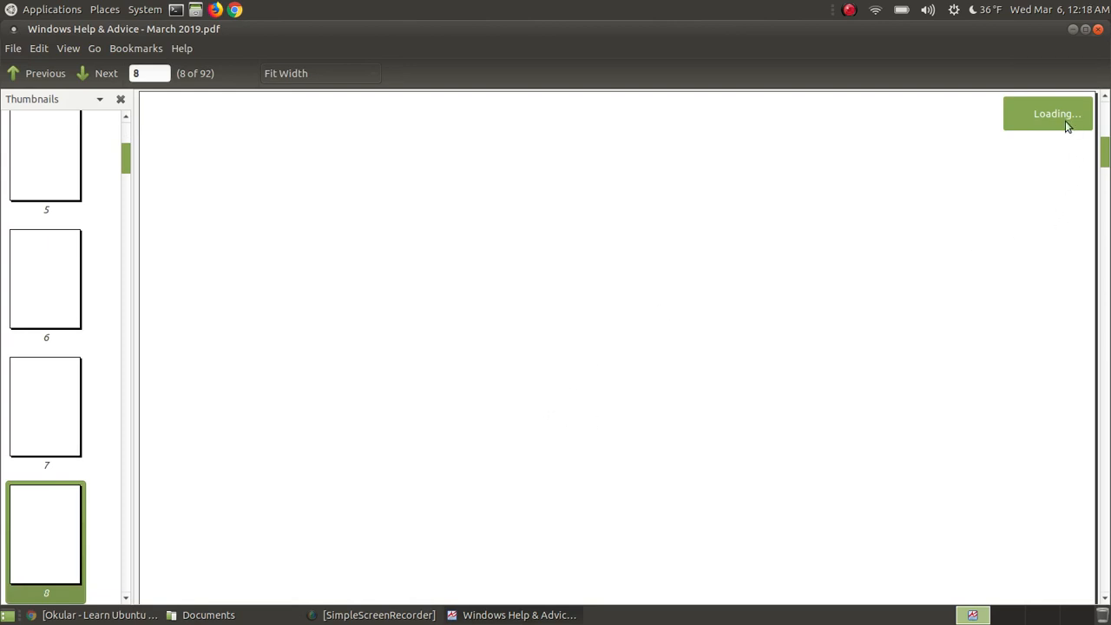
{"action": "mouse_move", "coordinate": [822, 380]}
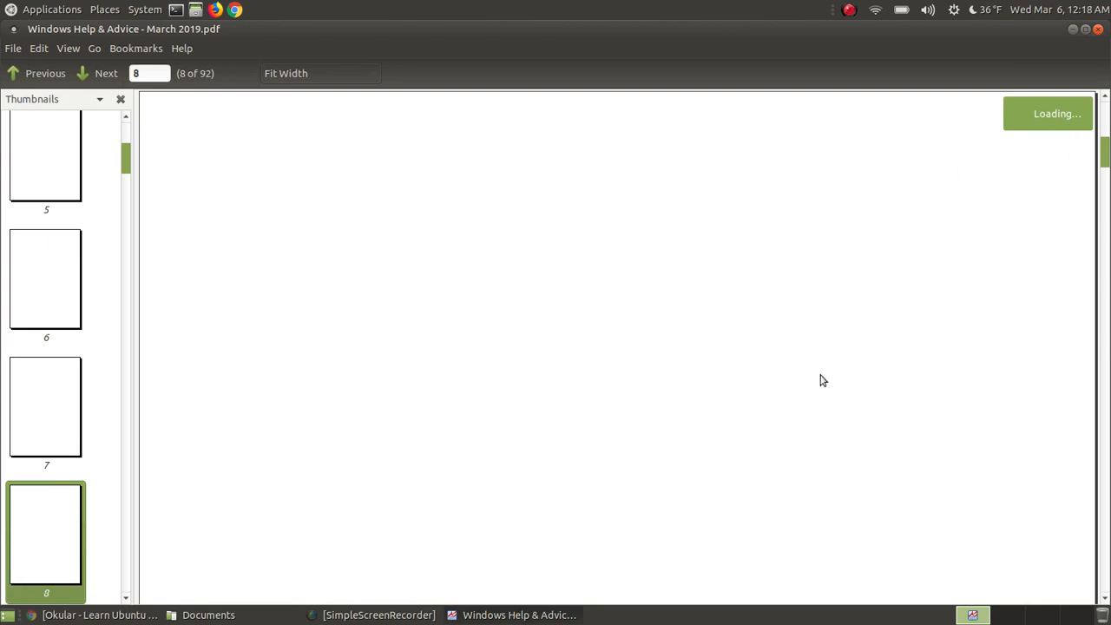
{"action": "mouse_move", "coordinate": [785, 420]}
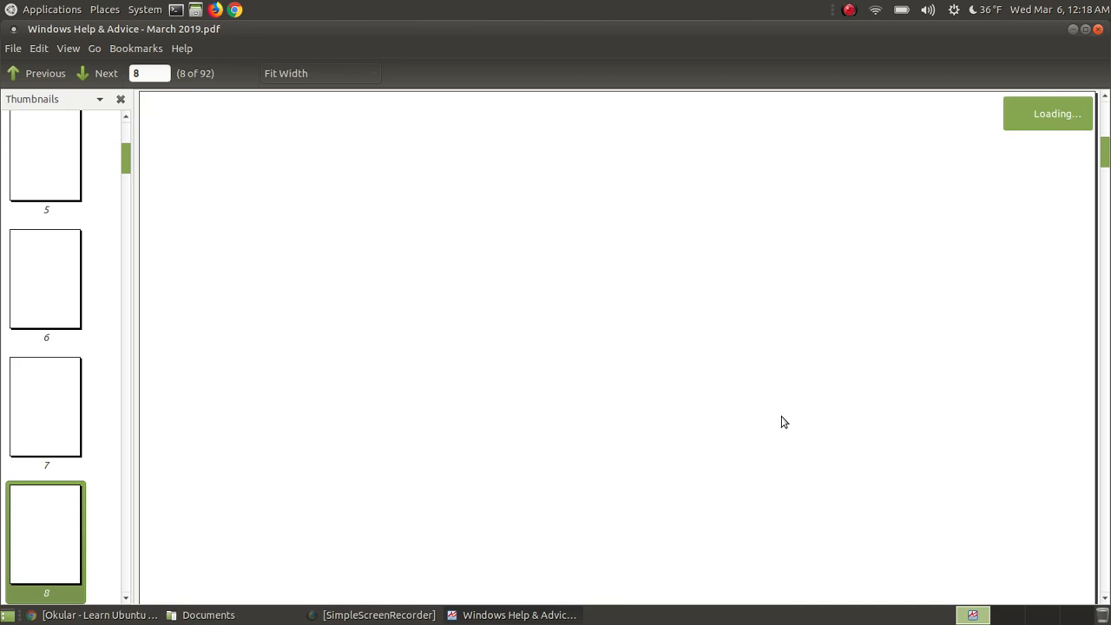
{"action": "mouse_move", "coordinate": [757, 428]}
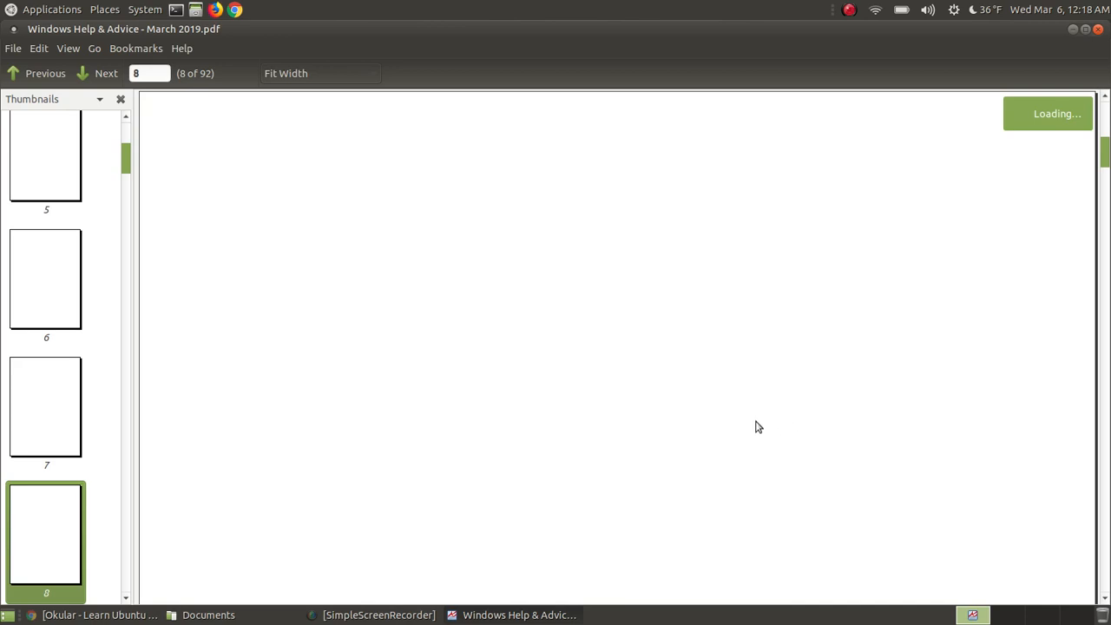
{"action": "mouse_move", "coordinate": [650, 389]}
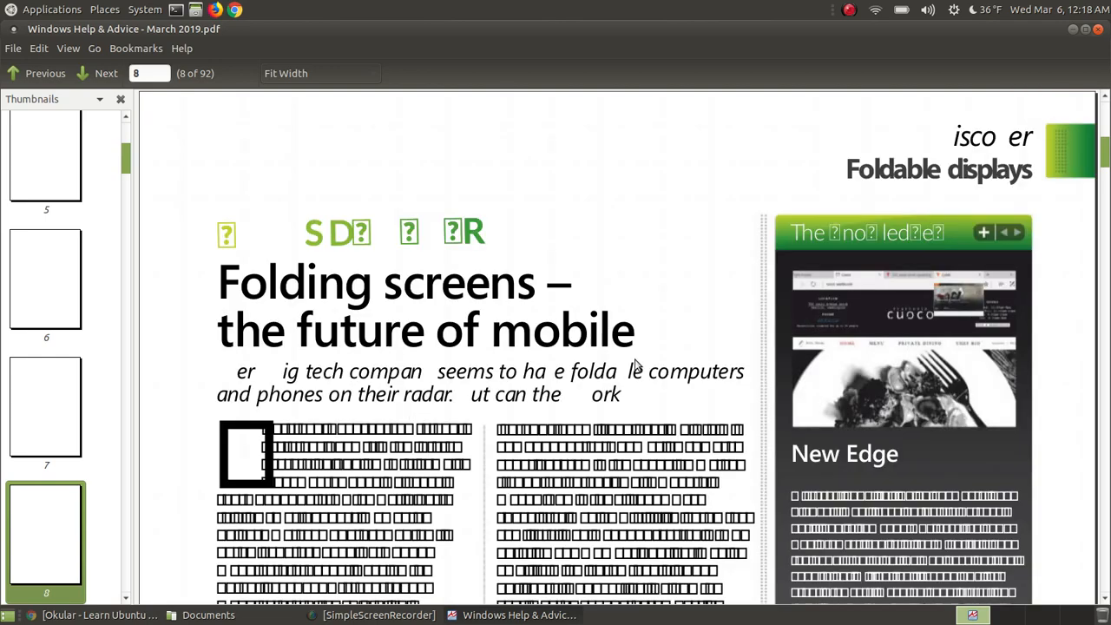
{"action": "mouse_move", "coordinate": [726, 273]}
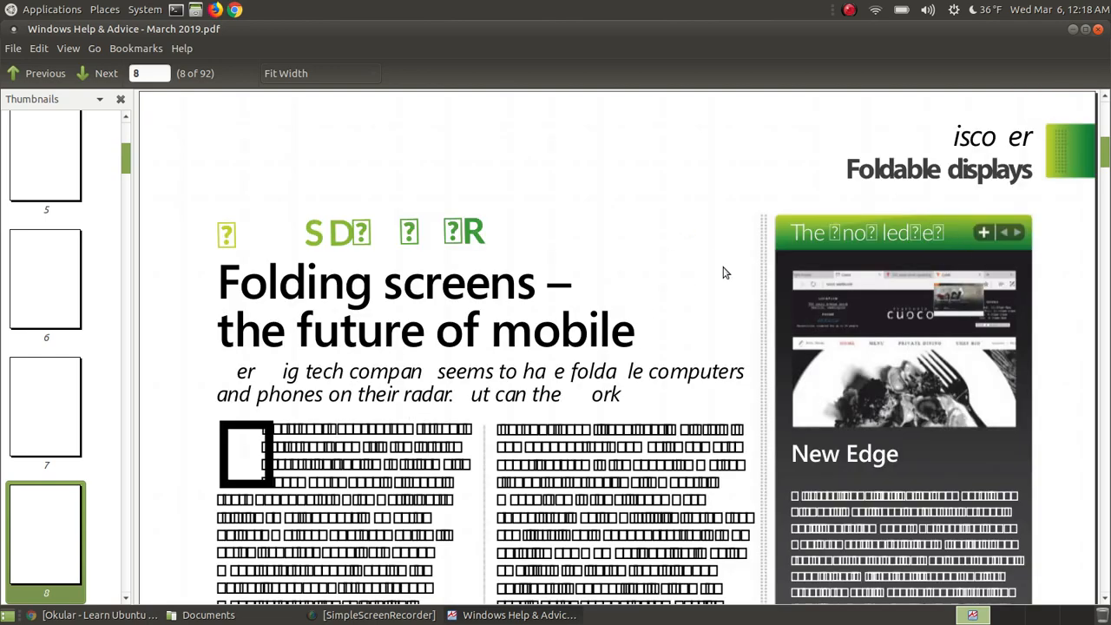
{"action": "mouse_move", "coordinate": [712, 271]}
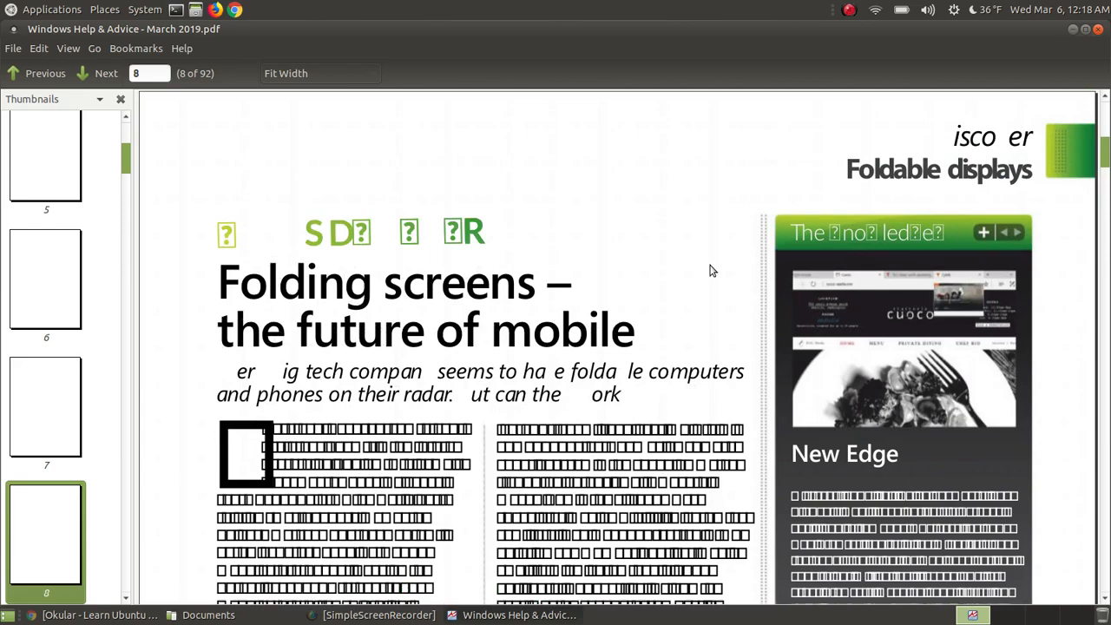
{"action": "scroll", "scroll_direction": "down", "scroll_amount": 3}
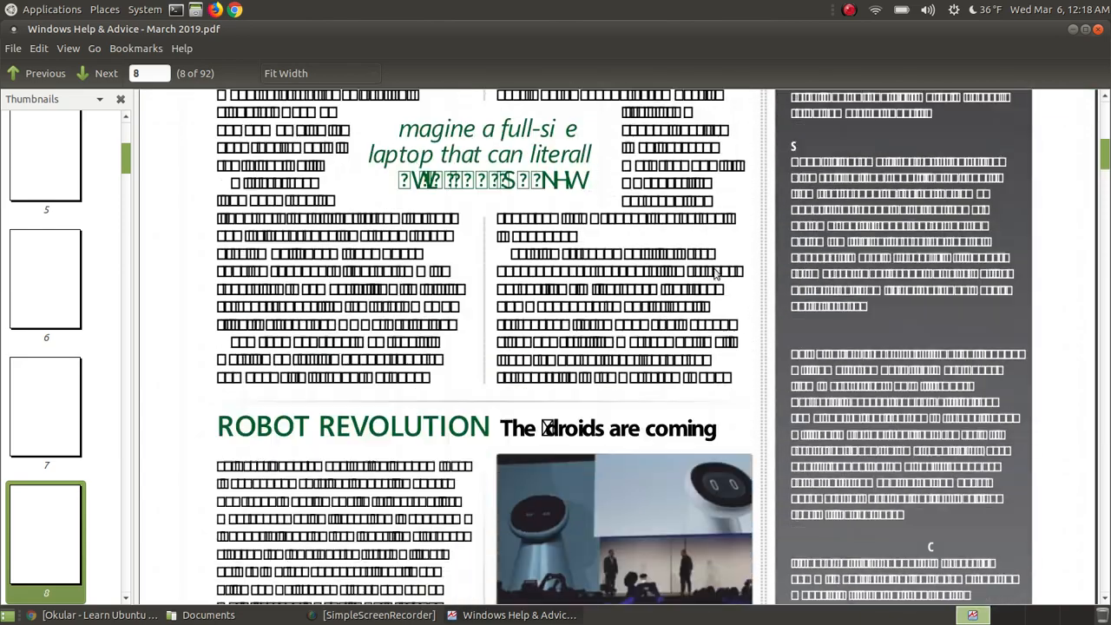
{"action": "scroll", "scroll_direction": "down", "scroll_amount": 3}
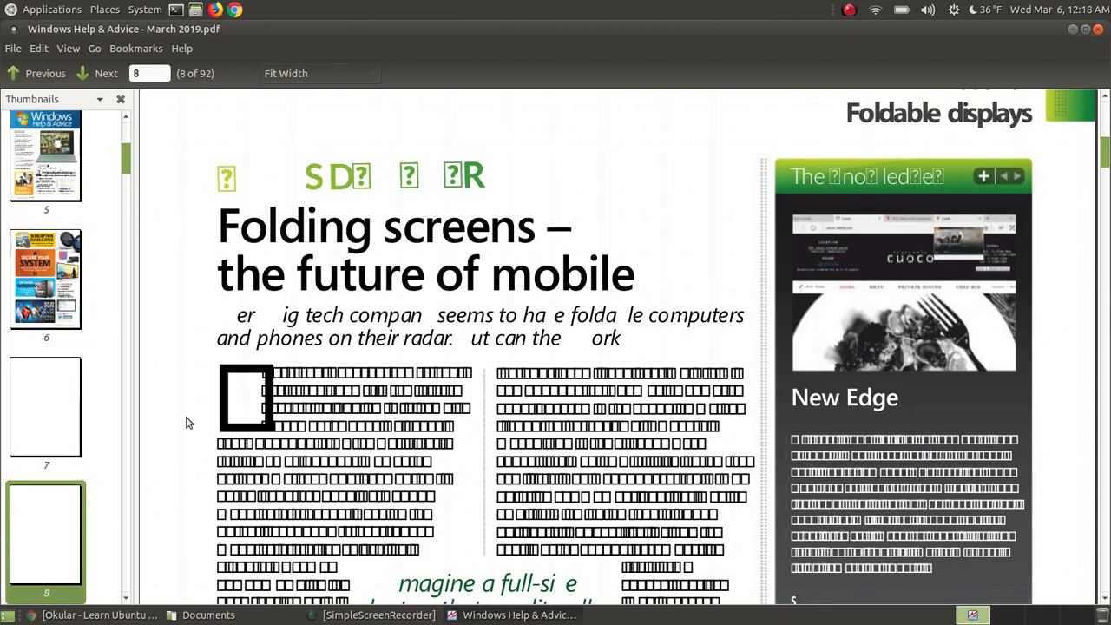
Step: View Atril's version 1.20.1 in Help > About, then close the magazine PDF
{"action": "left_click", "coordinate": [181, 49]}
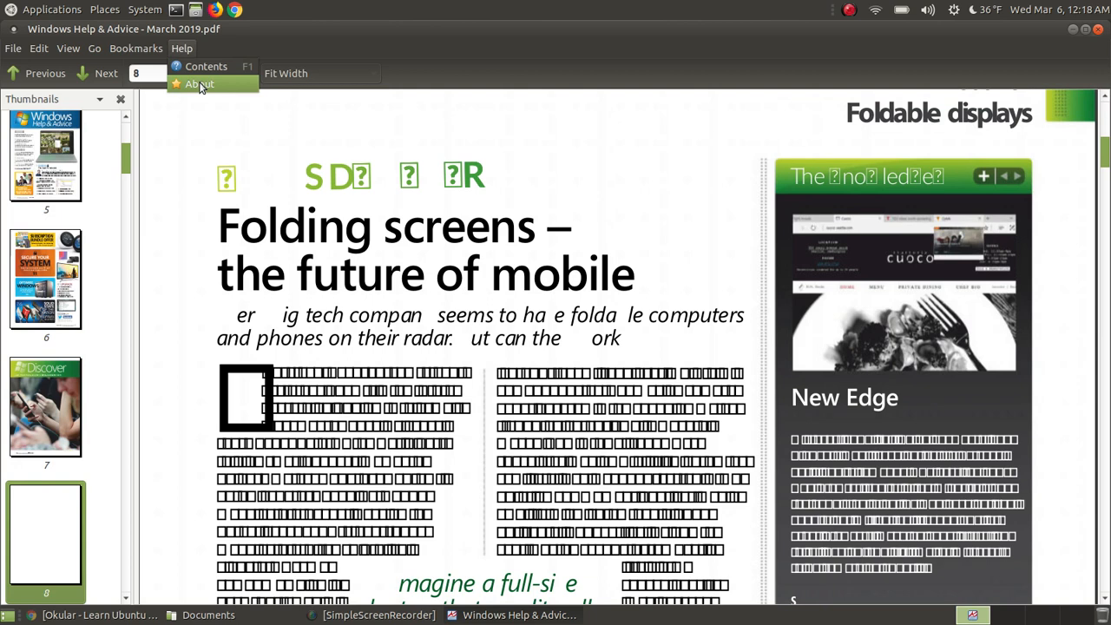
{"action": "mouse_move", "coordinate": [178, 106]}
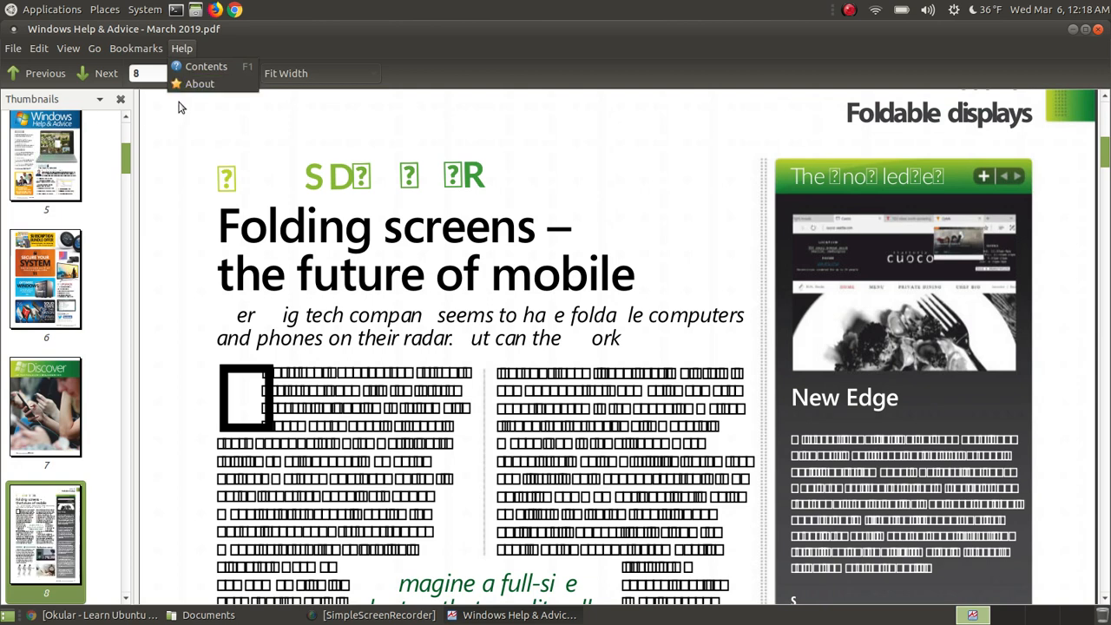
{"action": "left_click", "coordinate": [198, 84]}
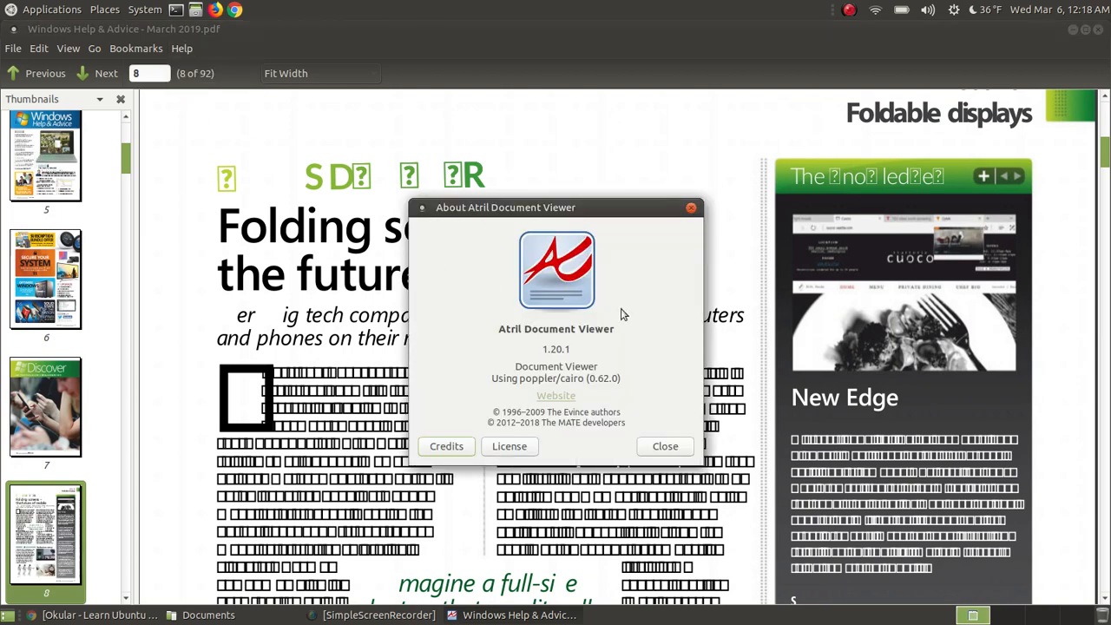
{"action": "left_click", "coordinate": [665, 447]}
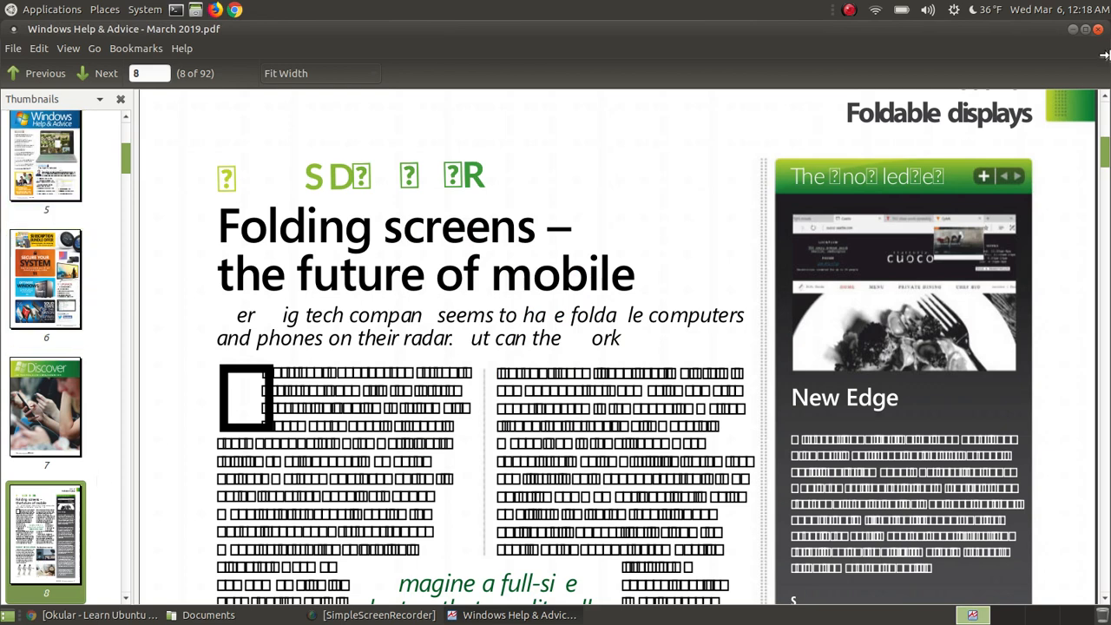
{"action": "left_click", "coordinate": [212, 615]}
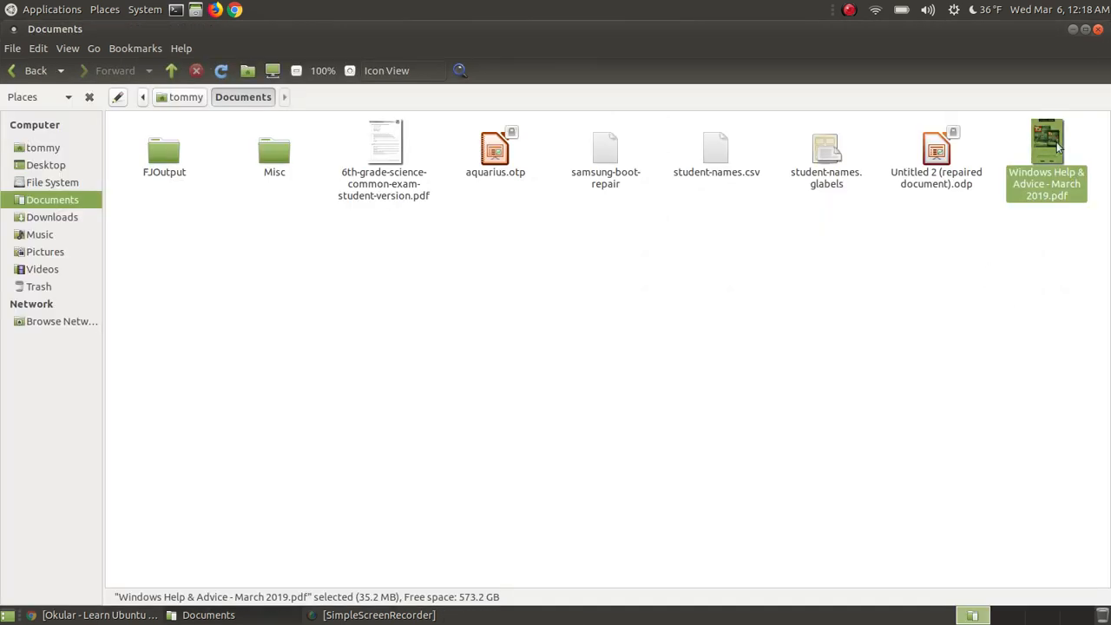
{"action": "double_click", "coordinate": [1046, 139]}
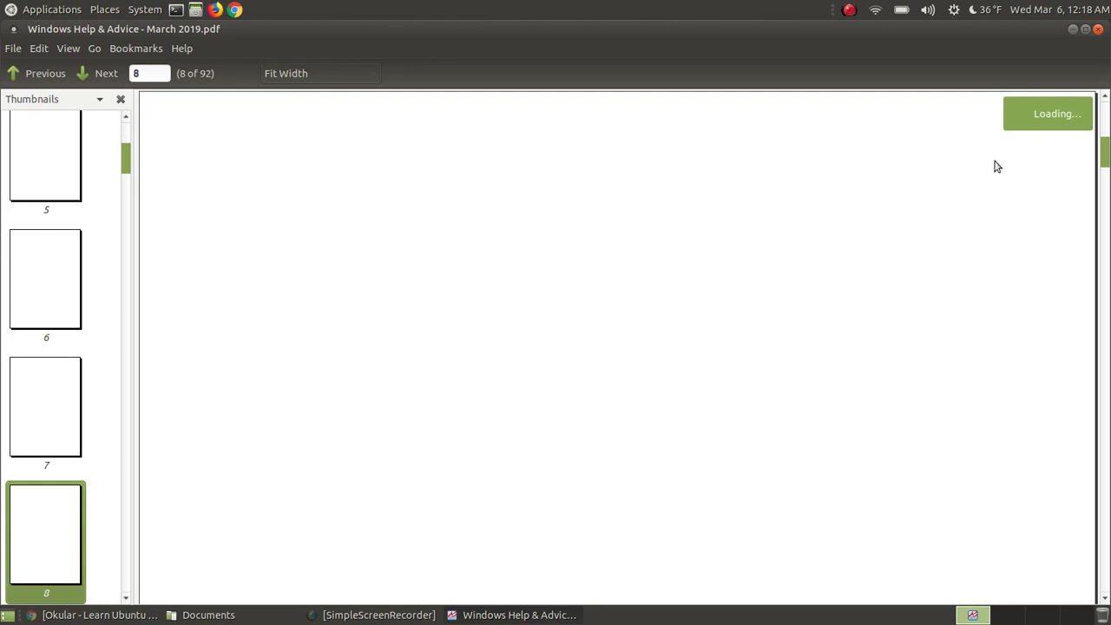
{"action": "mouse_move", "coordinate": [844, 301]}
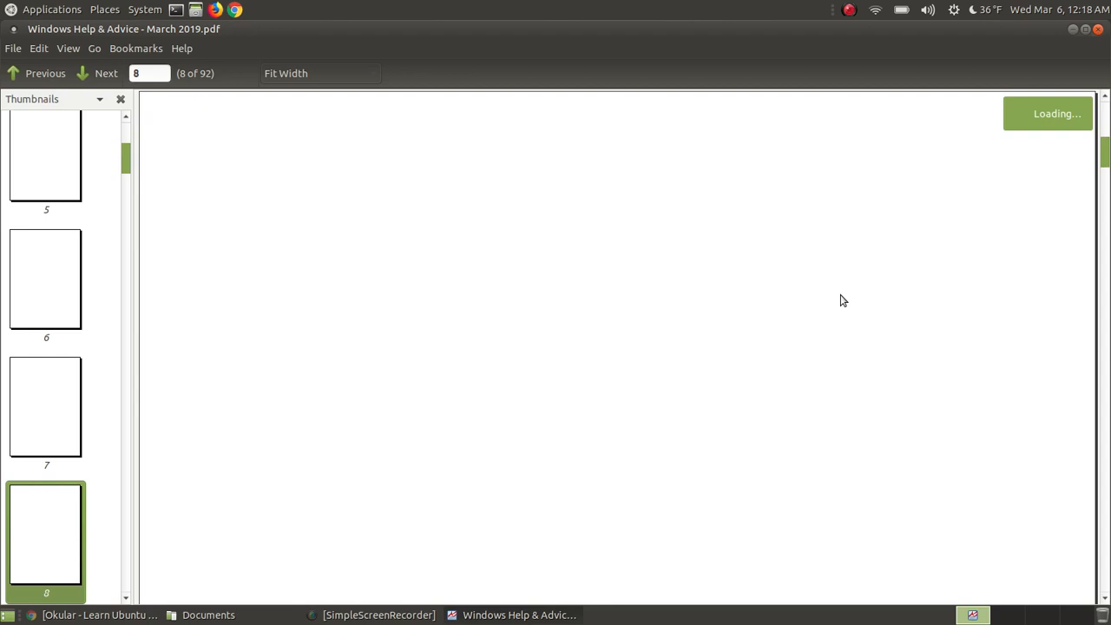
{"action": "mouse_move", "coordinate": [842, 305]}
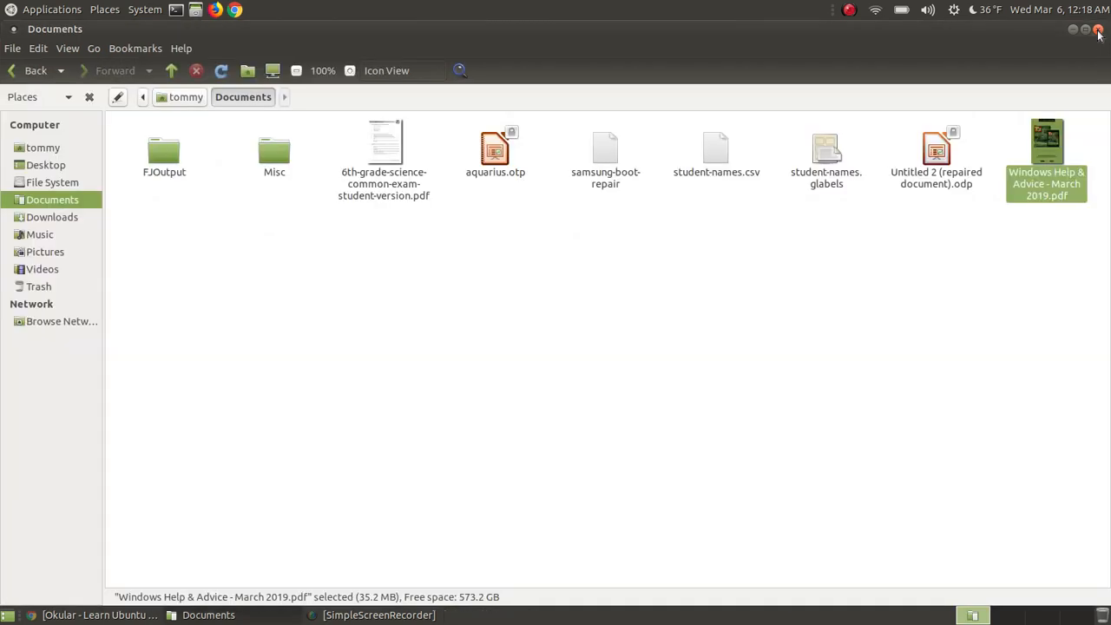
{"action": "mouse_move", "coordinate": [1077, 31]}
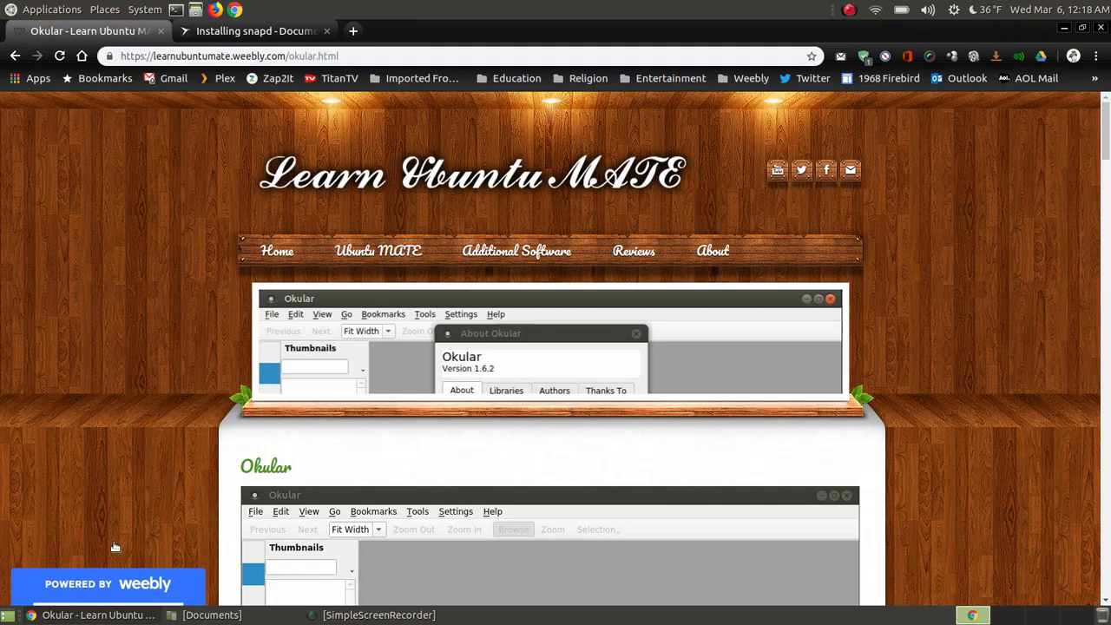
Step: Scroll through the Learn Ubuntu MATE Okular page's description and How to Install Okular section
{"action": "scroll", "scroll_direction": "down", "scroll_amount": 3}
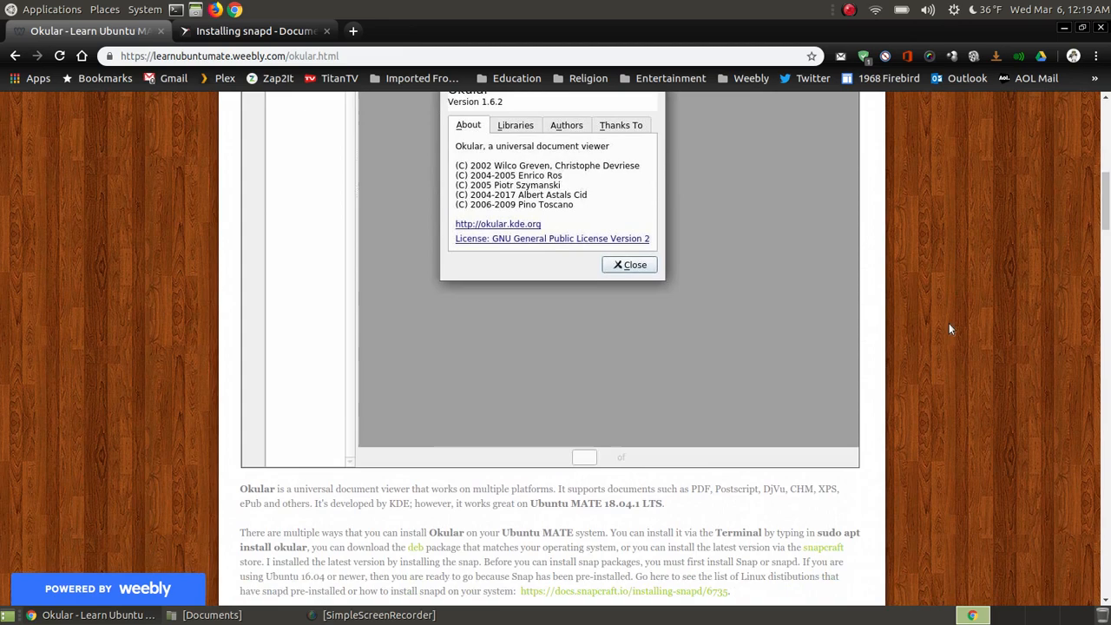
{"action": "left_click", "coordinate": [629, 264]}
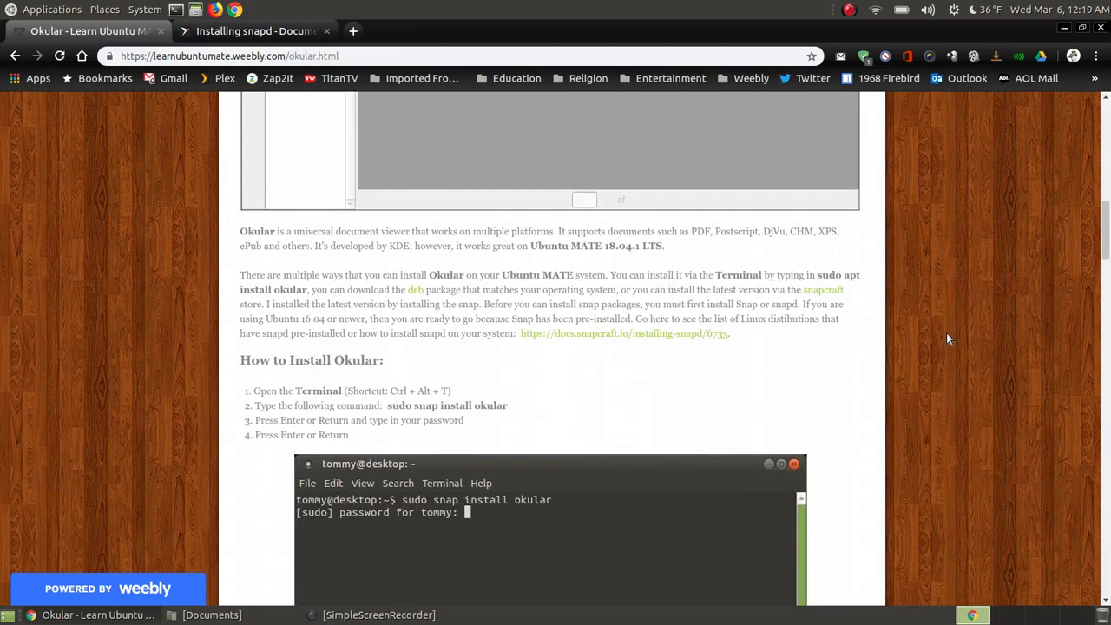
{"action": "mouse_move", "coordinate": [1011, 323]}
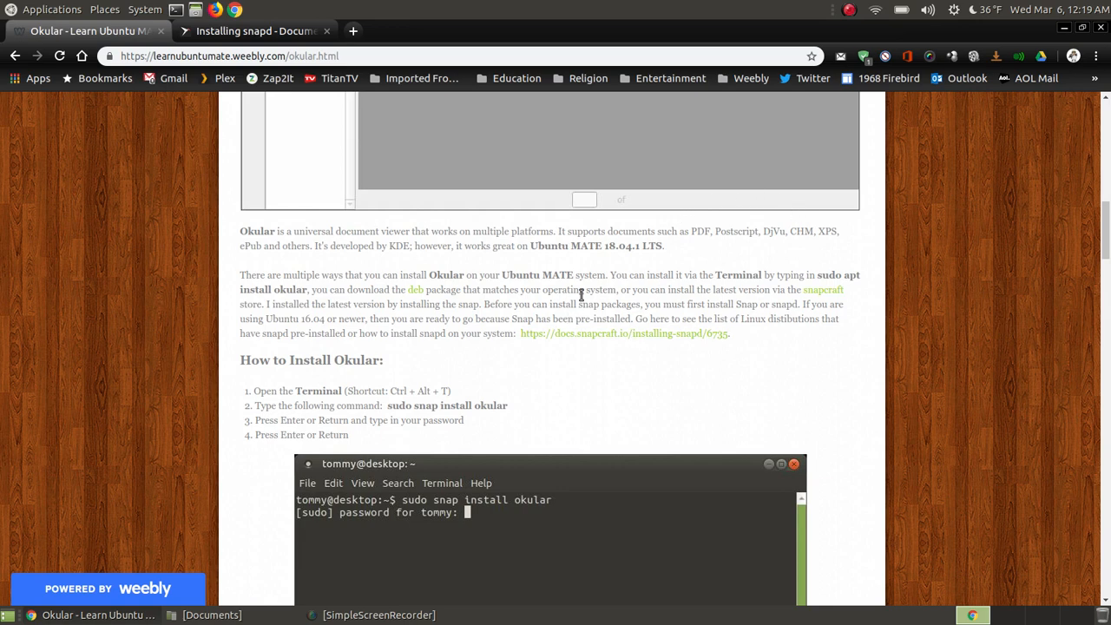
{"action": "mouse_move", "coordinate": [507, 239]}
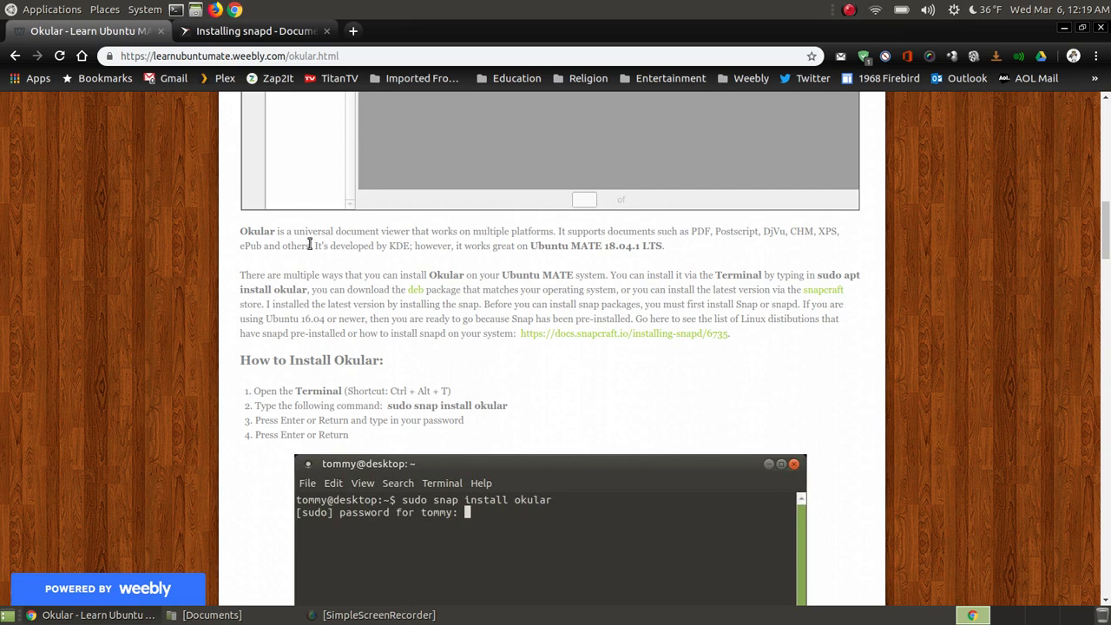
{"action": "mouse_move", "coordinate": [698, 233]}
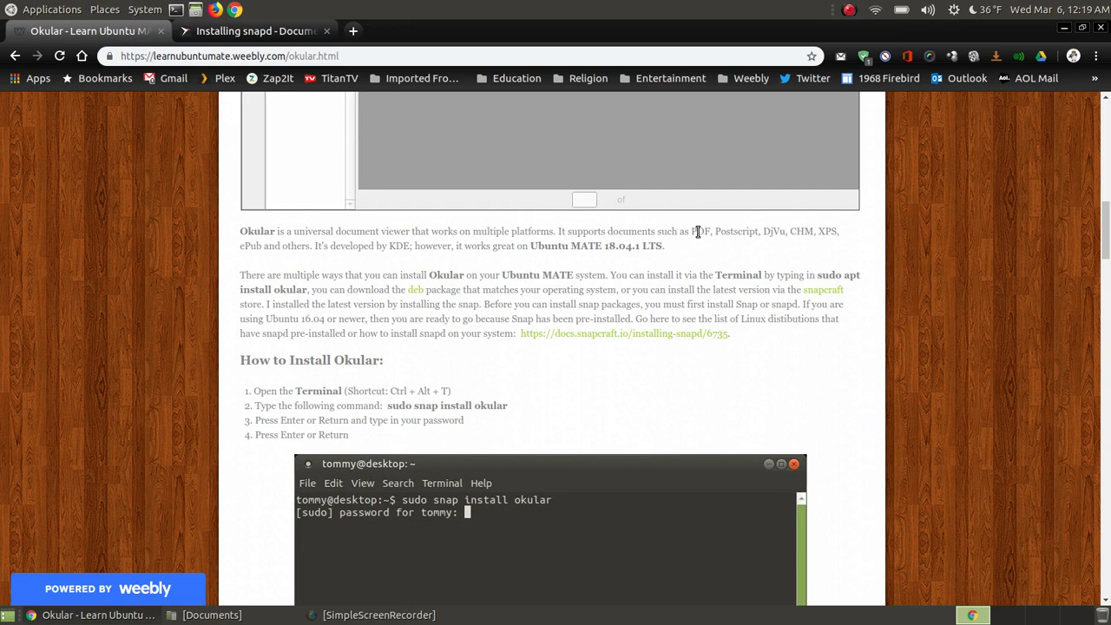
{"action": "mouse_move", "coordinate": [775, 246]}
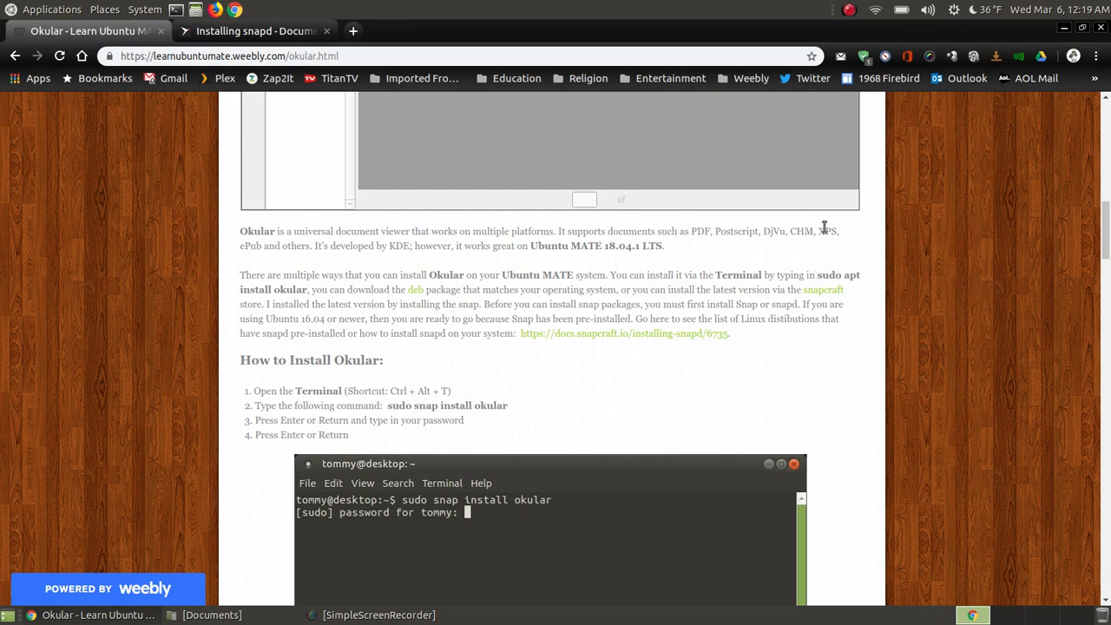
{"action": "mouse_move", "coordinate": [297, 268]}
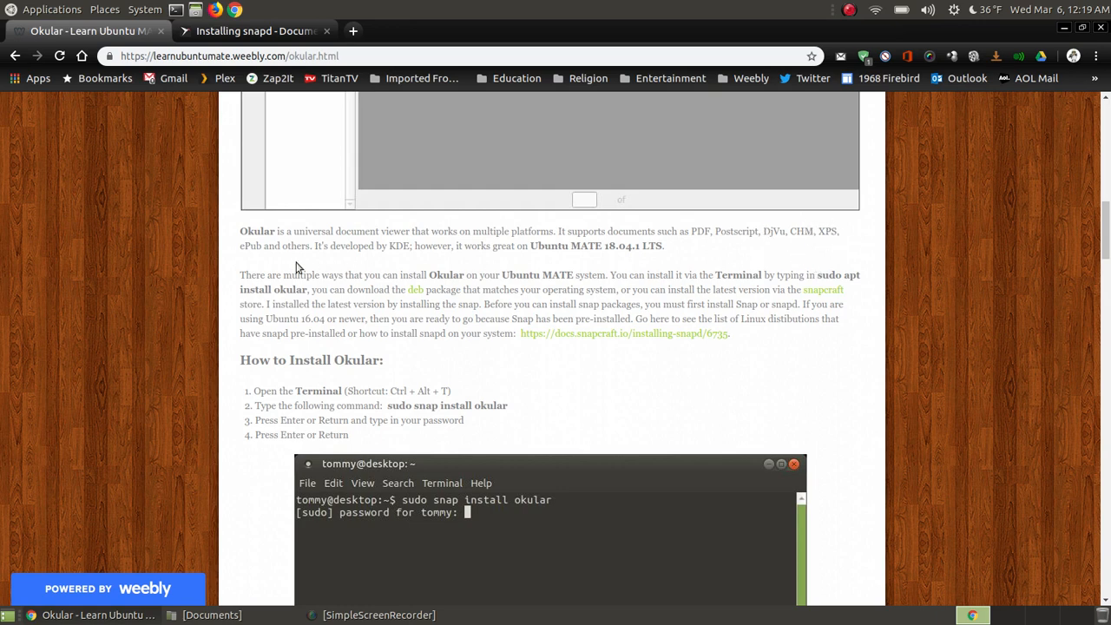
{"action": "mouse_move", "coordinate": [413, 268]}
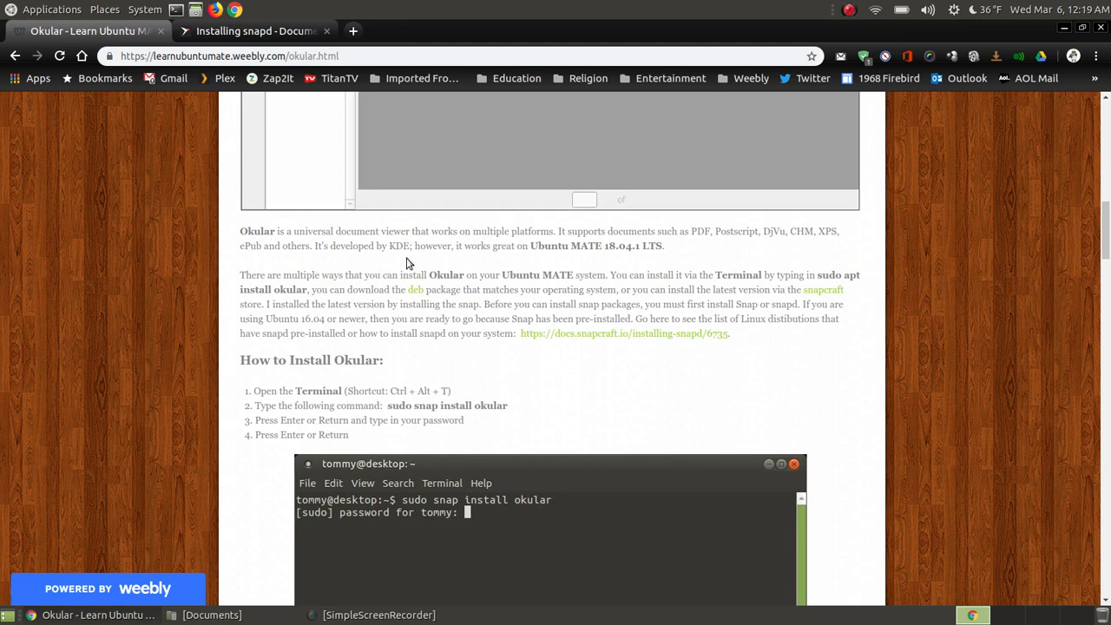
{"action": "mouse_move", "coordinate": [427, 261]}
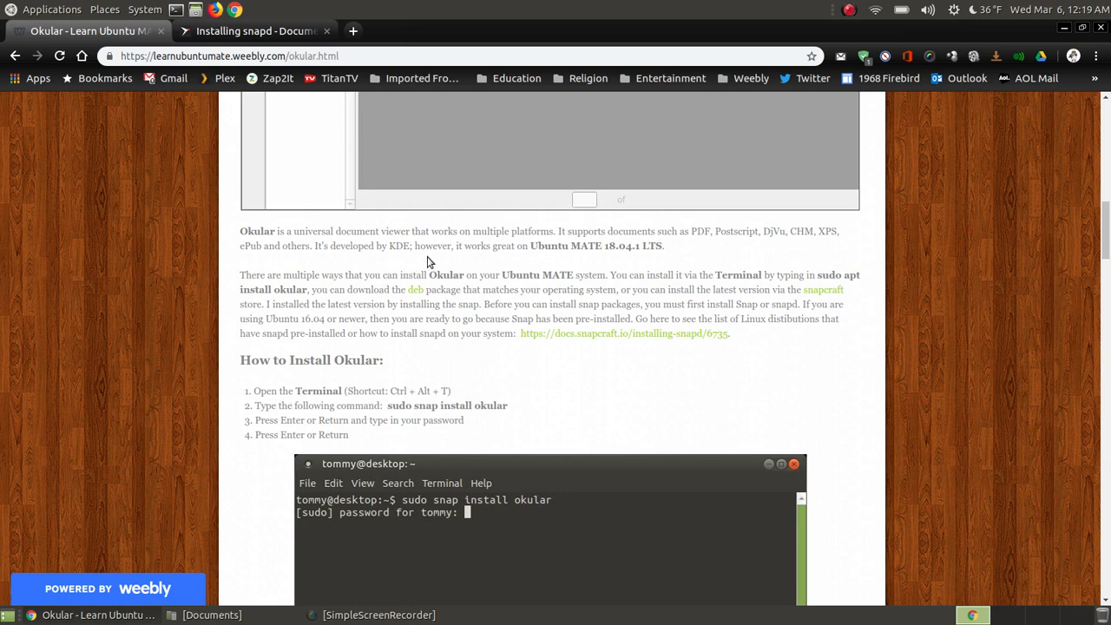
{"action": "mouse_move", "coordinate": [646, 269]}
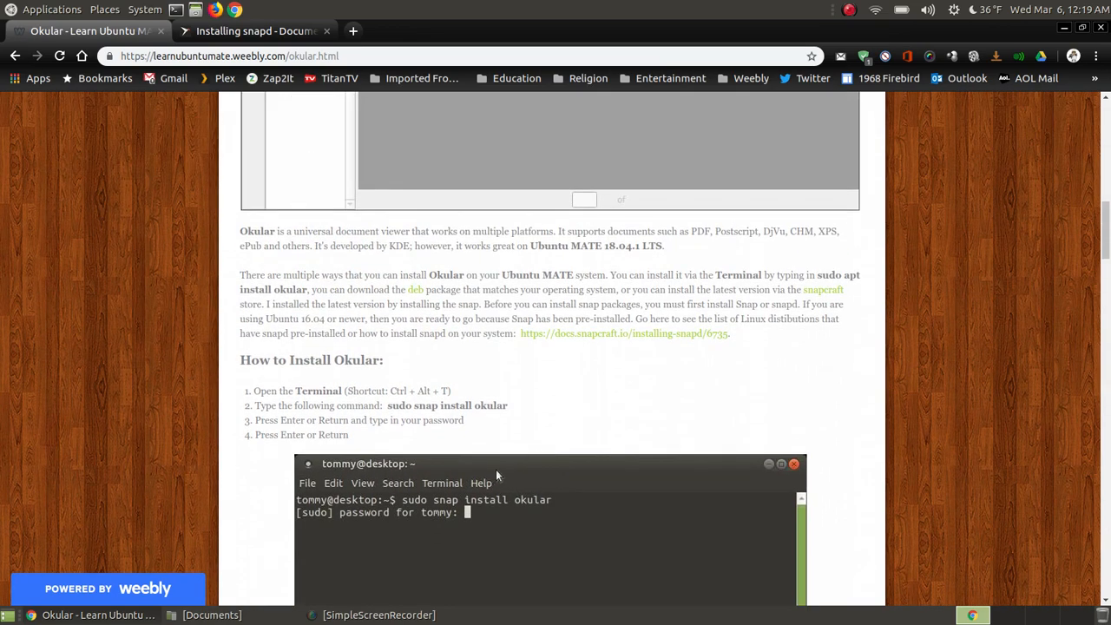
{"action": "mouse_move", "coordinate": [767, 271]}
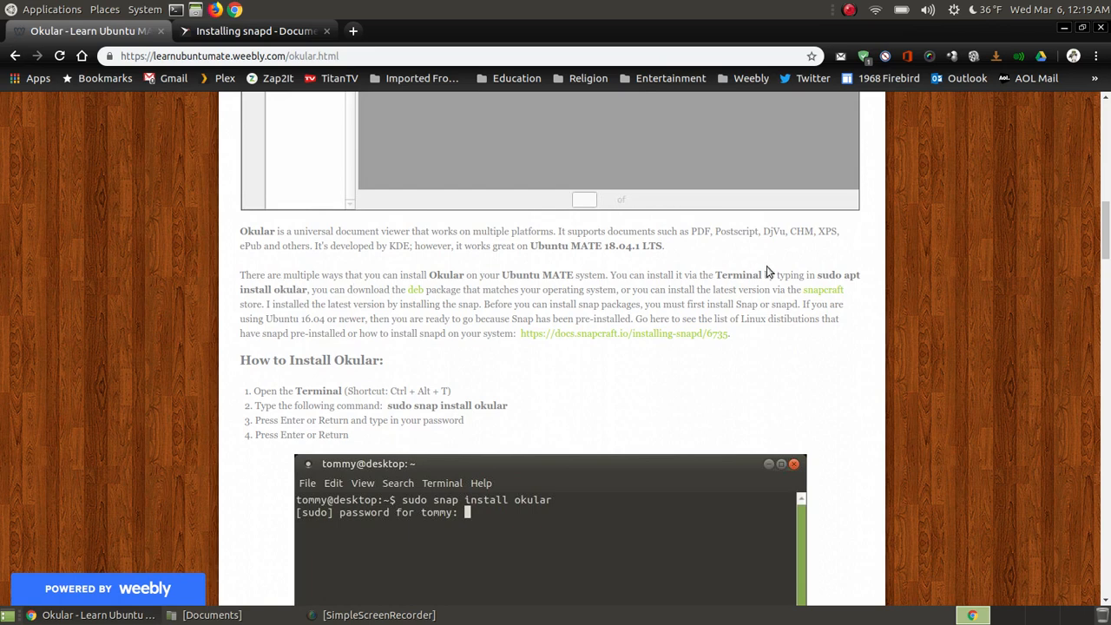
{"action": "mouse_move", "coordinate": [507, 283]}
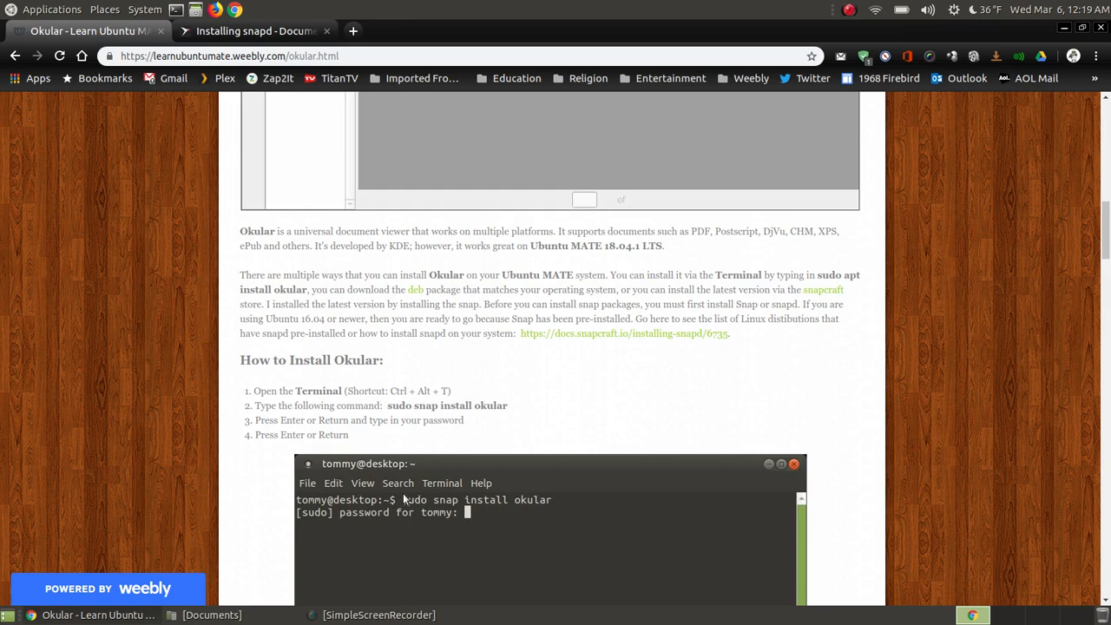
{"action": "mouse_move", "coordinate": [848, 275]}
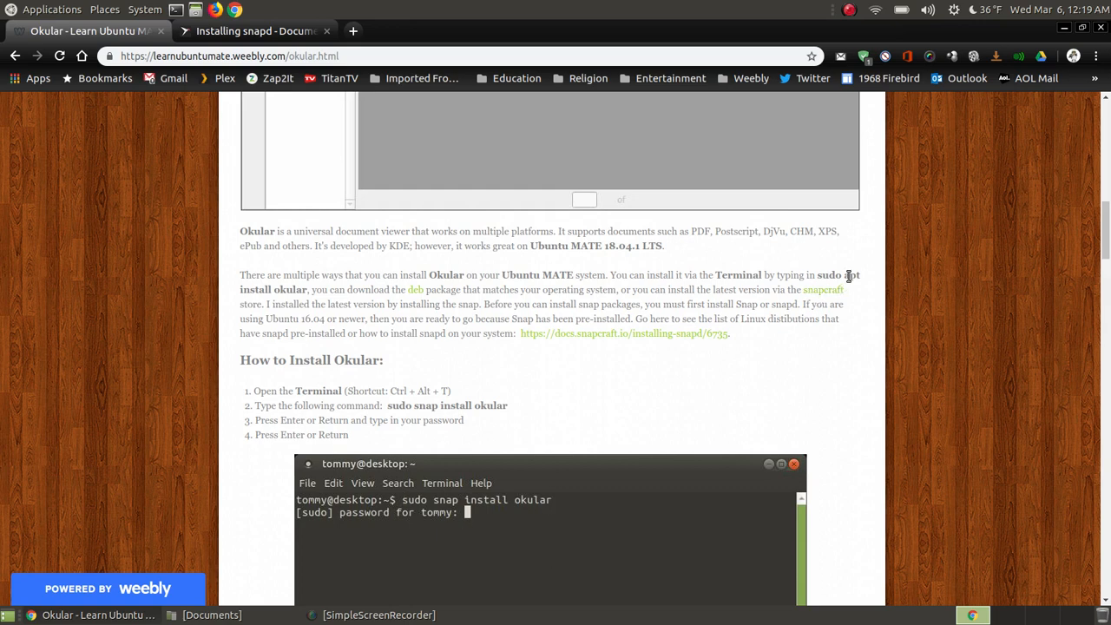
{"action": "mouse_move", "coordinate": [309, 292]}
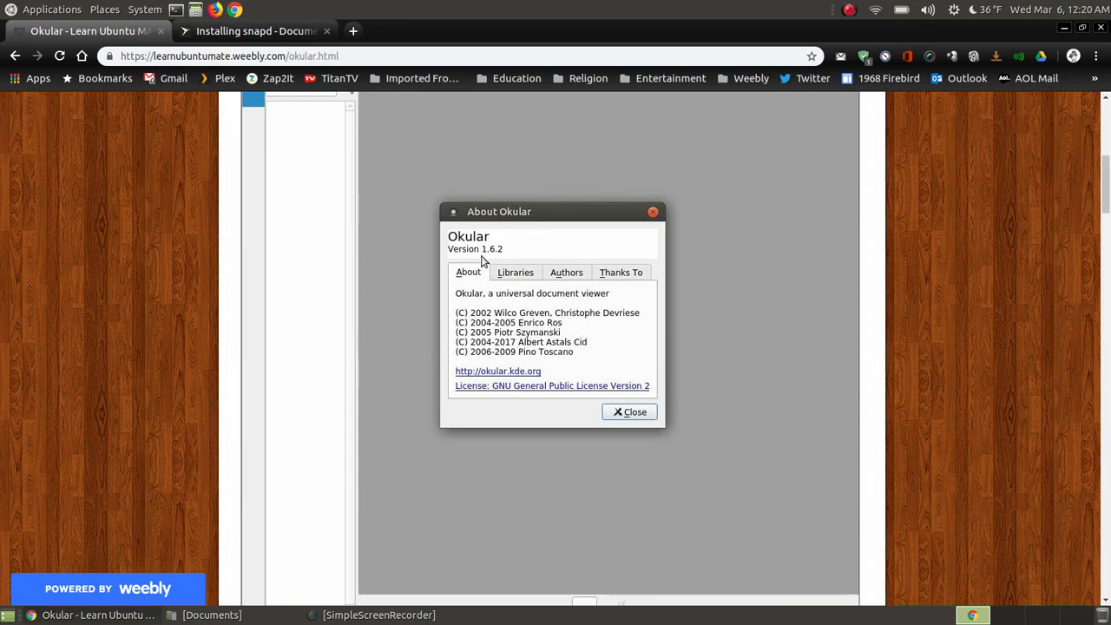
{"action": "mouse_move", "coordinate": [493, 257]}
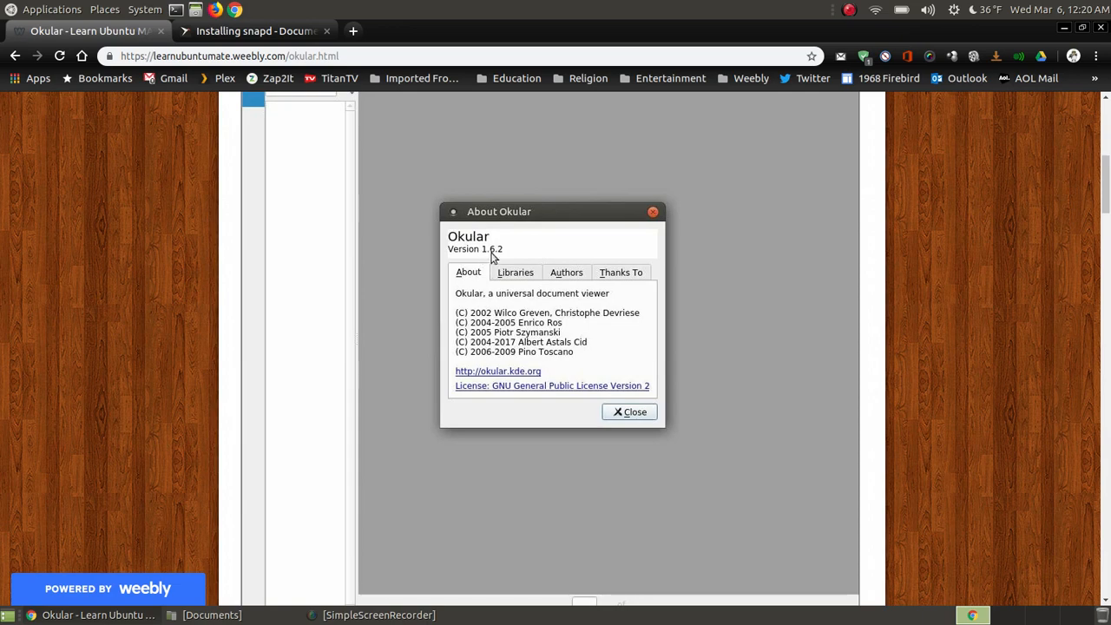
{"action": "scroll", "scroll_direction": "down", "scroll_amount": 3}
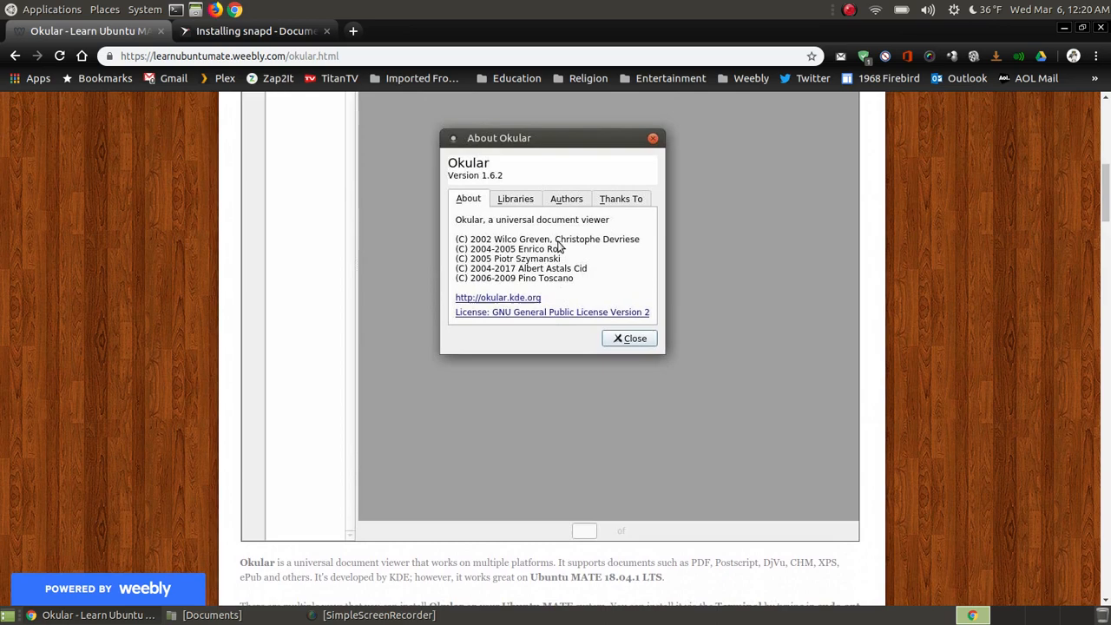
{"action": "left_click", "coordinate": [629, 337]}
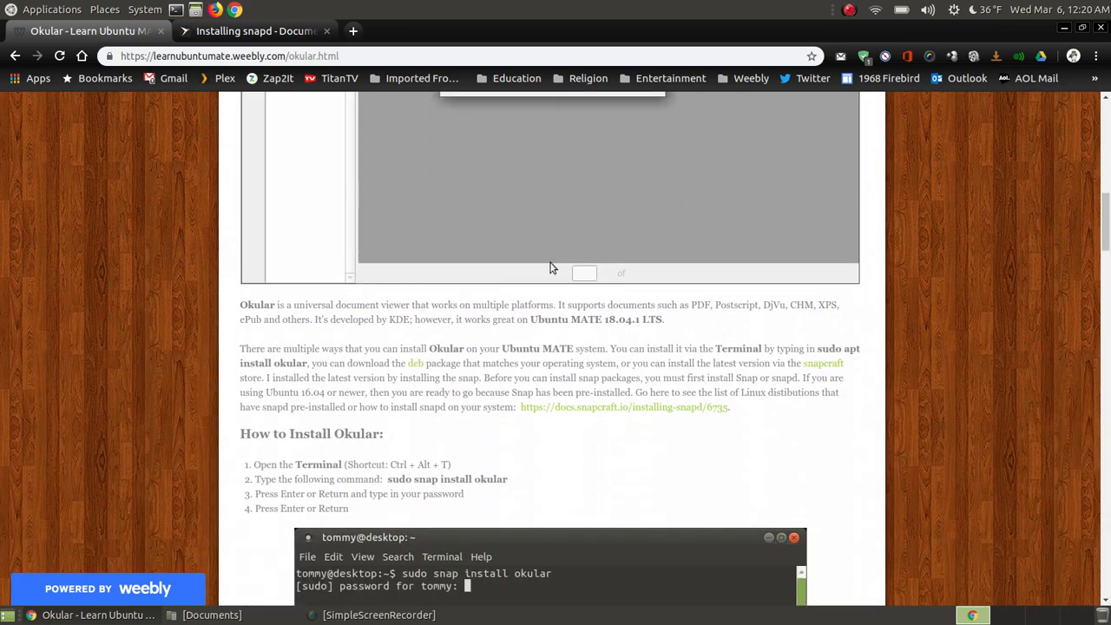
{"action": "mouse_move", "coordinate": [886, 368]}
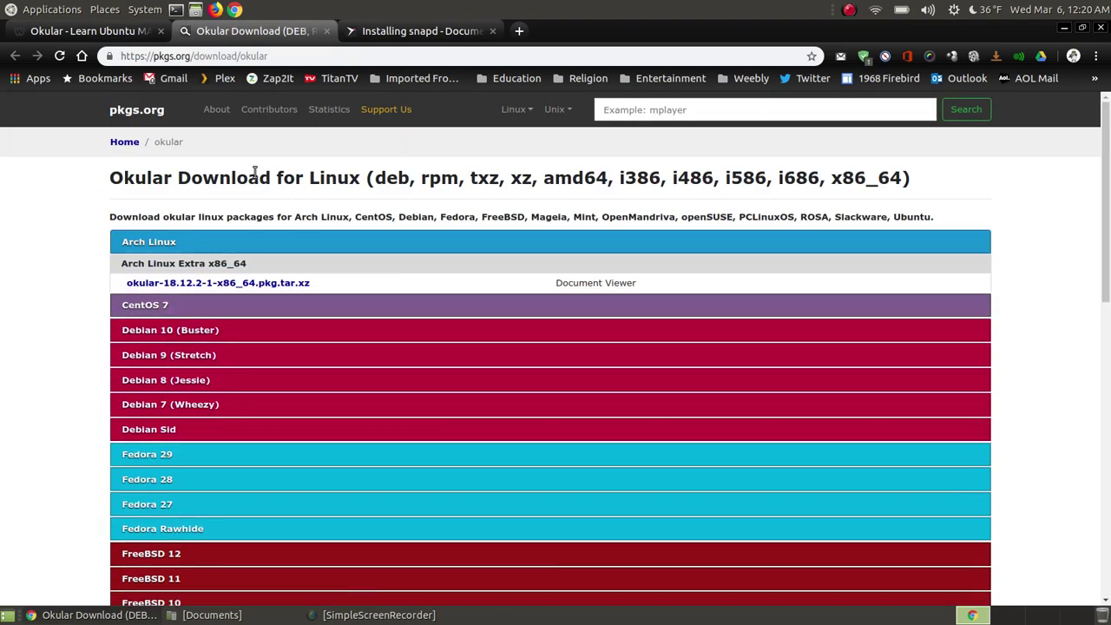
Step: Expand Ubuntu 18.04 LTS (Bionic Beaver) on pkgs.org and open the okular amd64 .deb package page
{"action": "scroll", "scroll_direction": "down", "scroll_amount": 3}
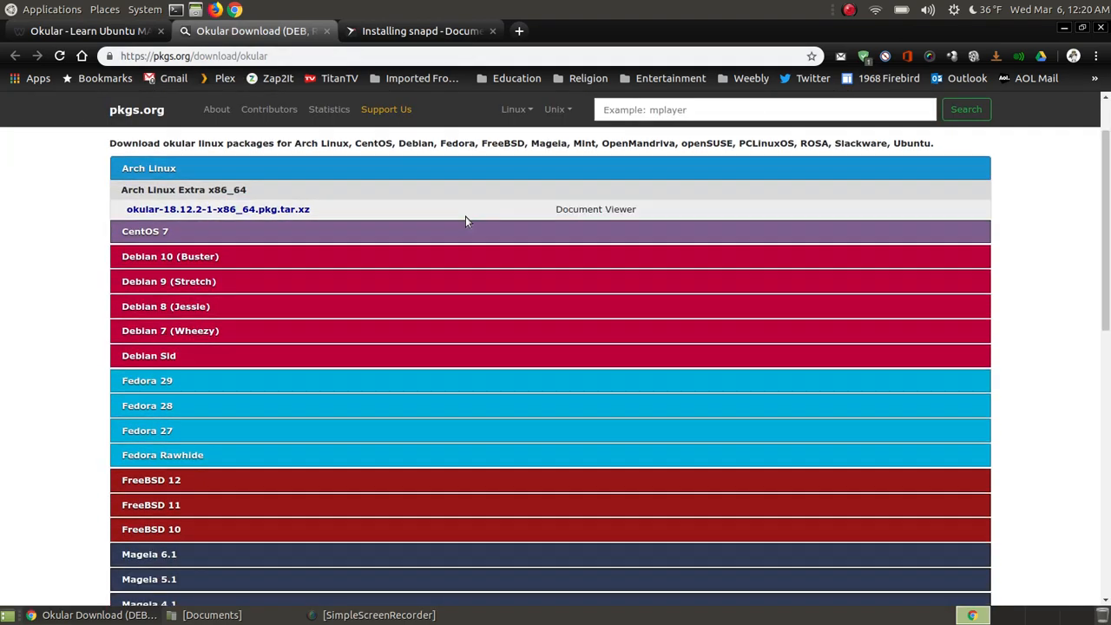
{"action": "scroll", "scroll_direction": "down", "scroll_amount": 3}
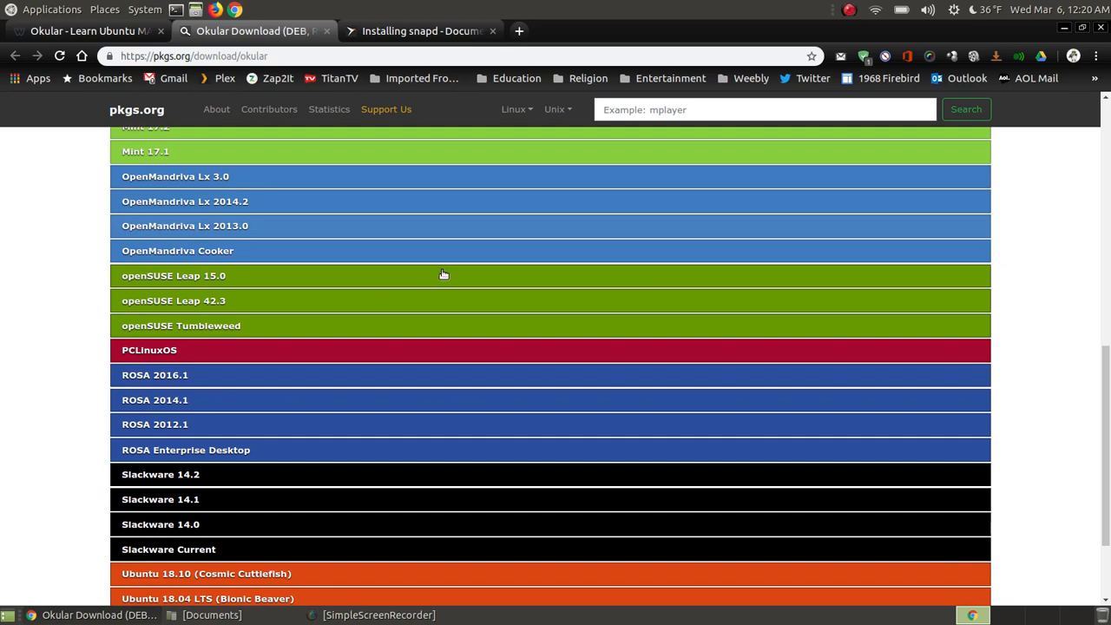
{"action": "scroll", "scroll_direction": "down", "scroll_amount": 3}
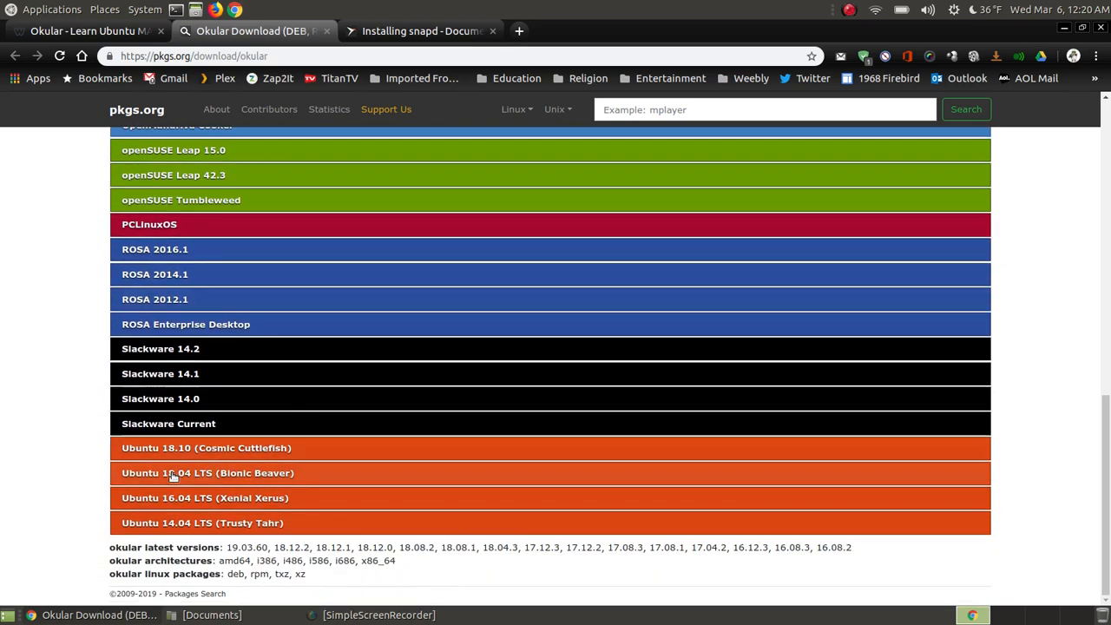
{"action": "mouse_move", "coordinate": [189, 473]}
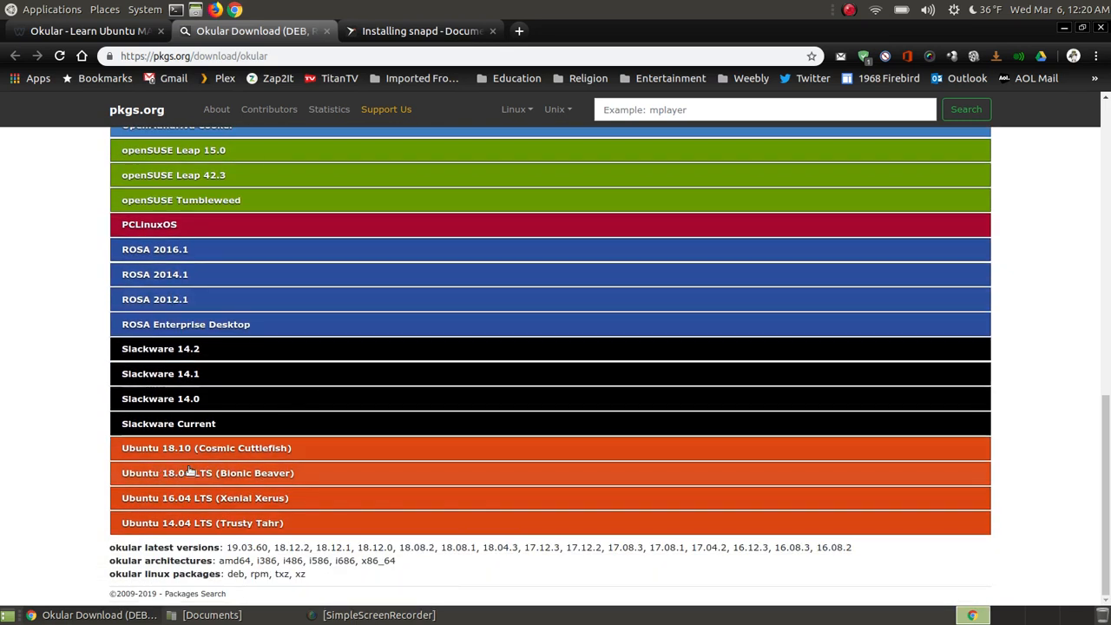
{"action": "left_click", "coordinate": [189, 472]}
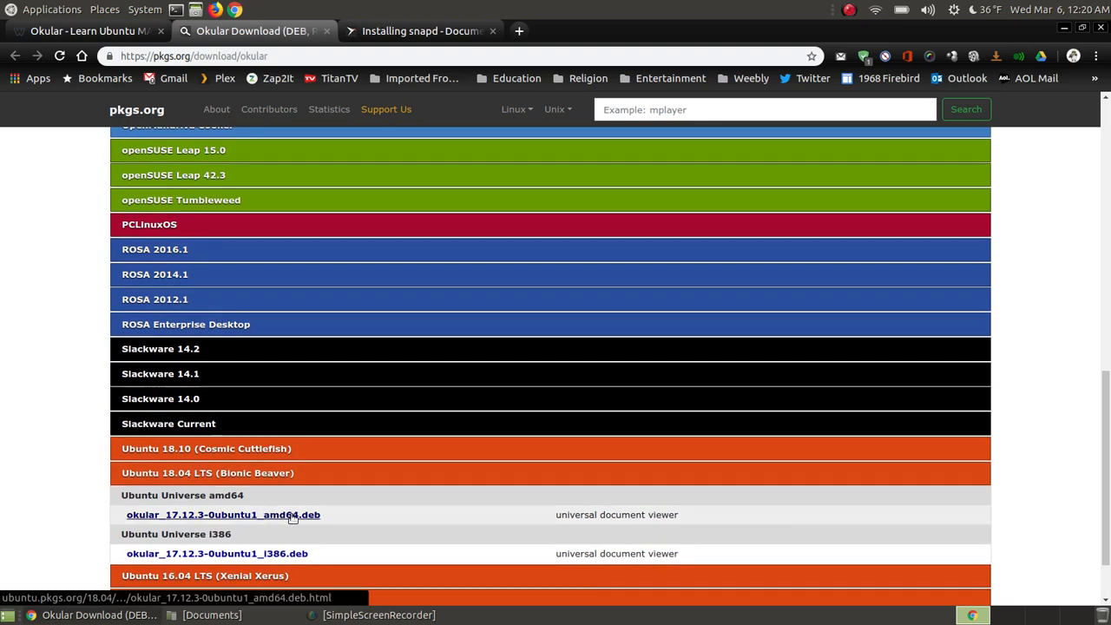
{"action": "left_click", "coordinate": [215, 514]}
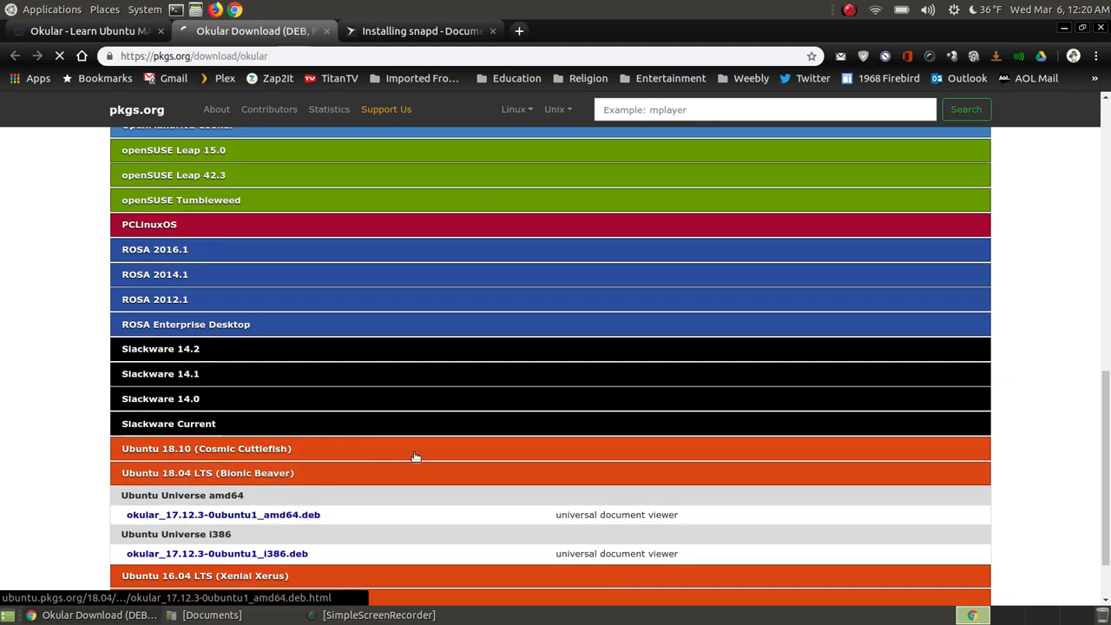
{"action": "left_click", "coordinate": [198, 514]}
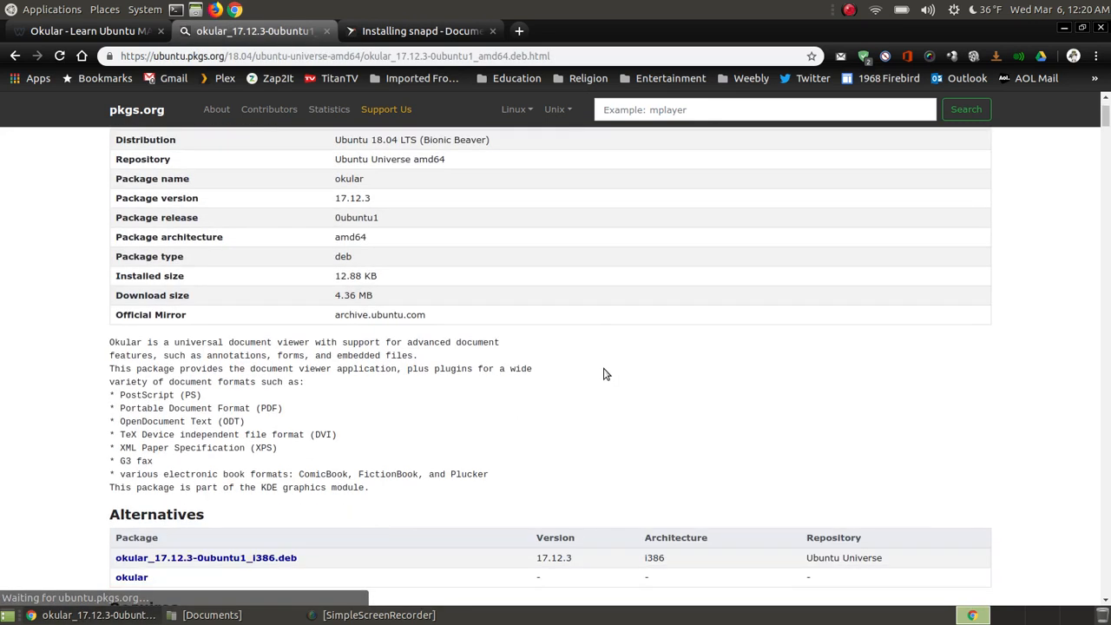
Step: Scroll to the Okular 17.12.3 package's Download and Install Howto sections
{"action": "scroll", "scroll_direction": "down", "scroll_amount": 3}
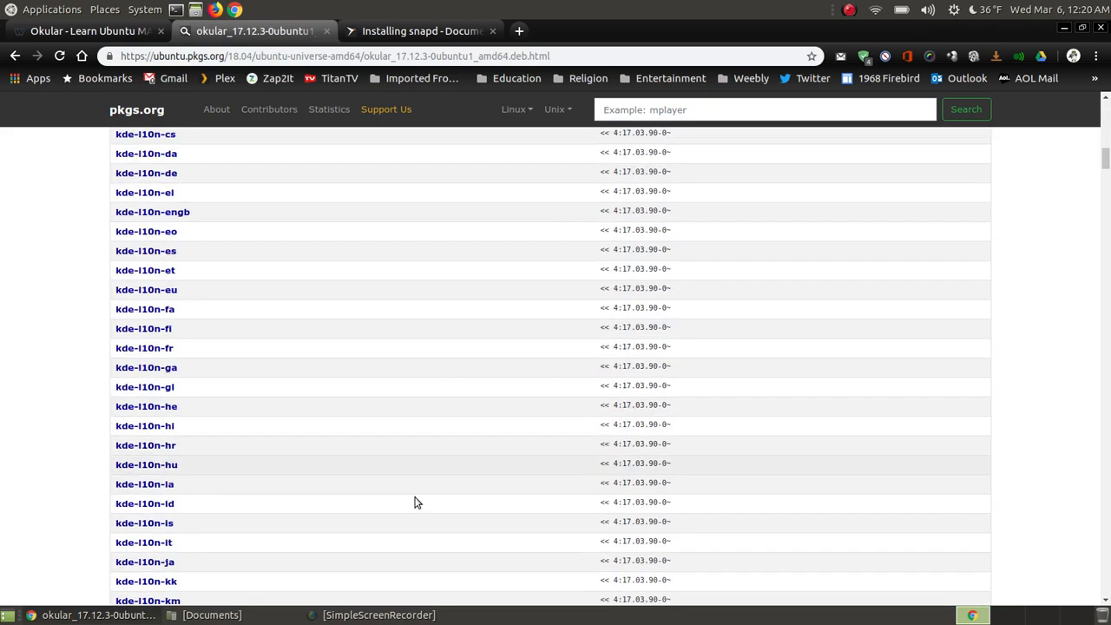
{"action": "scroll", "scroll_direction": "down", "scroll_amount": 3}
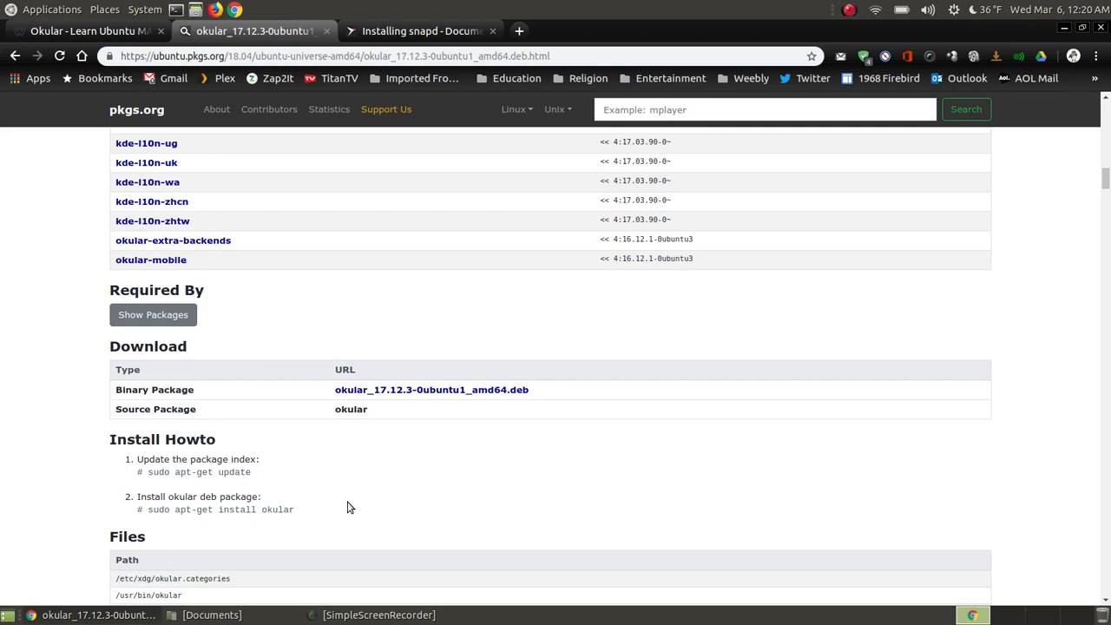
{"action": "scroll", "scroll_direction": "down", "scroll_amount": 3}
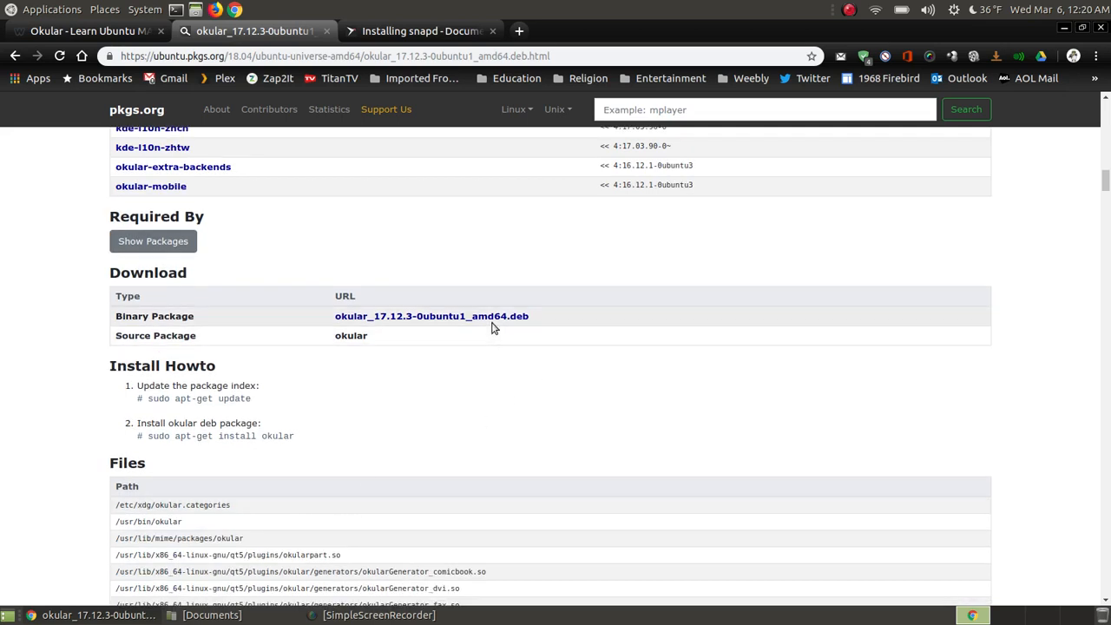
{"action": "mouse_move", "coordinate": [455, 319]}
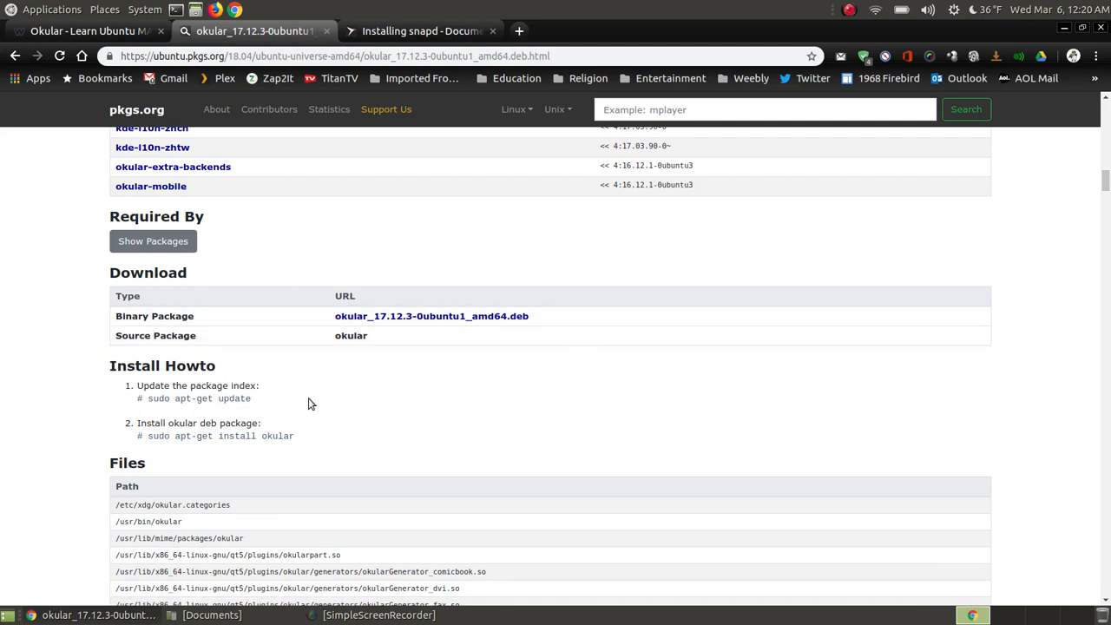
{"action": "mouse_move", "coordinate": [200, 438]}
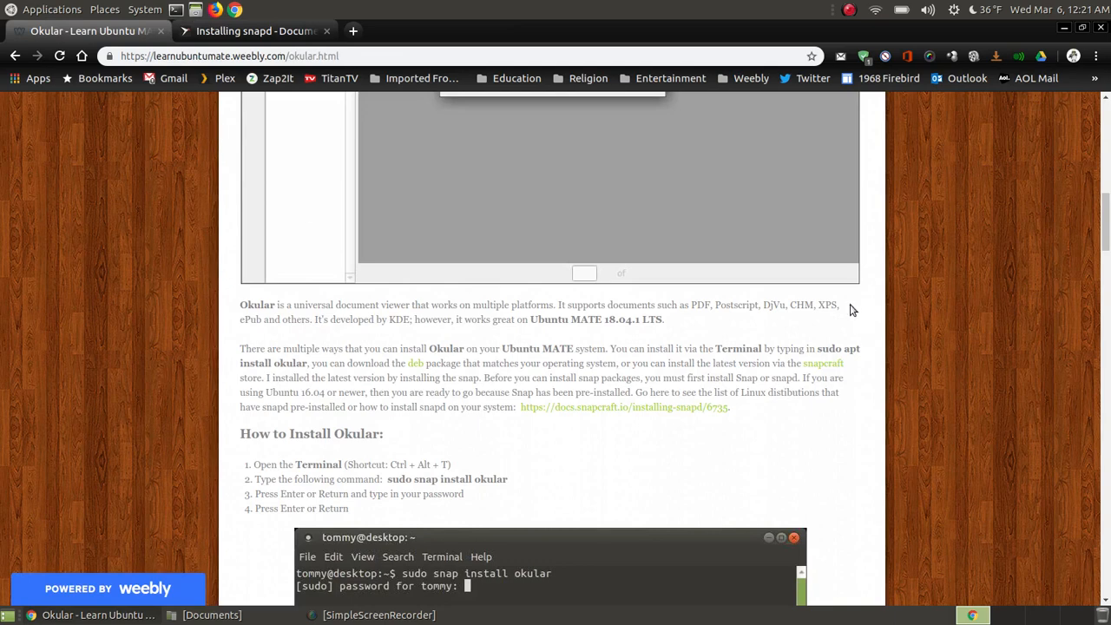
Step: Follow the snapcraft link to the Installing snapd docs listing distributions with snap pre-installed
{"action": "scroll", "scroll_direction": "down", "scroll_amount": 3}
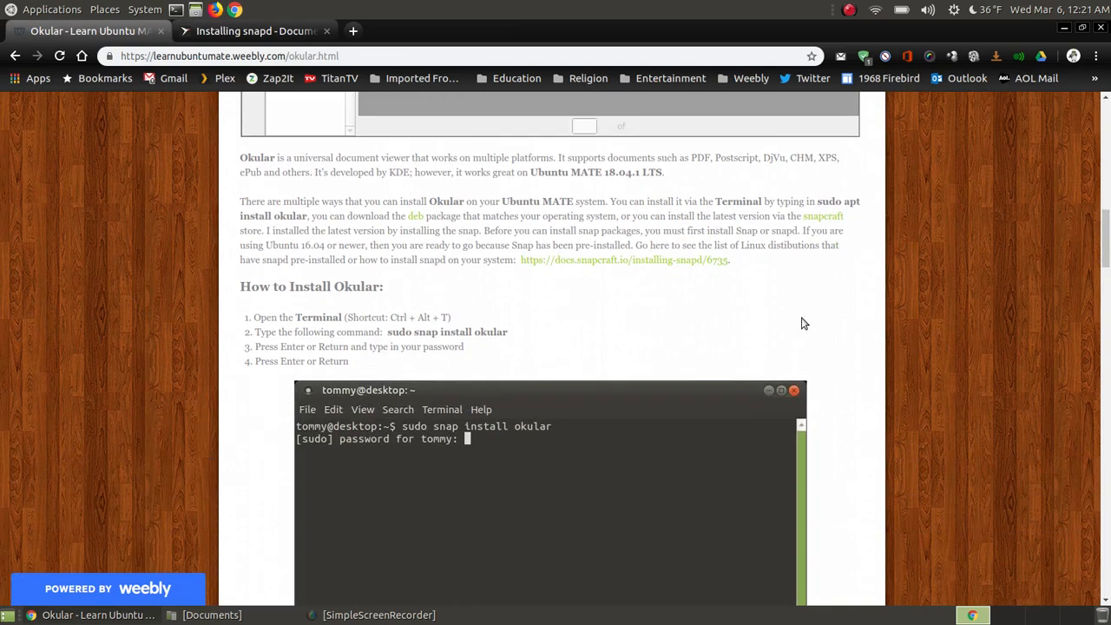
{"action": "mouse_move", "coordinate": [819, 222]}
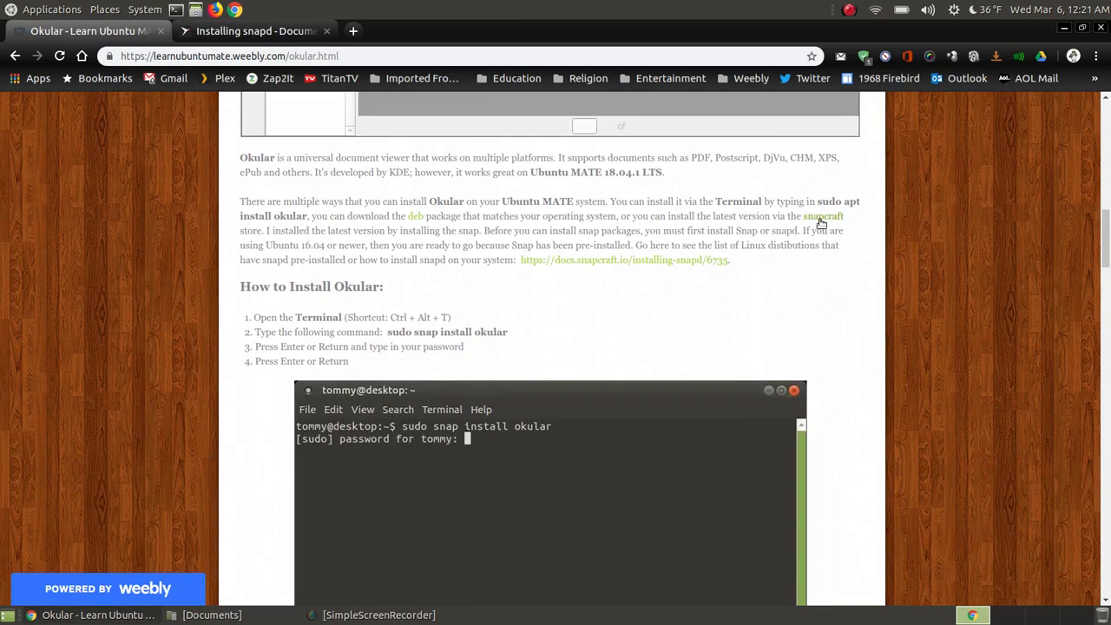
{"action": "left_click", "coordinate": [257, 32]}
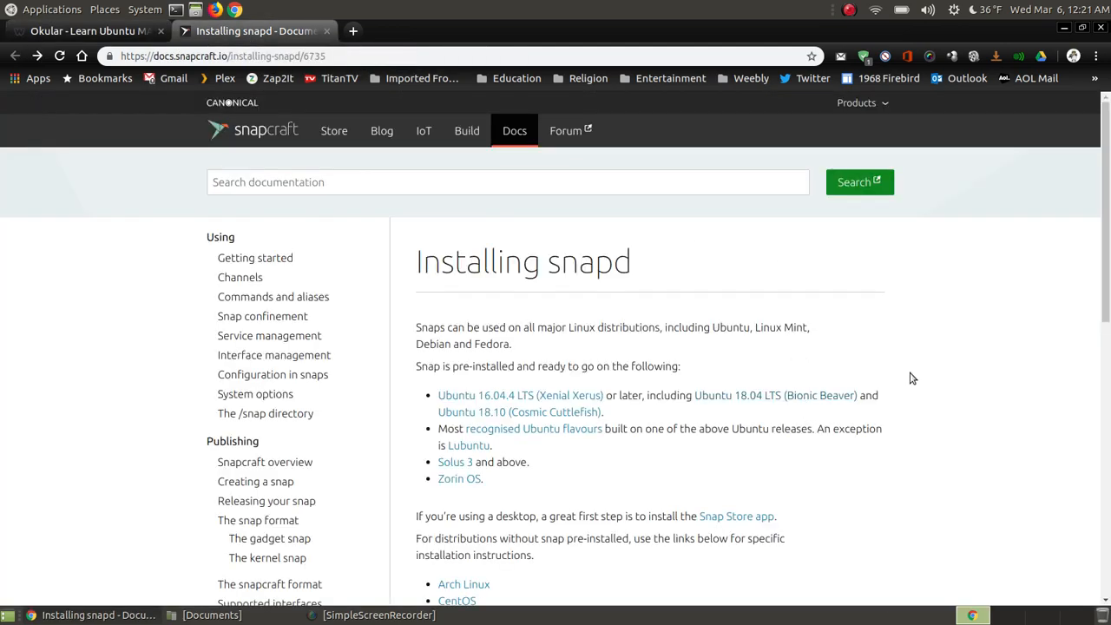
{"action": "mouse_move", "coordinate": [532, 402]}
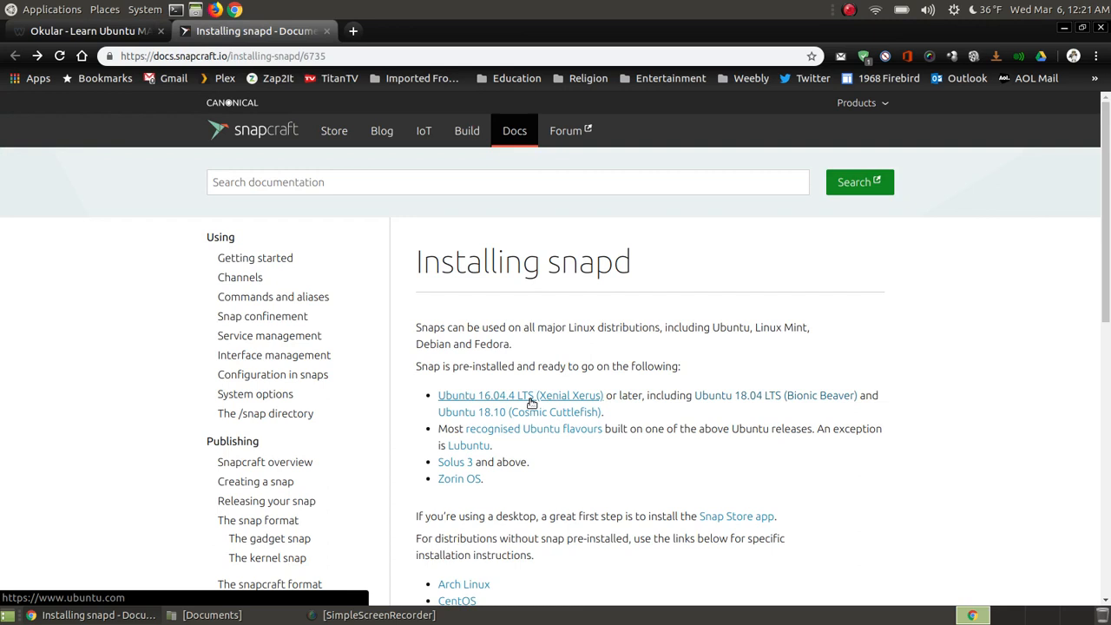
{"action": "mouse_move", "coordinate": [594, 399]}
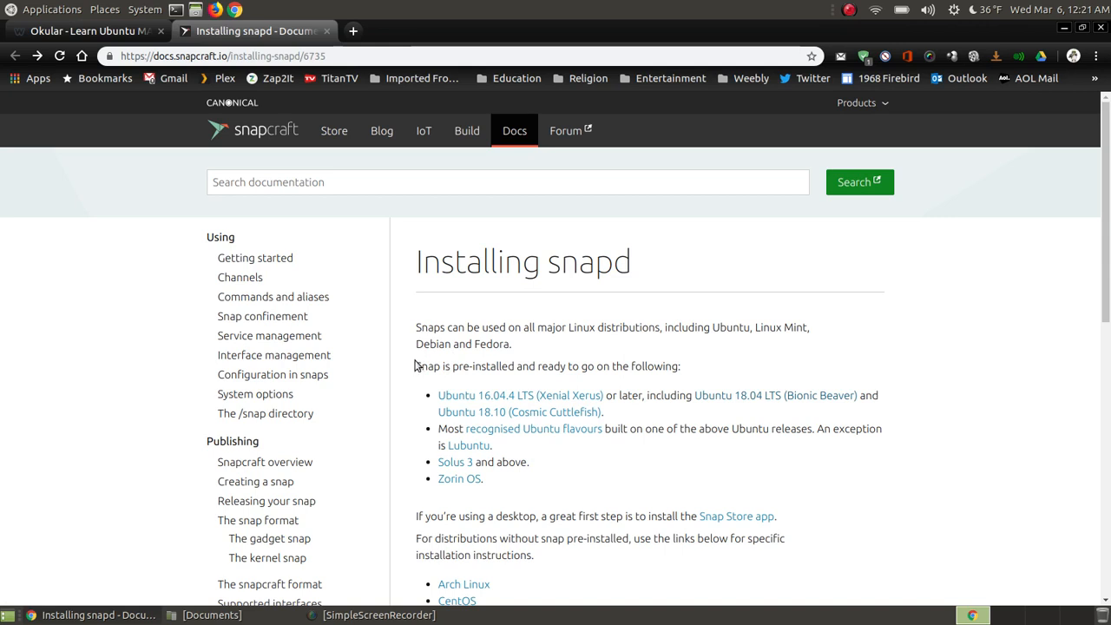
{"action": "mouse_move", "coordinate": [512, 370]}
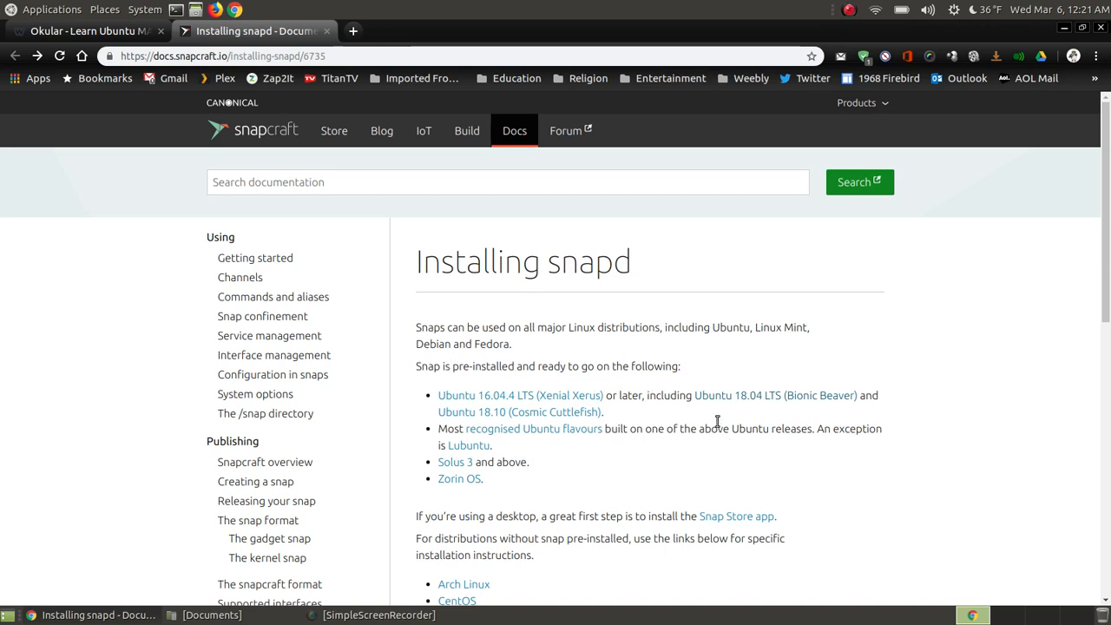
{"action": "scroll", "scroll_direction": "down", "scroll_amount": 3}
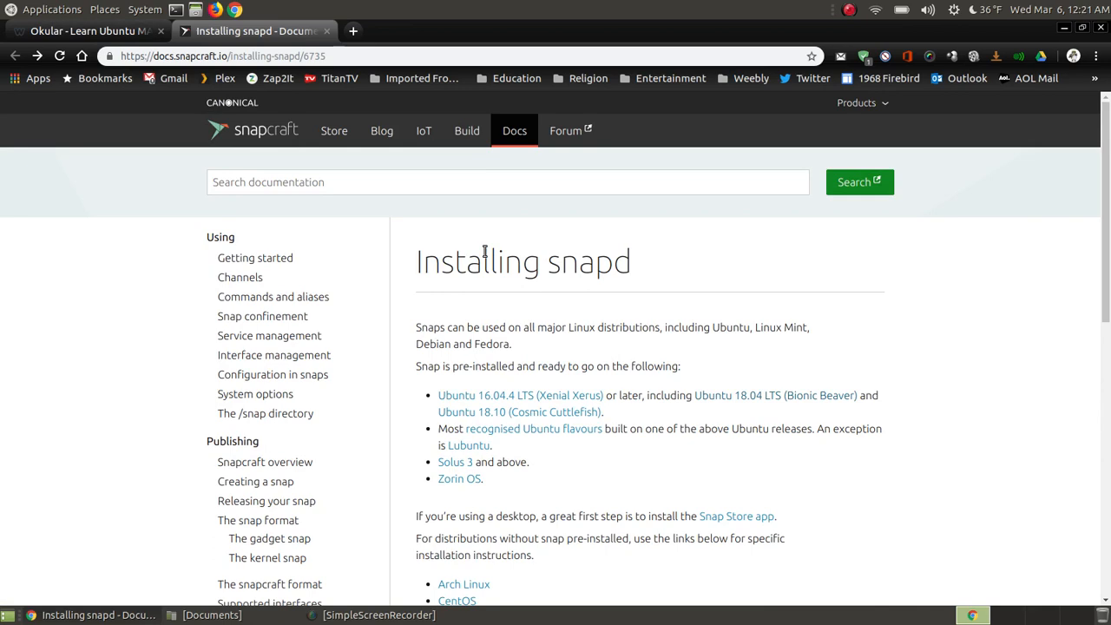
{"action": "mouse_move", "coordinate": [318, 111]}
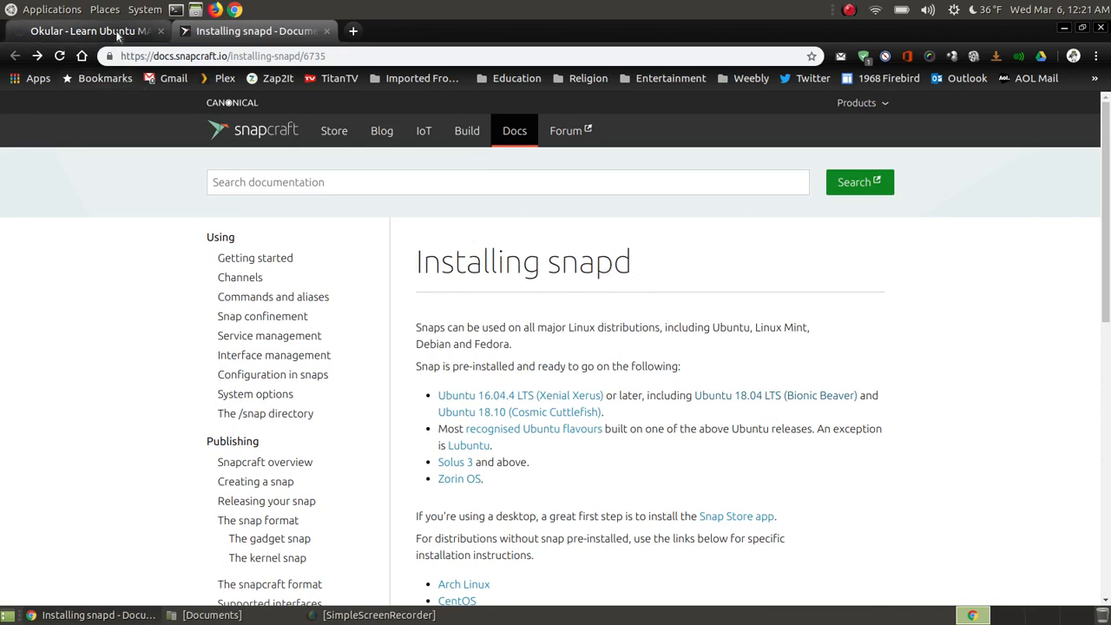
Step: Return to the Okular tutorial tab and bring the sudo snap install okular step into view
{"action": "left_click", "coordinate": [87, 31]}
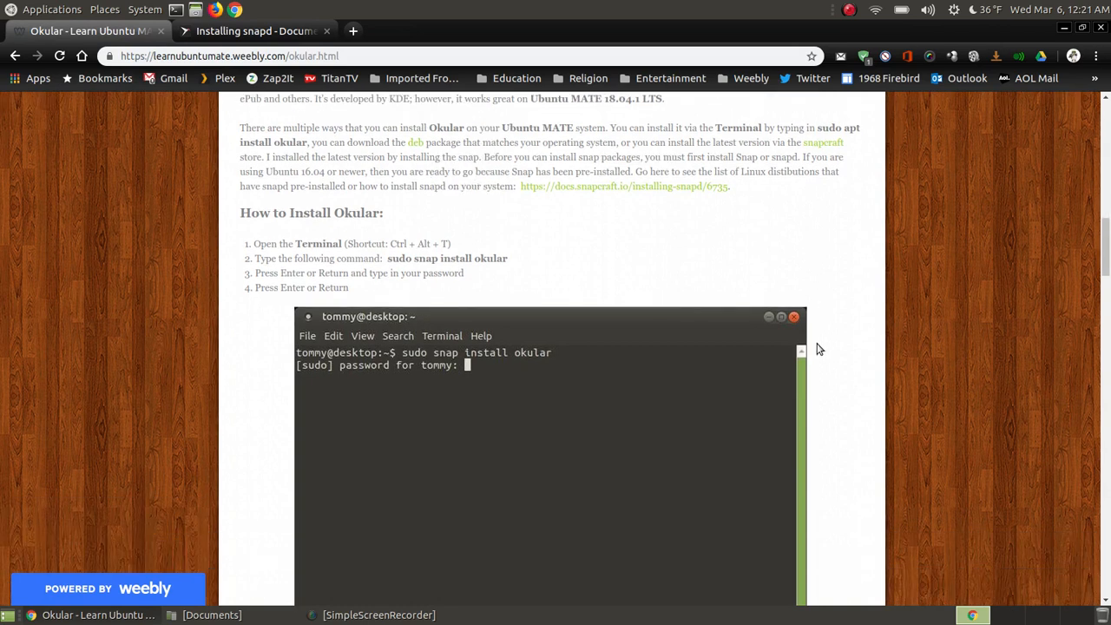
{"action": "mouse_move", "coordinate": [688, 285]}
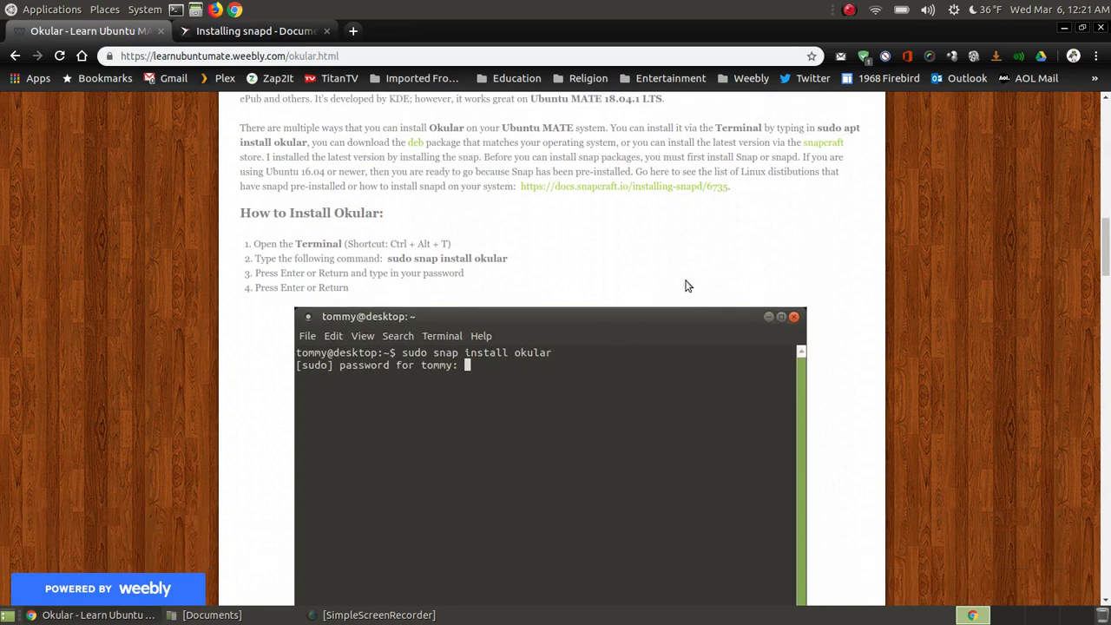
{"action": "scroll", "scroll_direction": "down", "scroll_amount": 3}
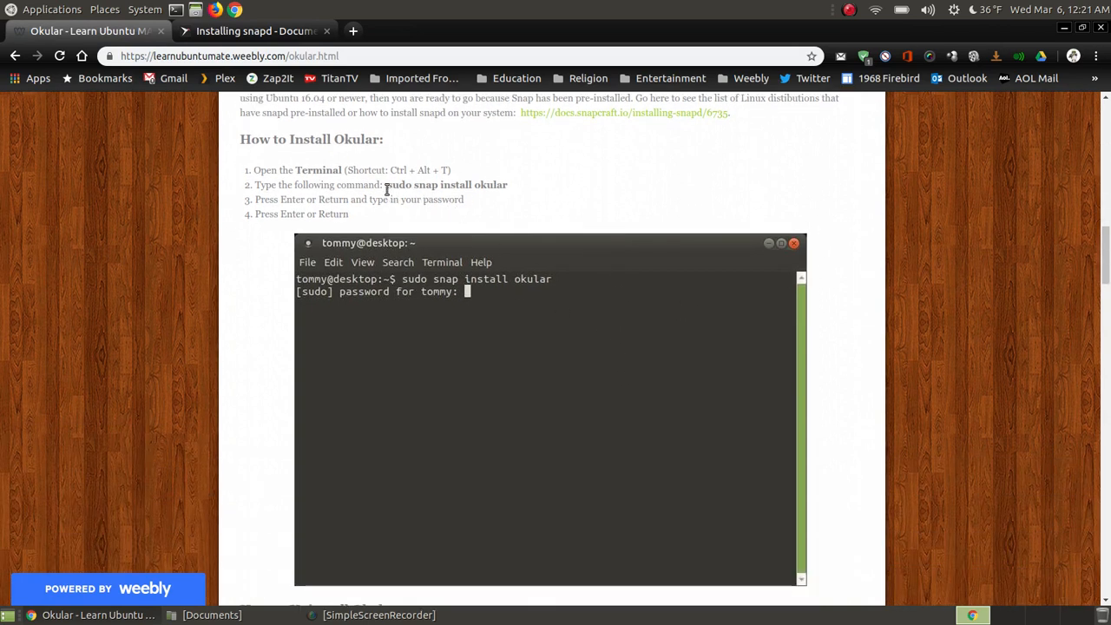
{"action": "left_click_drag", "start_coordinate": [386, 184], "coordinate": [507, 184]}
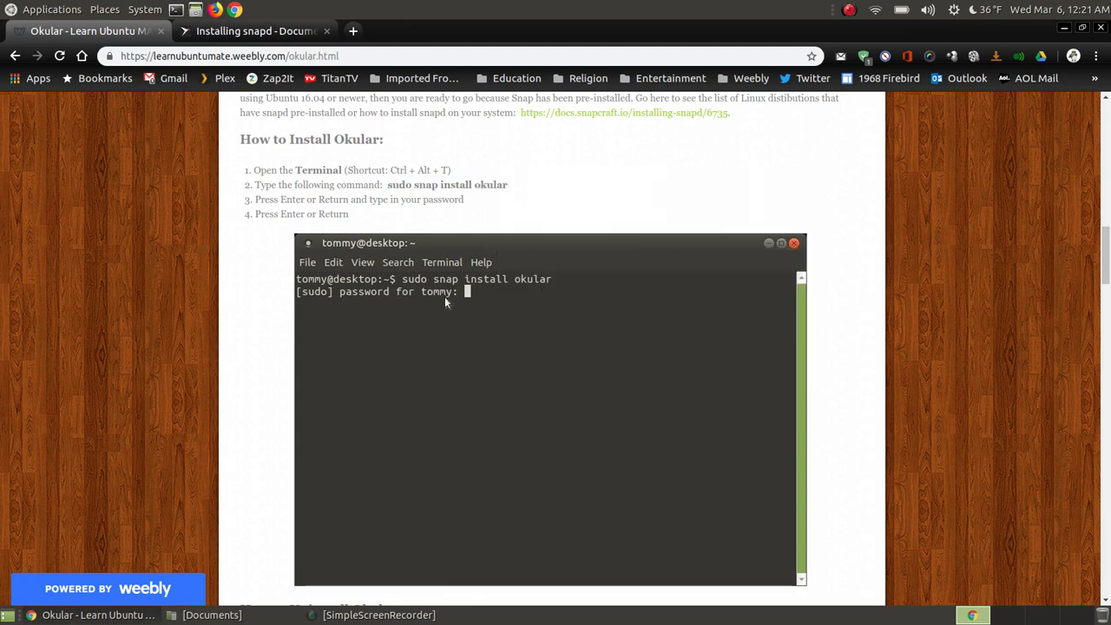
{"action": "mouse_move", "coordinate": [420, 216]}
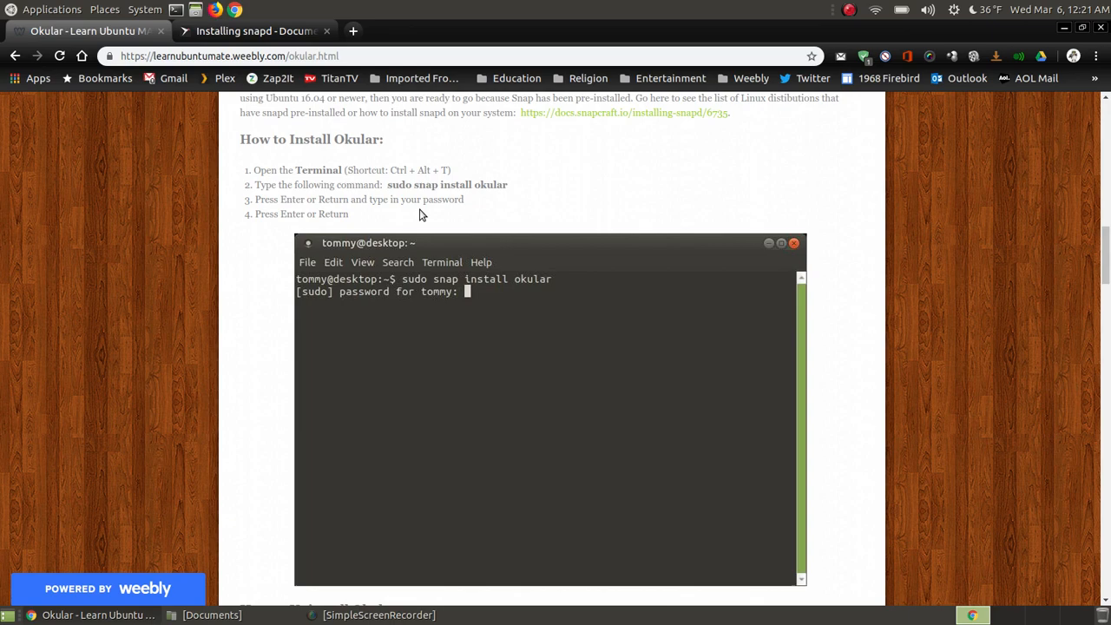
{"action": "mouse_move", "coordinate": [906, 320]}
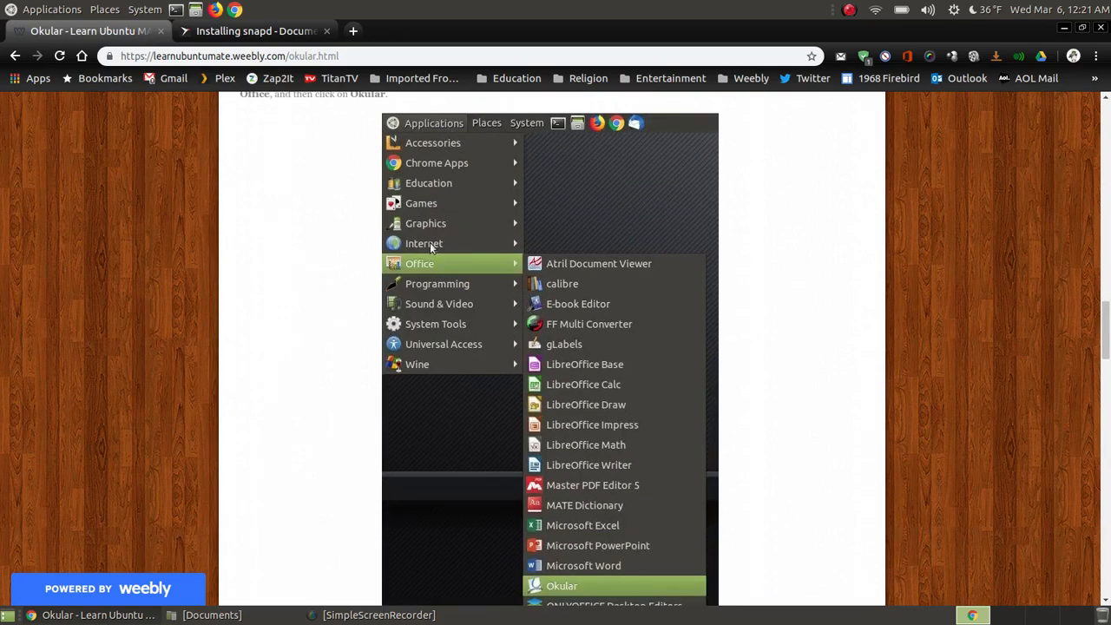
{"action": "mouse_move", "coordinate": [649, 309]}
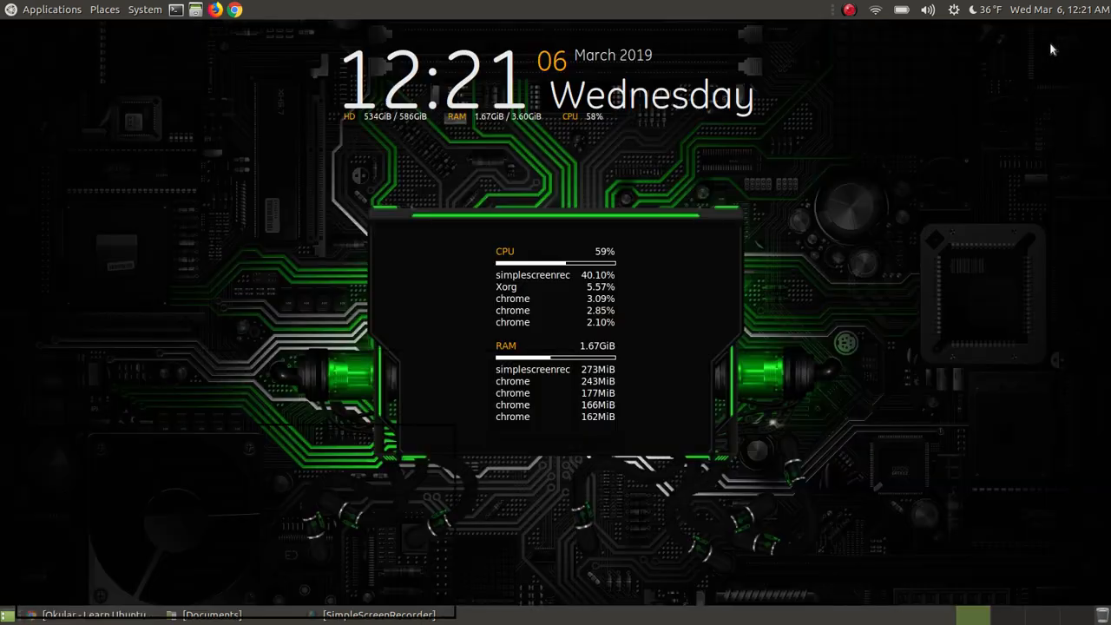
Step: Launch Okular from the Applications > Office menu
{"action": "left_click", "coordinate": [51, 11]}
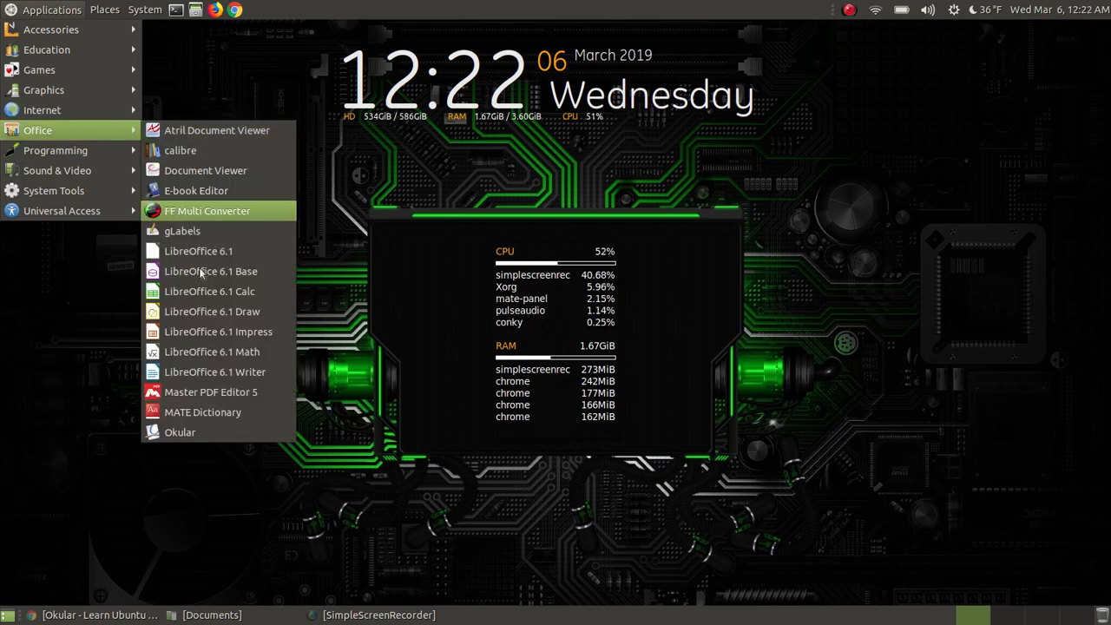
{"action": "mouse_move", "coordinate": [194, 432]}
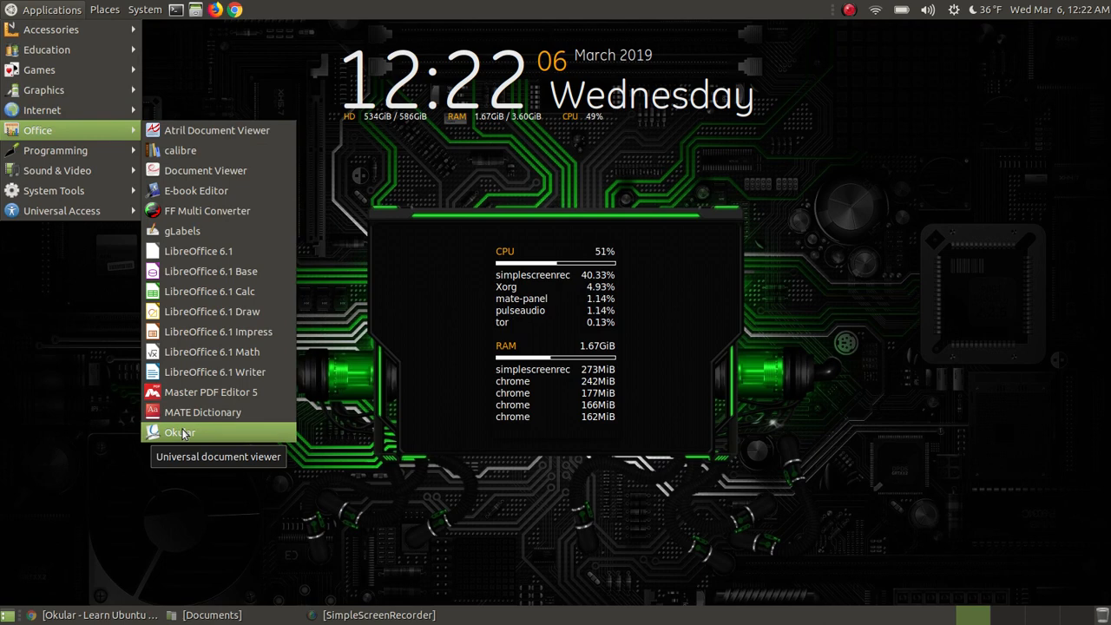
{"action": "left_click", "coordinate": [181, 431]}
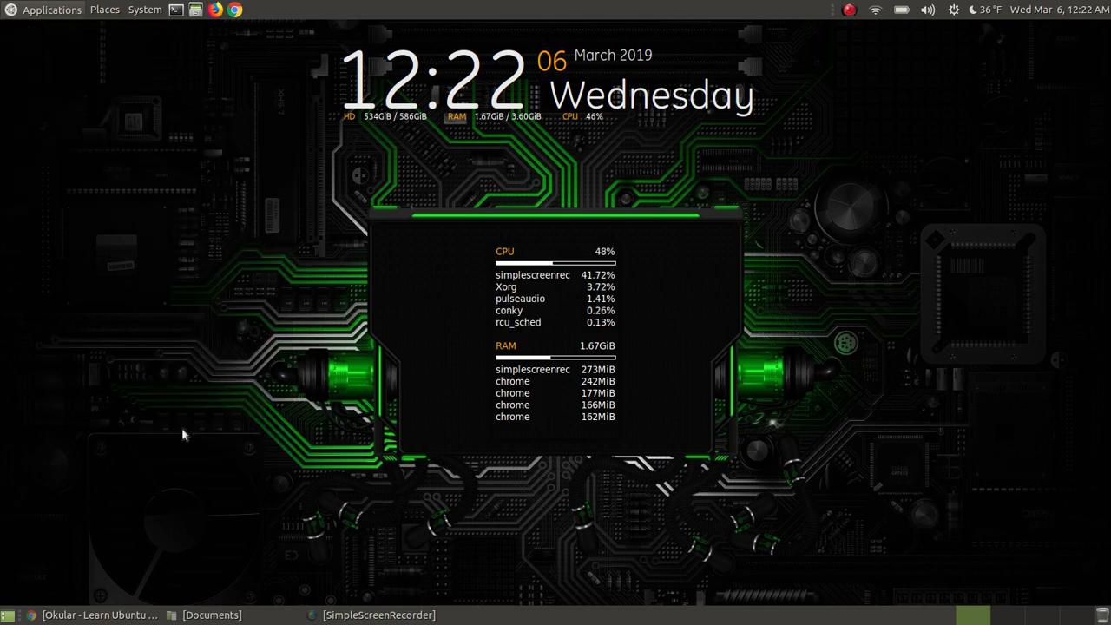
{"action": "left_click", "coordinate": [96, 611]}
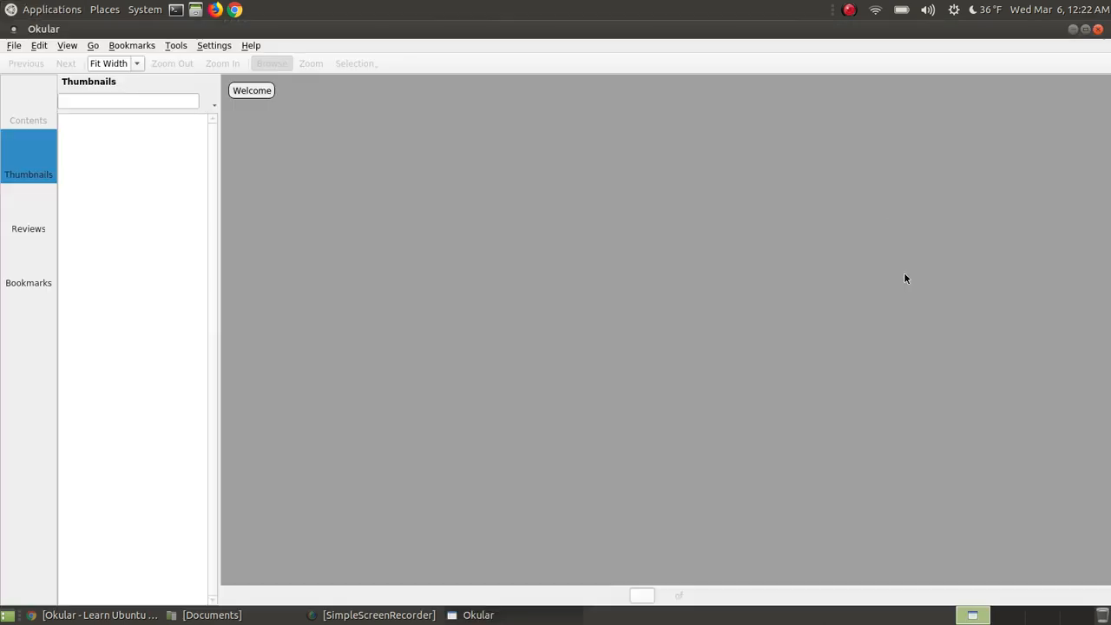
{"action": "left_click", "coordinate": [250, 46]}
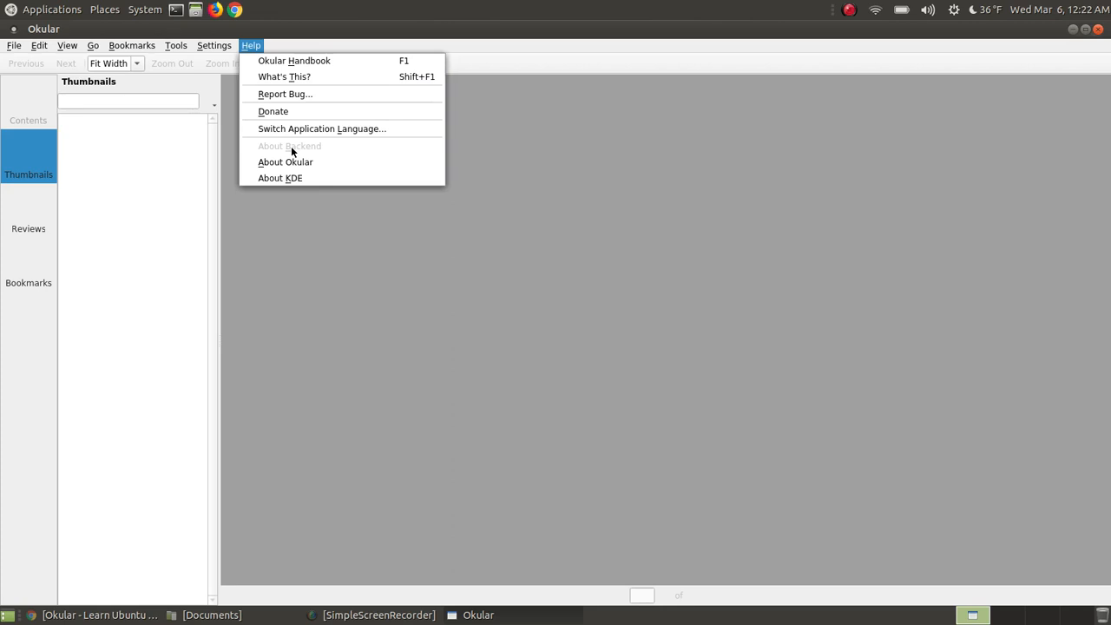
{"action": "left_click", "coordinate": [285, 164]}
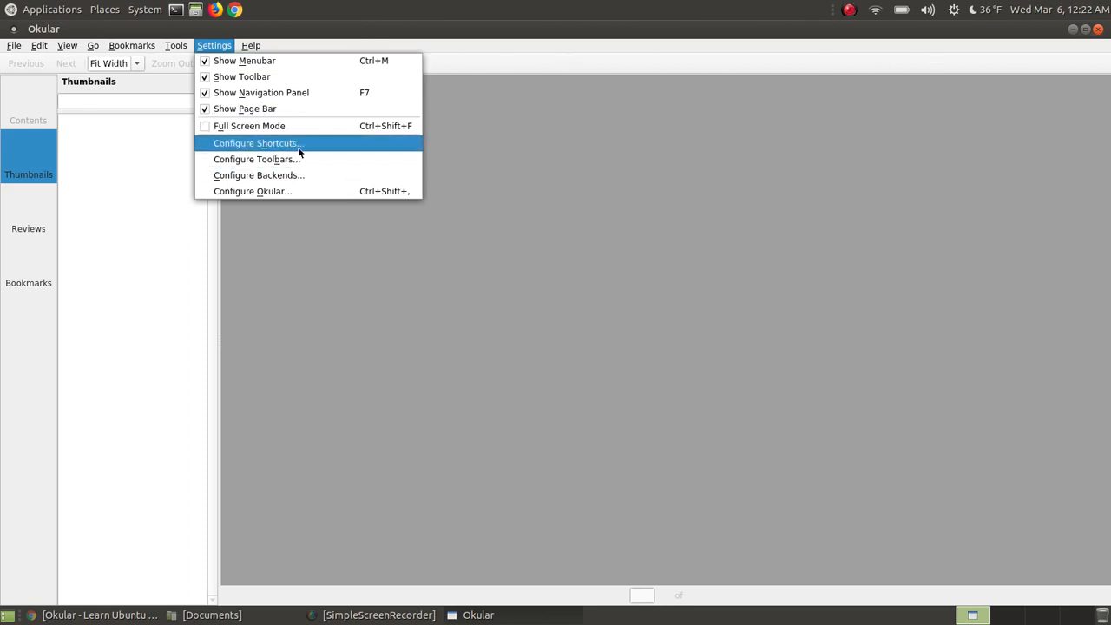
{"action": "mouse_move", "coordinate": [261, 92]}
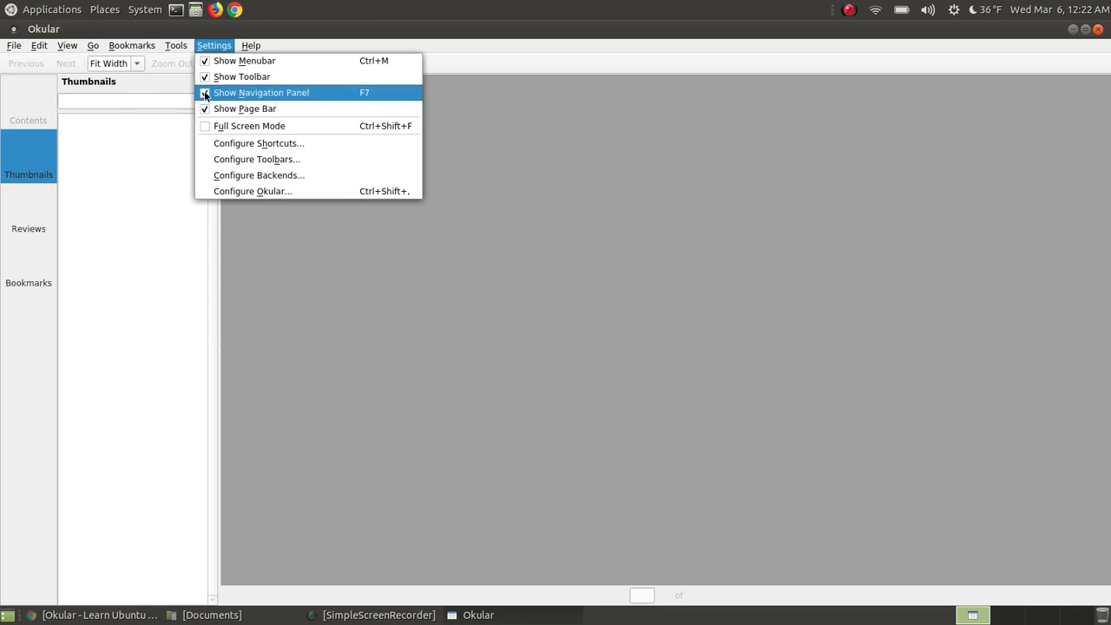
{"action": "left_click", "coordinate": [261, 92]}
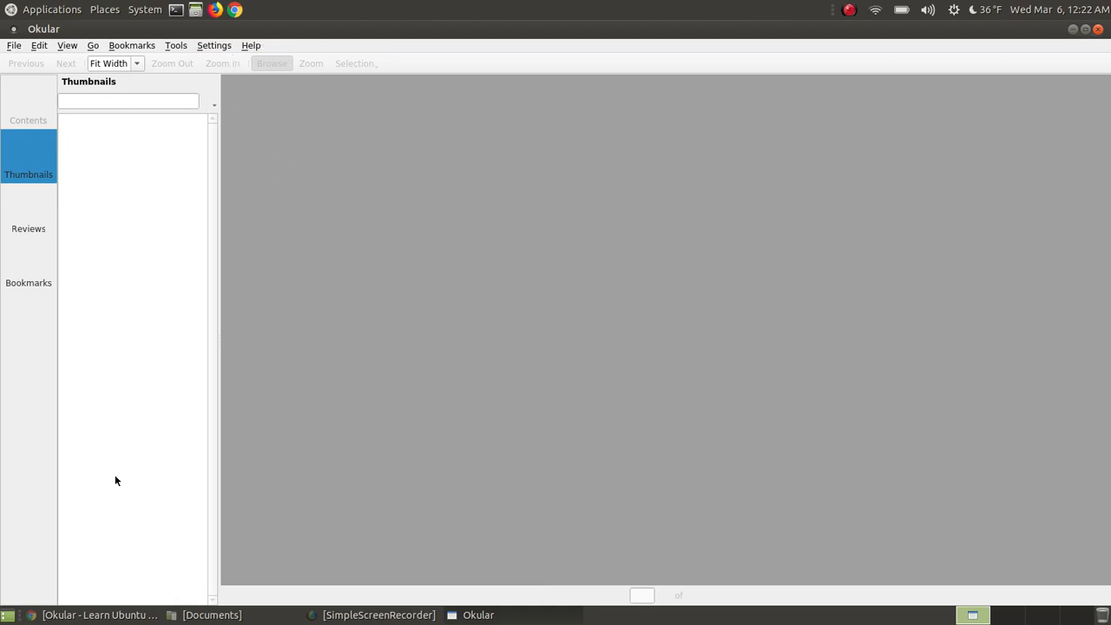
{"action": "mouse_move", "coordinate": [134, 347]}
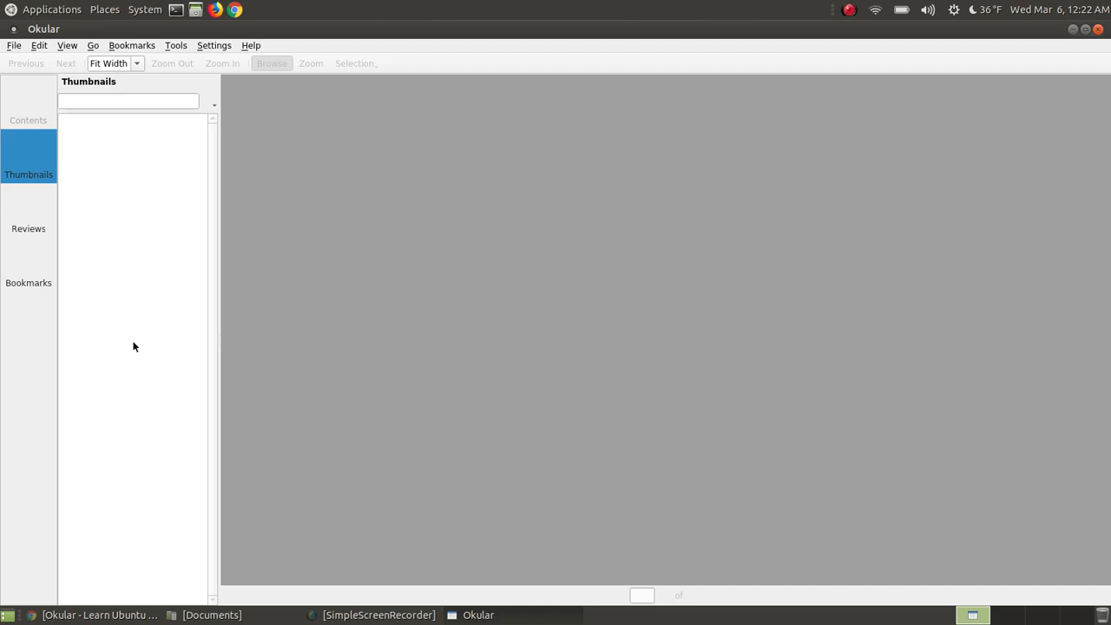
{"action": "mouse_move", "coordinate": [82, 183]}
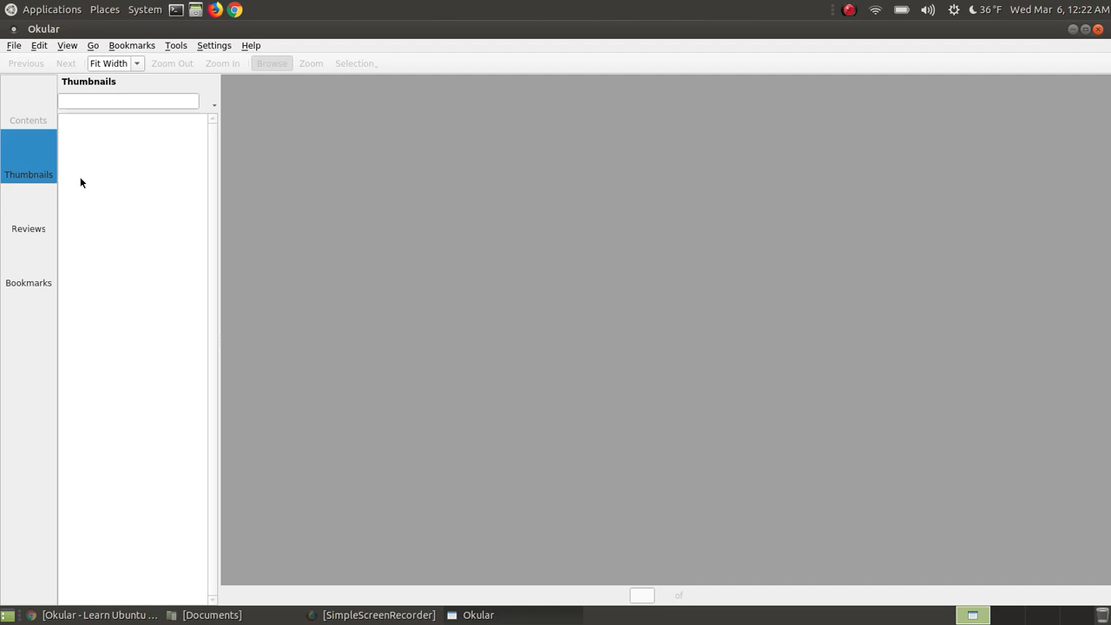
{"action": "mouse_move", "coordinate": [219, 348]}
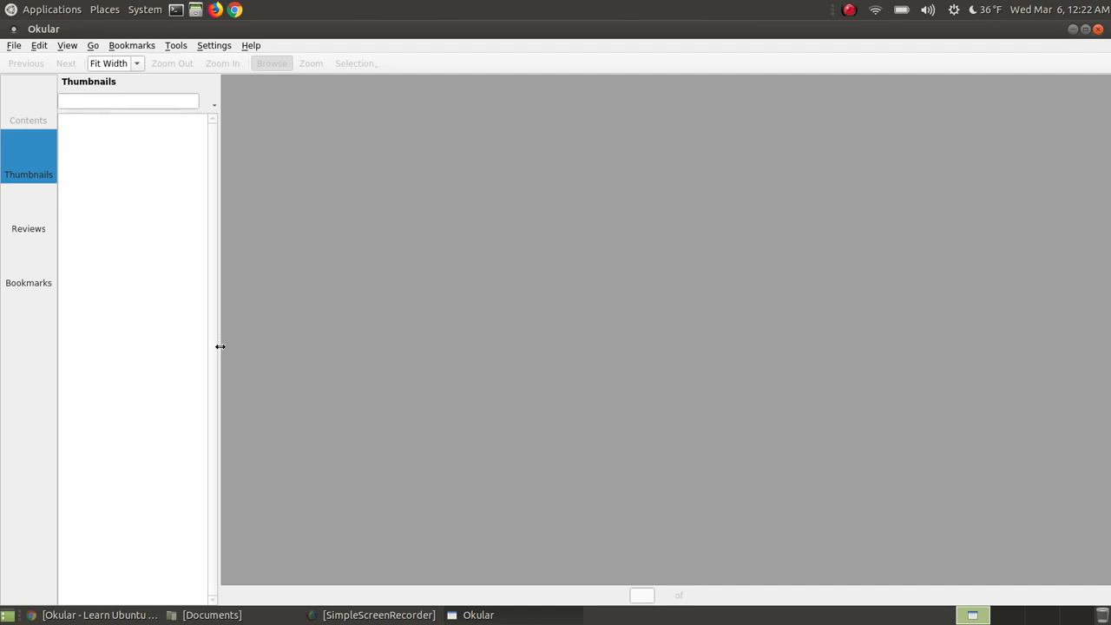
Step: Drag the sidebar border left to narrow Okular's thumbnails panel
{"action": "left_click_drag", "start_coordinate": [221, 347], "coordinate": [178, 333]}
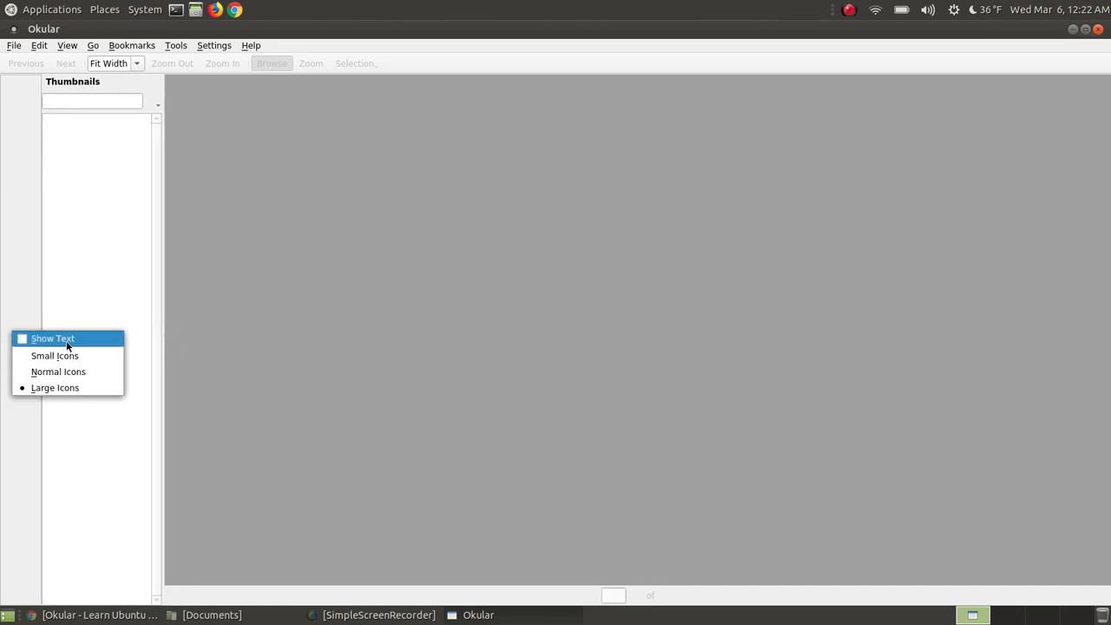
{"action": "mouse_move", "coordinate": [45, 361]}
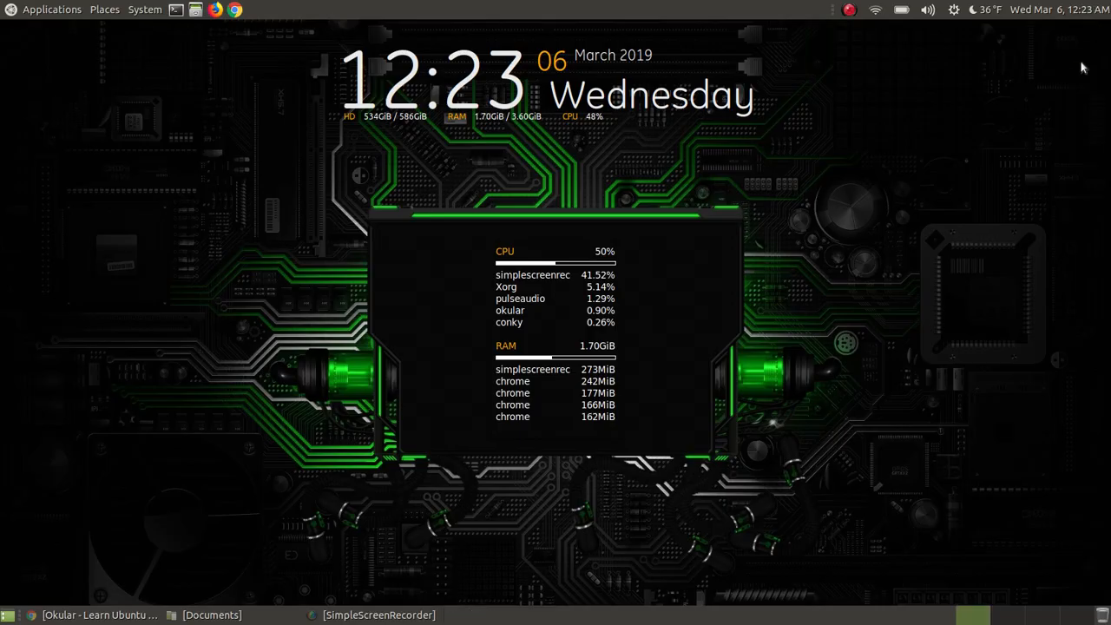
{"action": "left_click", "coordinate": [215, 615]}
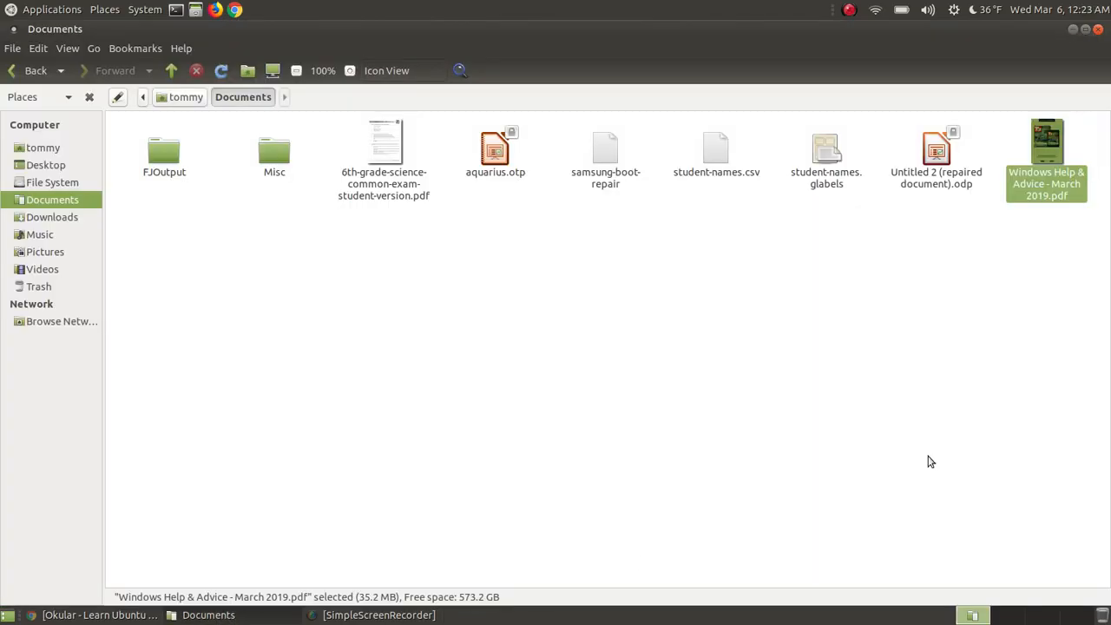
{"action": "mouse_move", "coordinate": [1046, 154]}
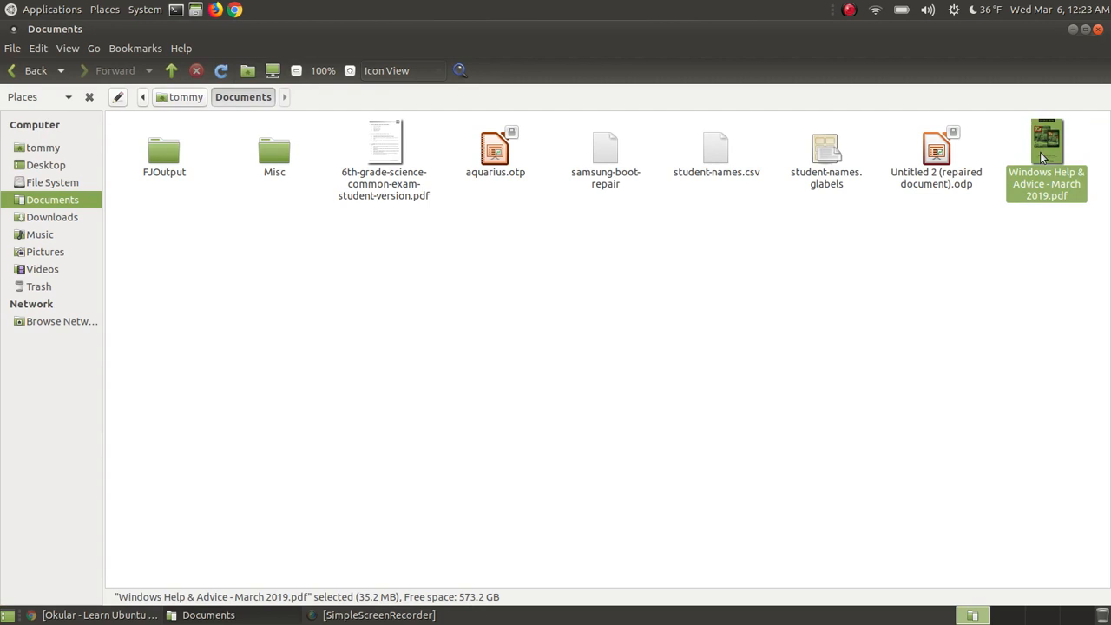
{"action": "right_click", "coordinate": [1048, 156]}
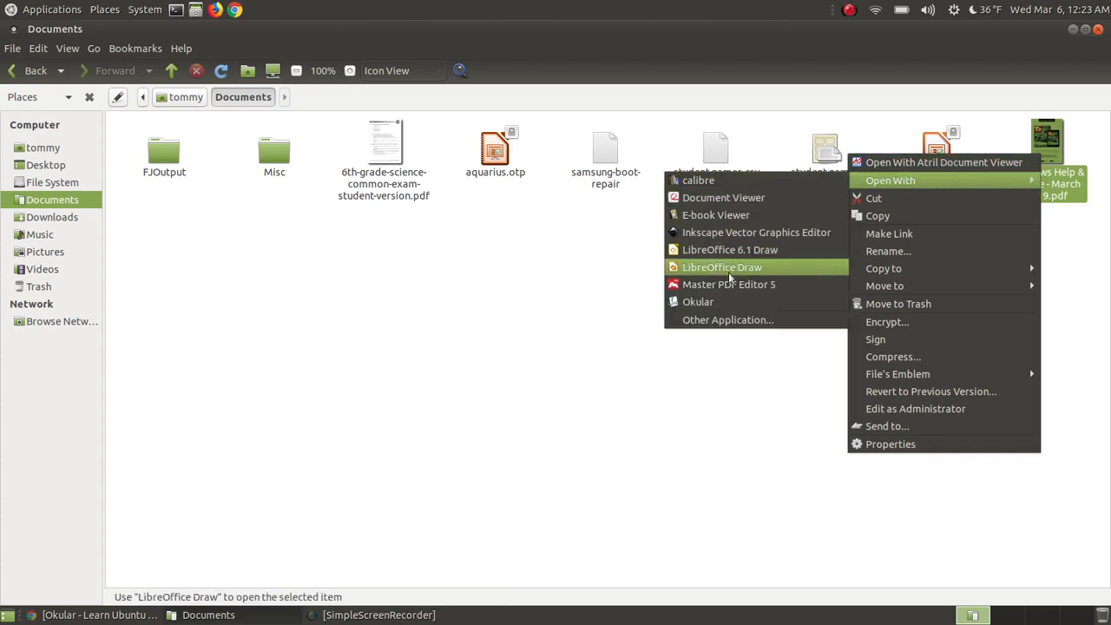
{"action": "mouse_move", "coordinate": [719, 302]}
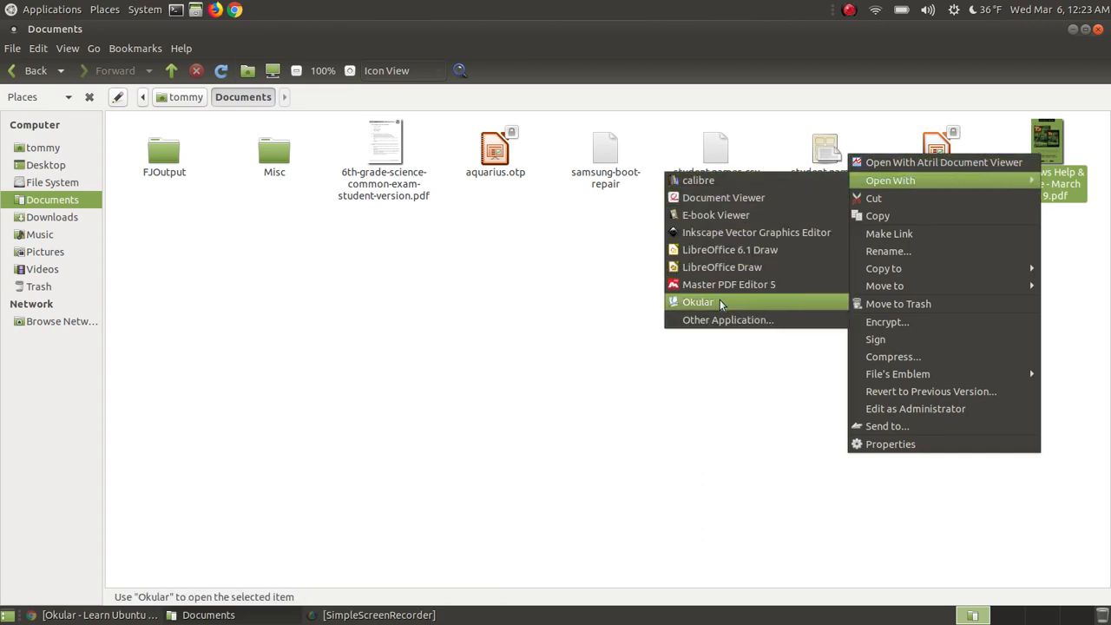
{"action": "mouse_move", "coordinate": [751, 325]}
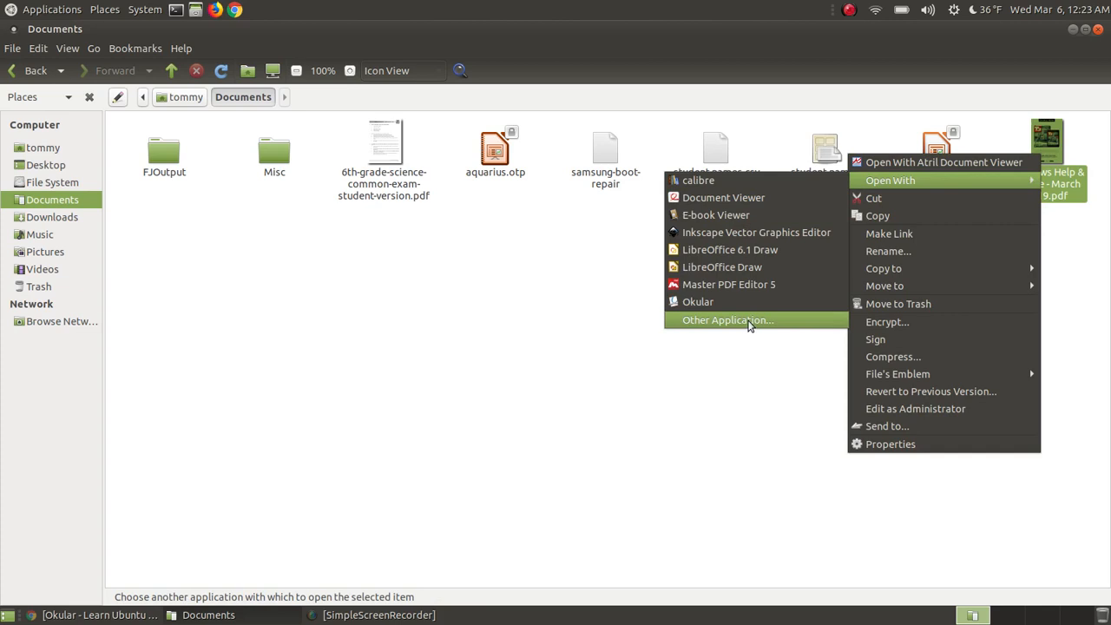
{"action": "mouse_move", "coordinate": [731, 302]}
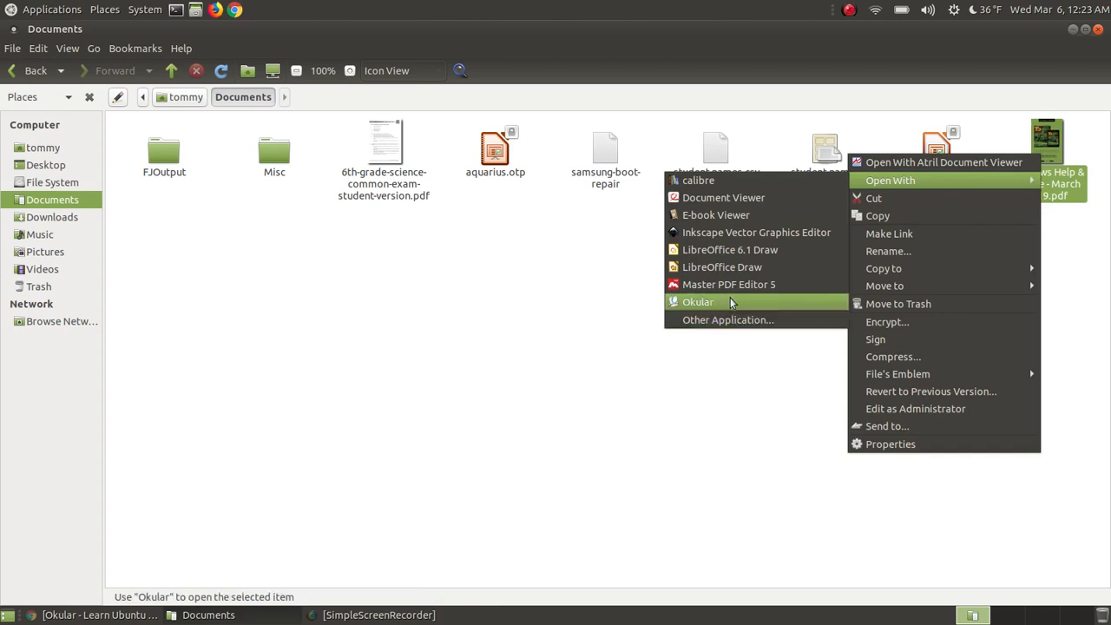
{"action": "mouse_move", "coordinate": [699, 309]}
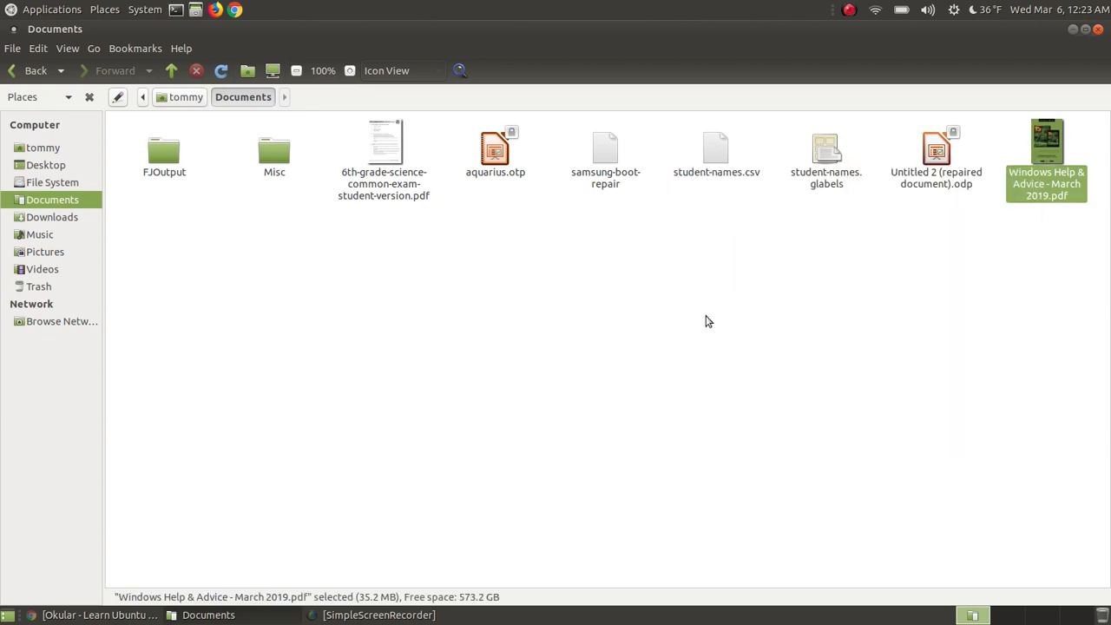
Step: Open the magazine PDF in Okular and scroll to the Folding screens article on page 8 of 92
{"action": "double_click", "coordinate": [1048, 142]}
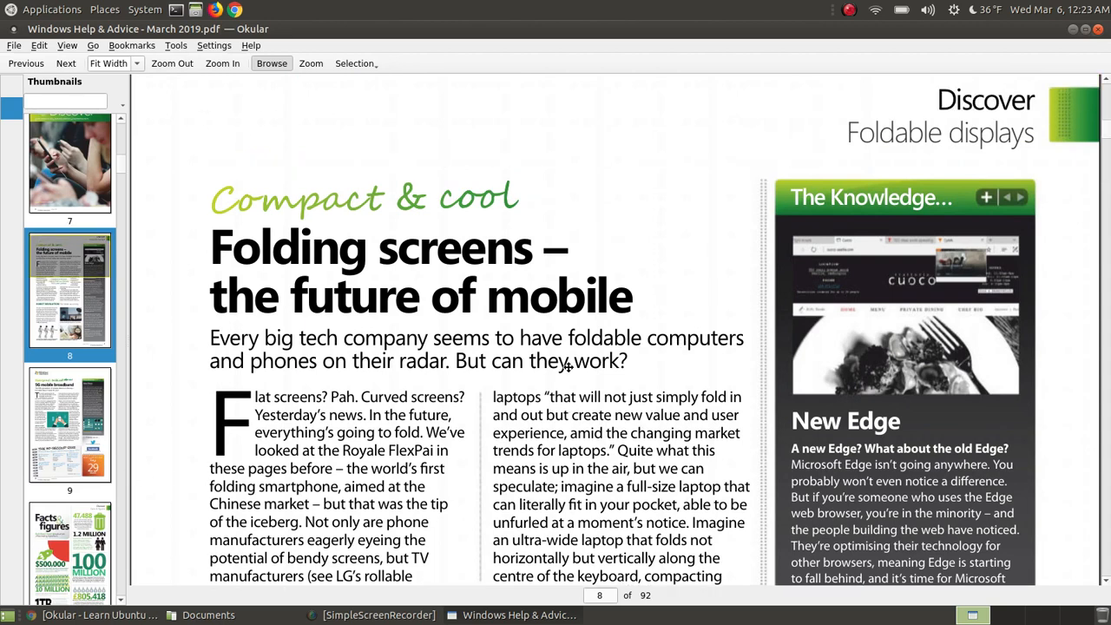
{"action": "mouse_move", "coordinate": [480, 191]}
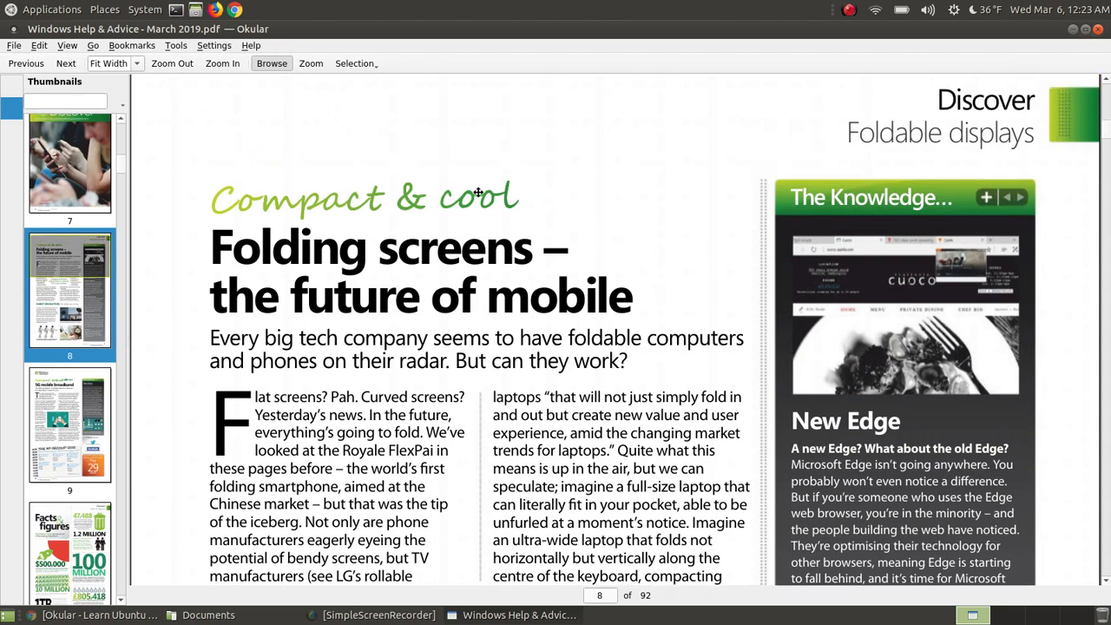
{"action": "mouse_move", "coordinate": [642, 239]}
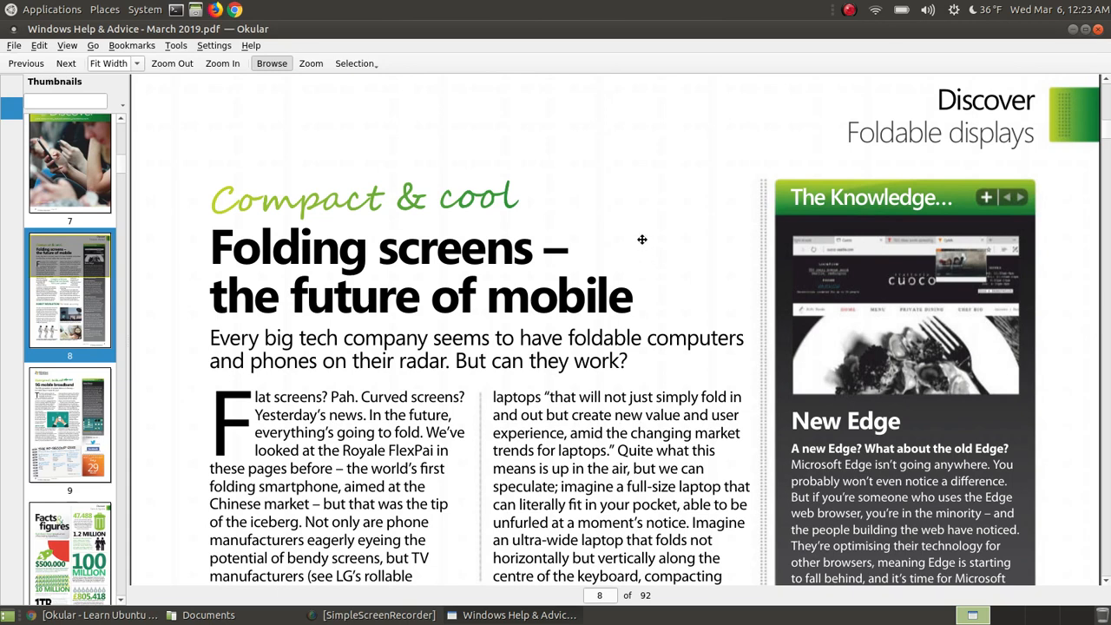
{"action": "mouse_move", "coordinate": [636, 267]}
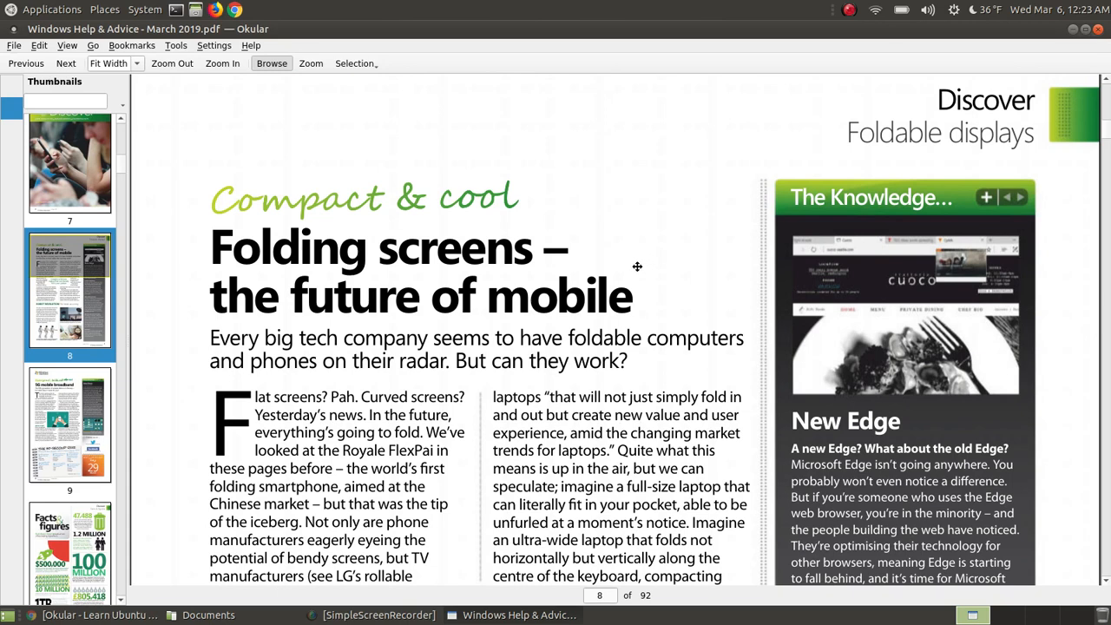
{"action": "scroll", "scroll_direction": "down", "scroll_amount": 3}
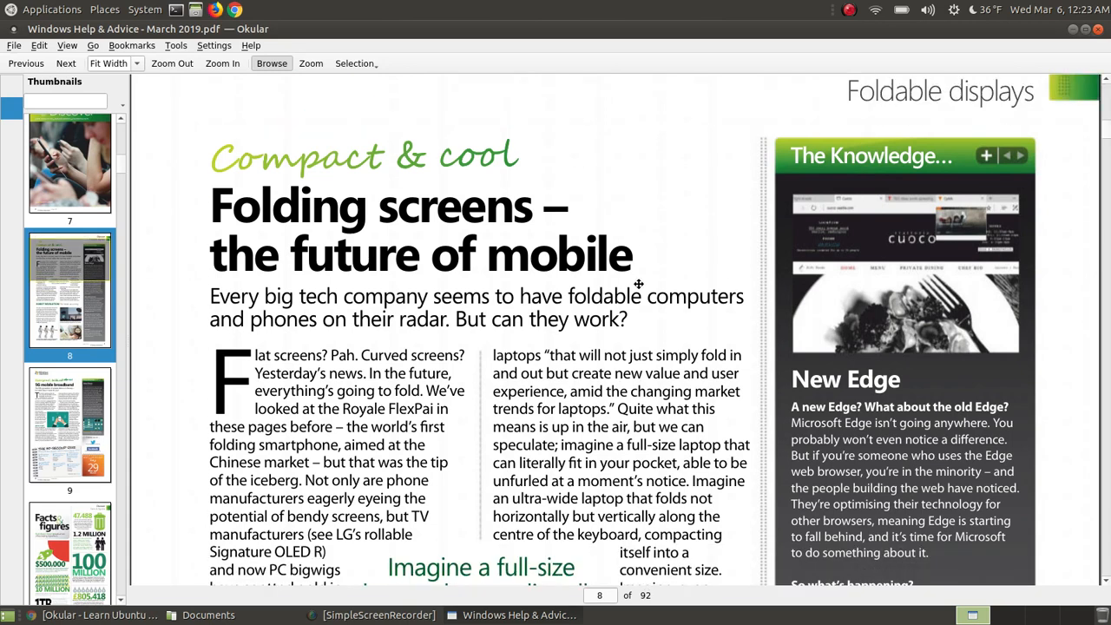
{"action": "scroll", "scroll_direction": "down", "scroll_amount": 3}
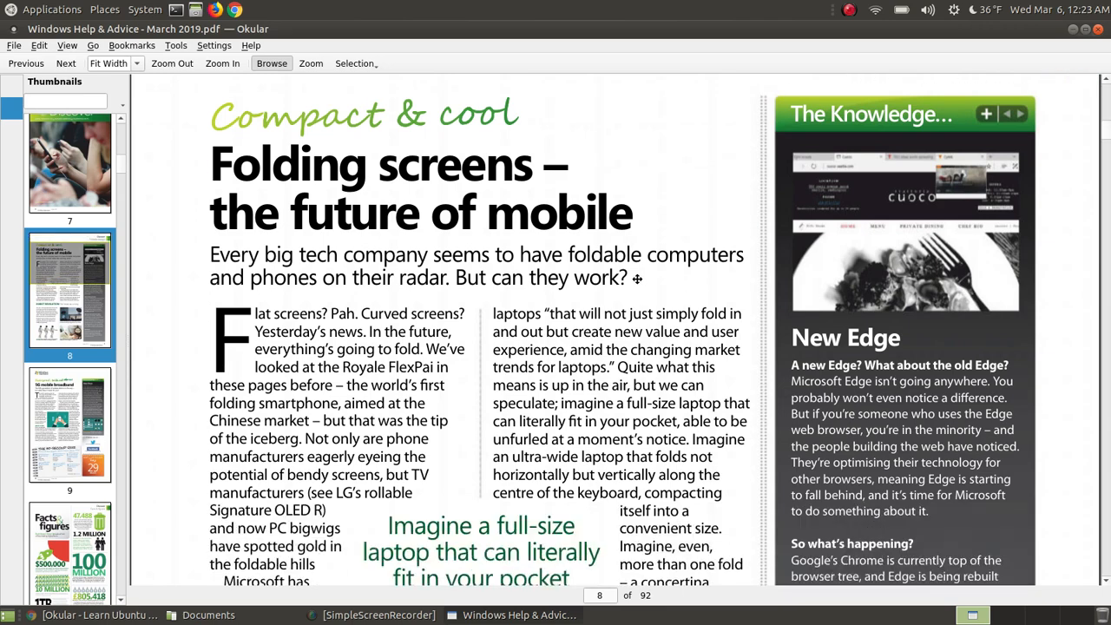
{"action": "scroll", "scroll_direction": "down", "scroll_amount": 3}
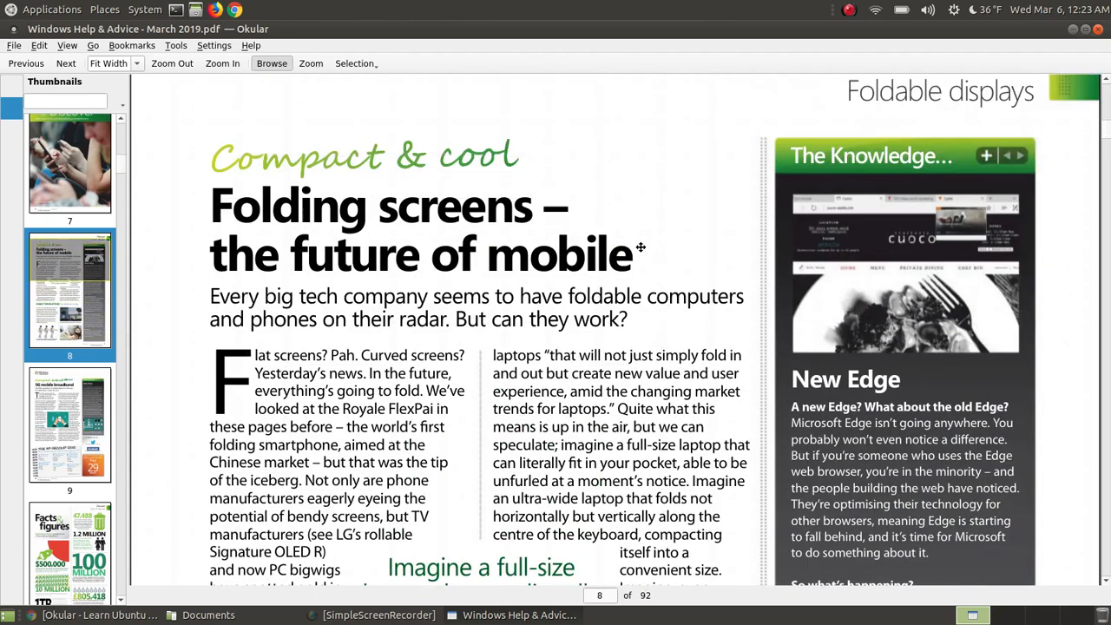
{"action": "mouse_move", "coordinate": [1104, 49]}
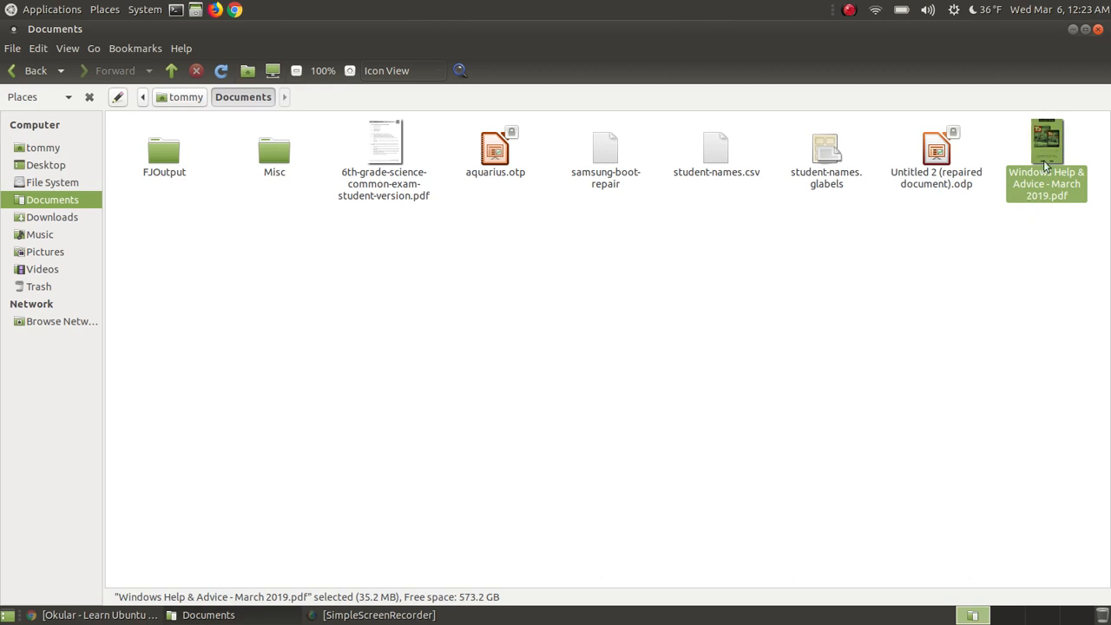
{"action": "mouse_move", "coordinate": [1010, 198]}
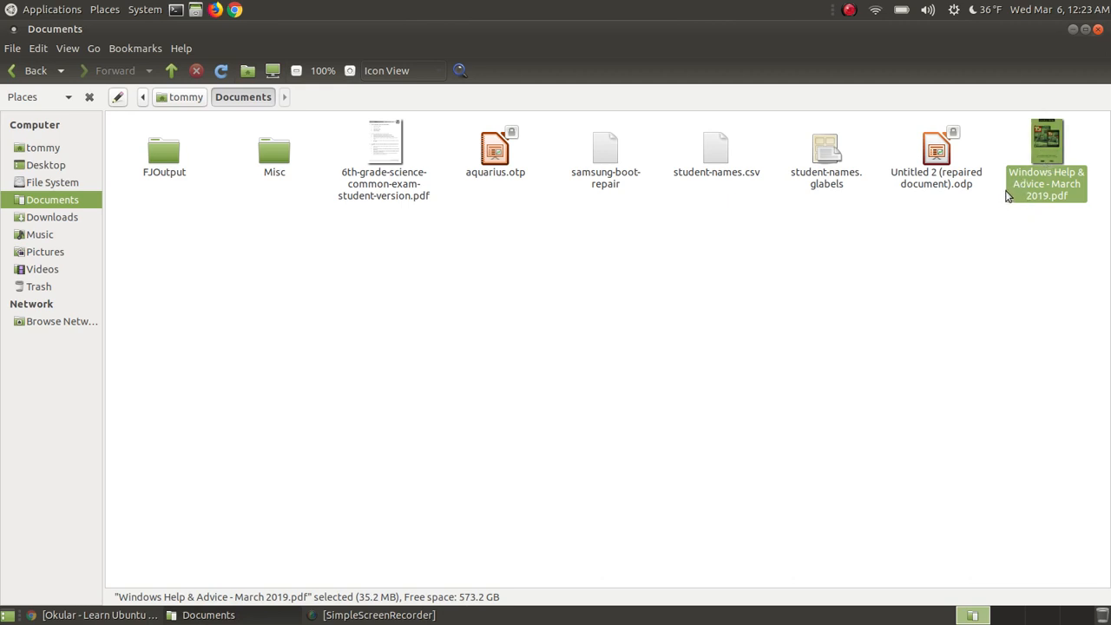
{"action": "mouse_move", "coordinate": [538, 176]}
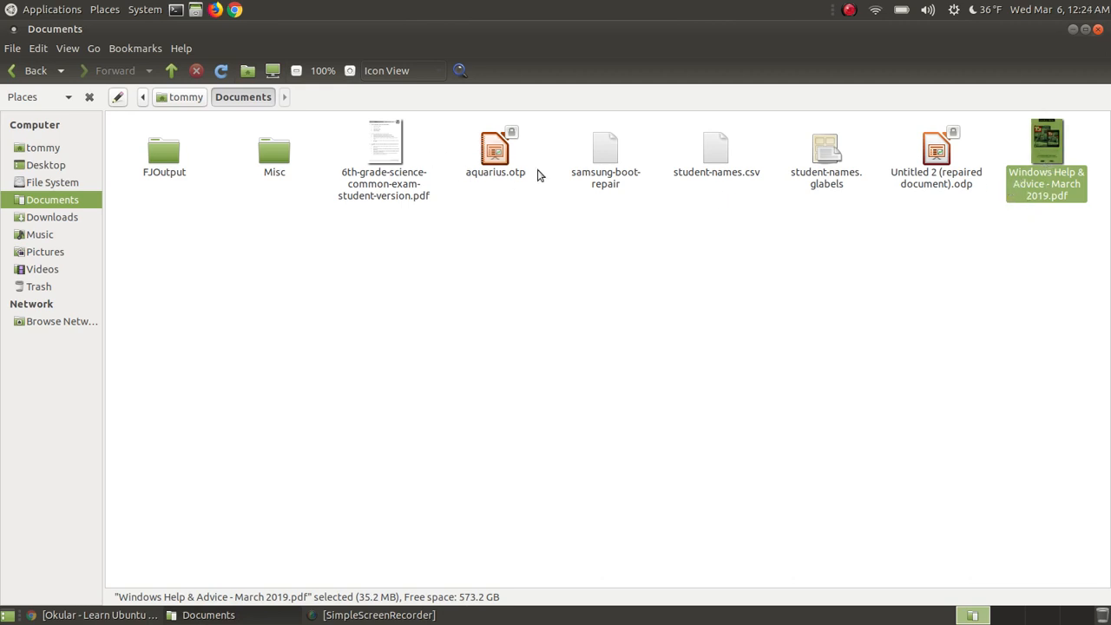
{"action": "mouse_move", "coordinate": [1037, 174]}
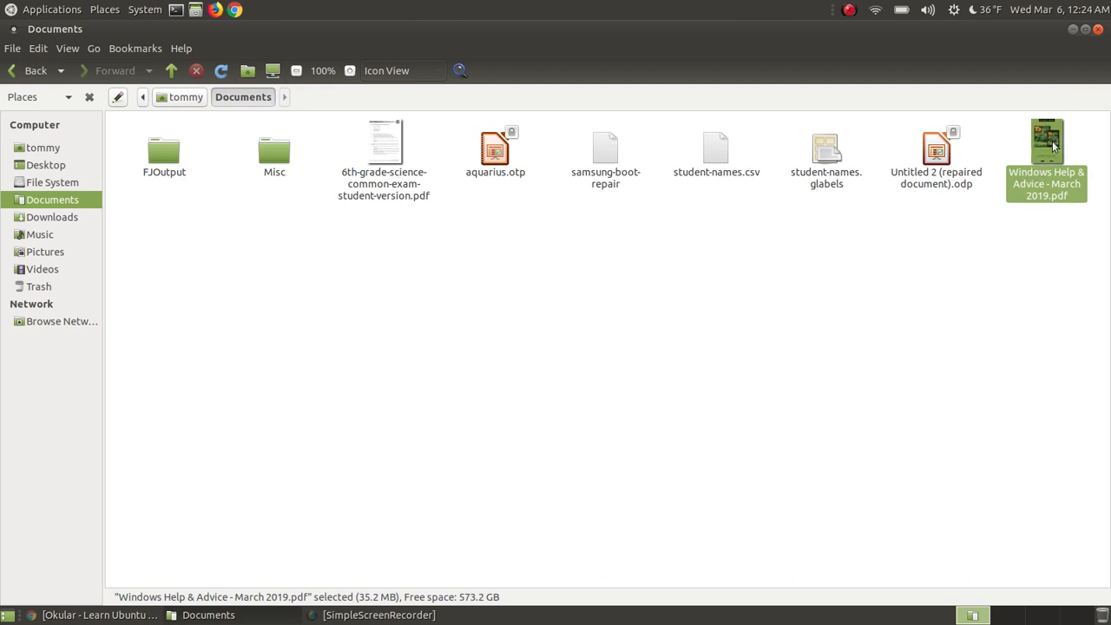
Step: Open 'Windows Help & Advice - March 2019.pdf' from the Documents folder in the default viewer
{"action": "double_click", "coordinate": [1049, 142]}
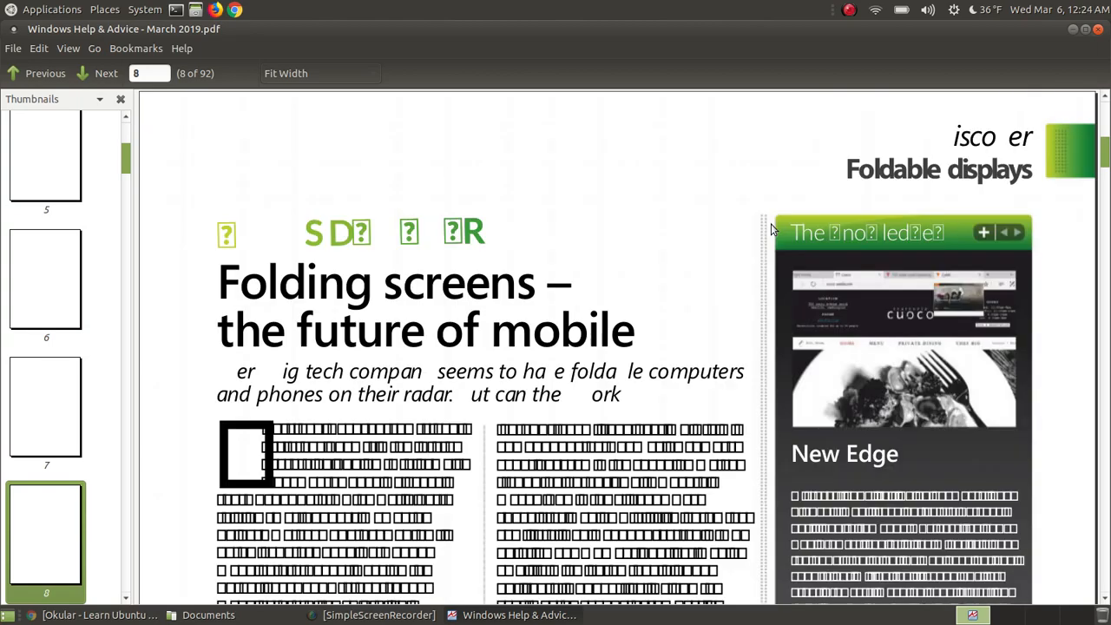
{"action": "mouse_move", "coordinate": [165, 214]}
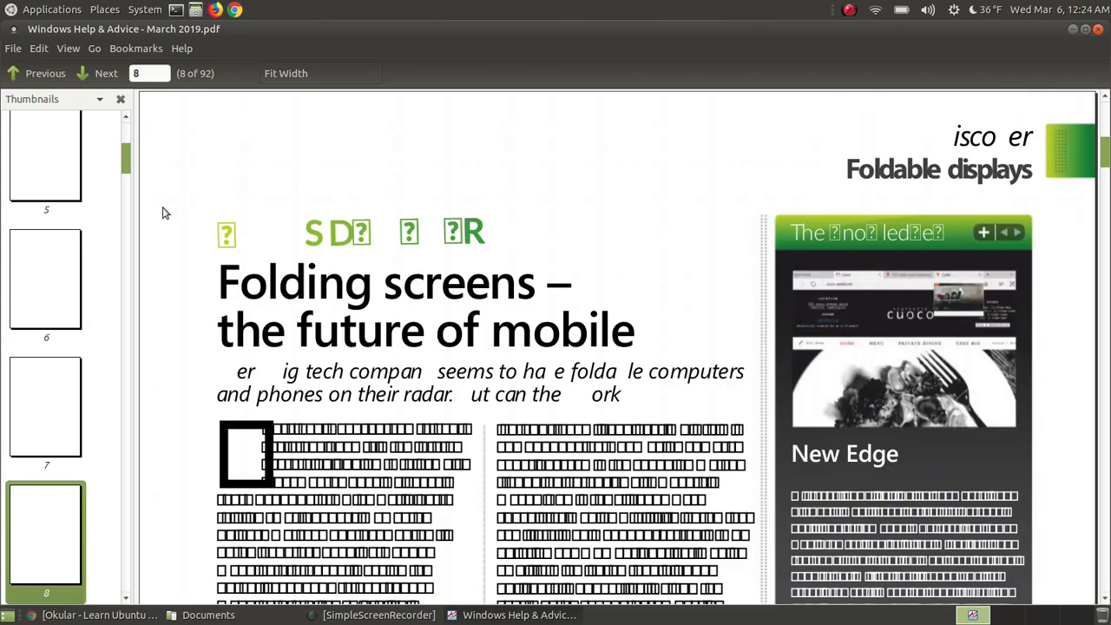
Step: View page 8's broken fonts and confirm Atril's About dialog shows version 1.20.1
{"action": "scroll", "scroll_direction": "down", "scroll_amount": 3}
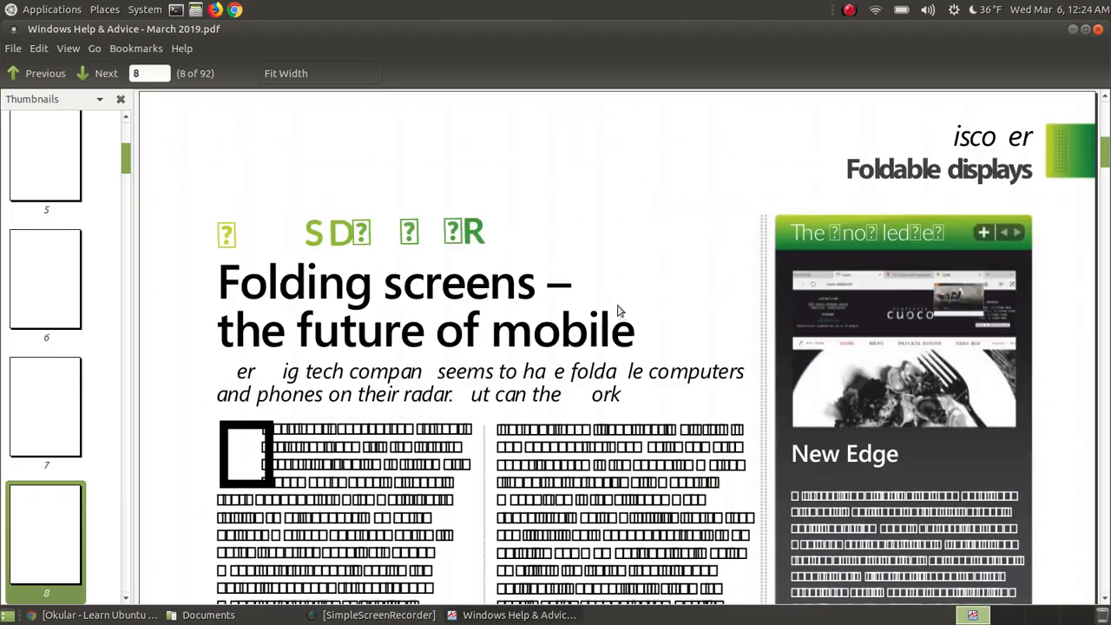
{"action": "scroll", "scroll_direction": "down", "scroll_amount": 3}
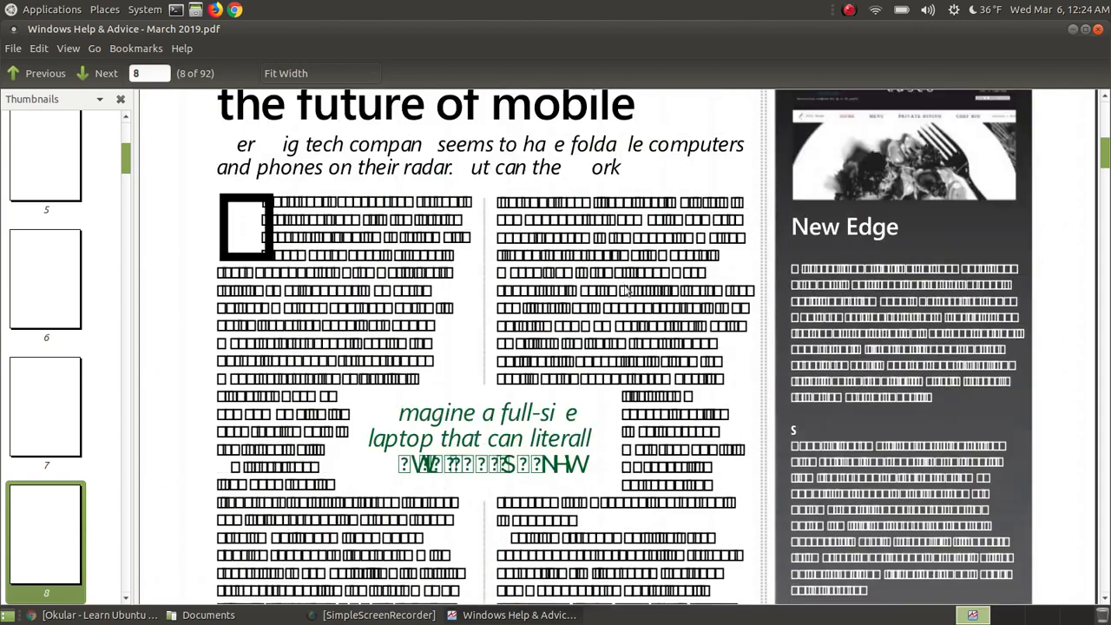
{"action": "mouse_move", "coordinate": [1098, 33]}
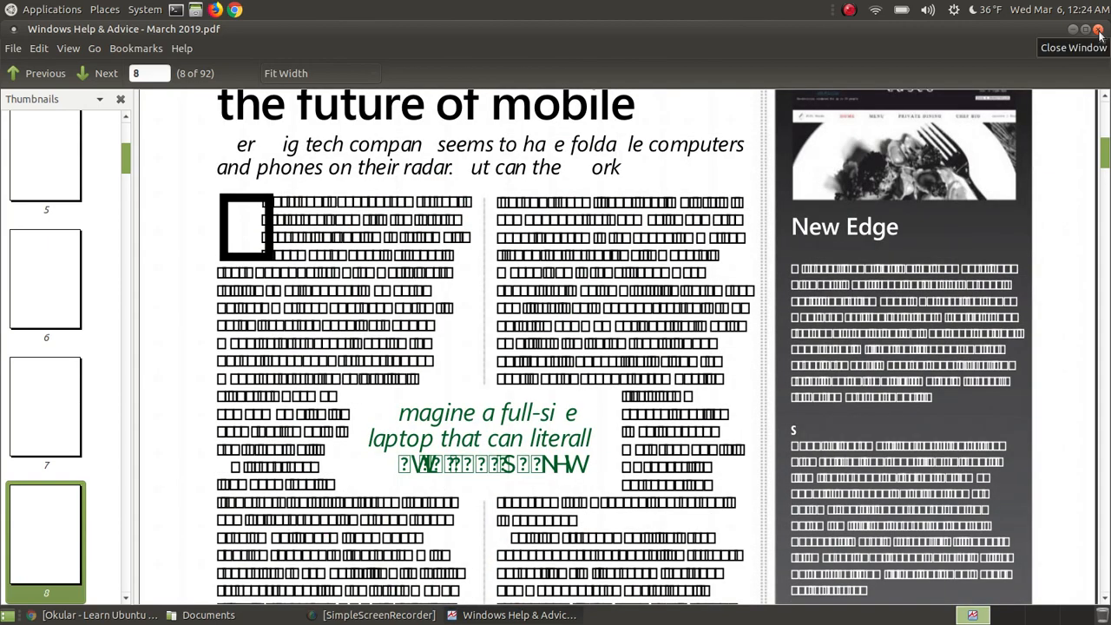
{"action": "mouse_move", "coordinate": [180, 52]}
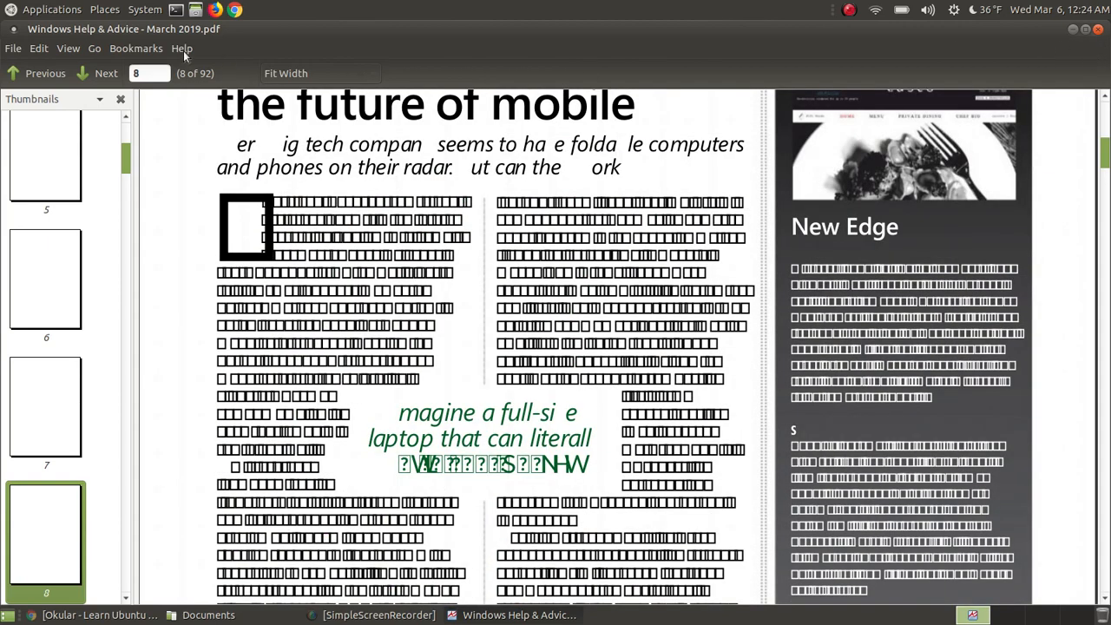
{"action": "left_click", "coordinate": [180, 49]}
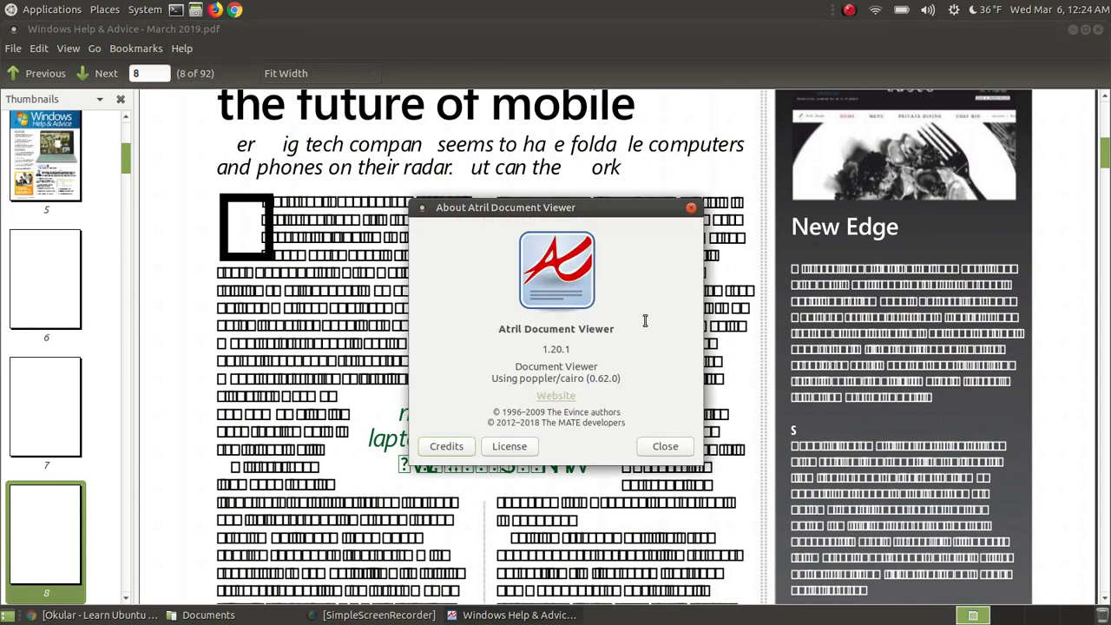
{"action": "left_click", "coordinate": [666, 446]}
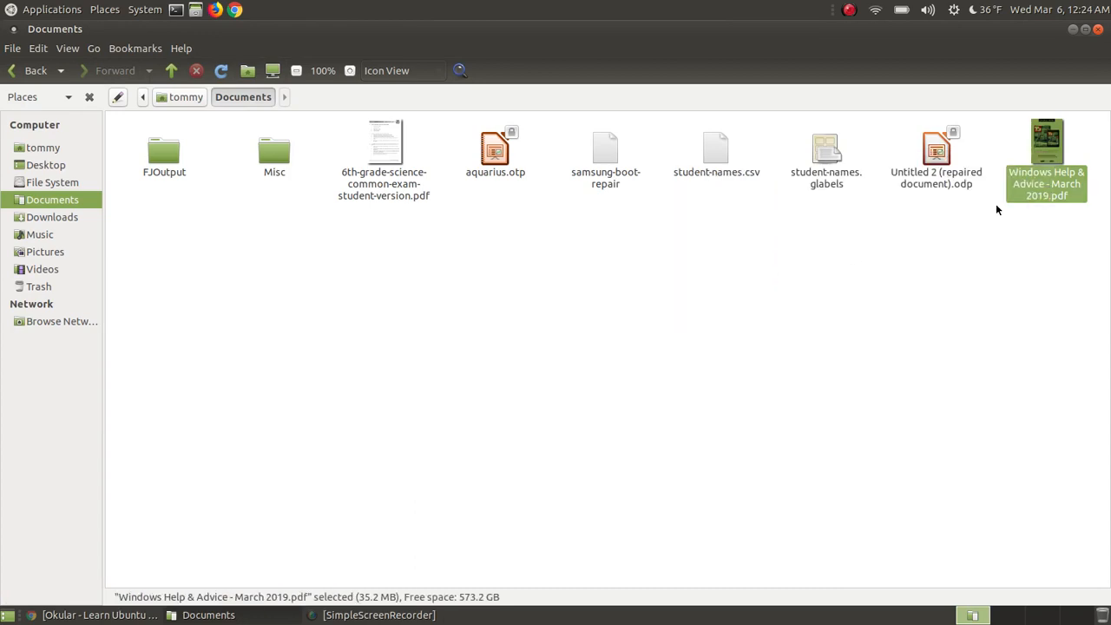
Step: Load the magazine PDF from Caja into Okular and scroll through page 8's Folding screens article
{"action": "double_click", "coordinate": [1045, 143]}
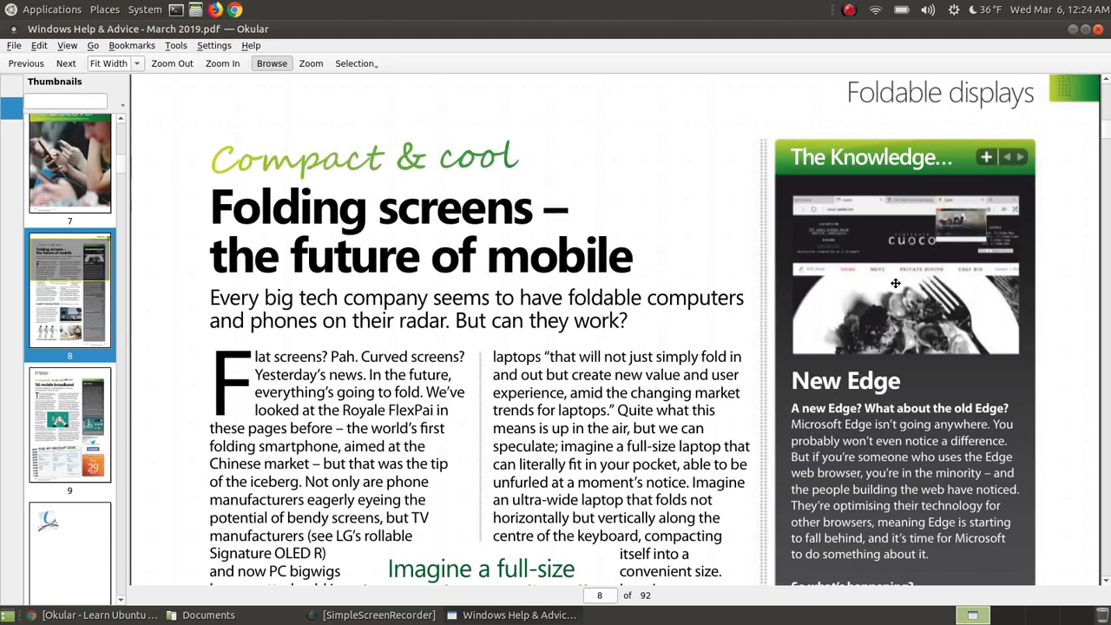
{"action": "scroll", "scroll_direction": "down", "scroll_amount": 3}
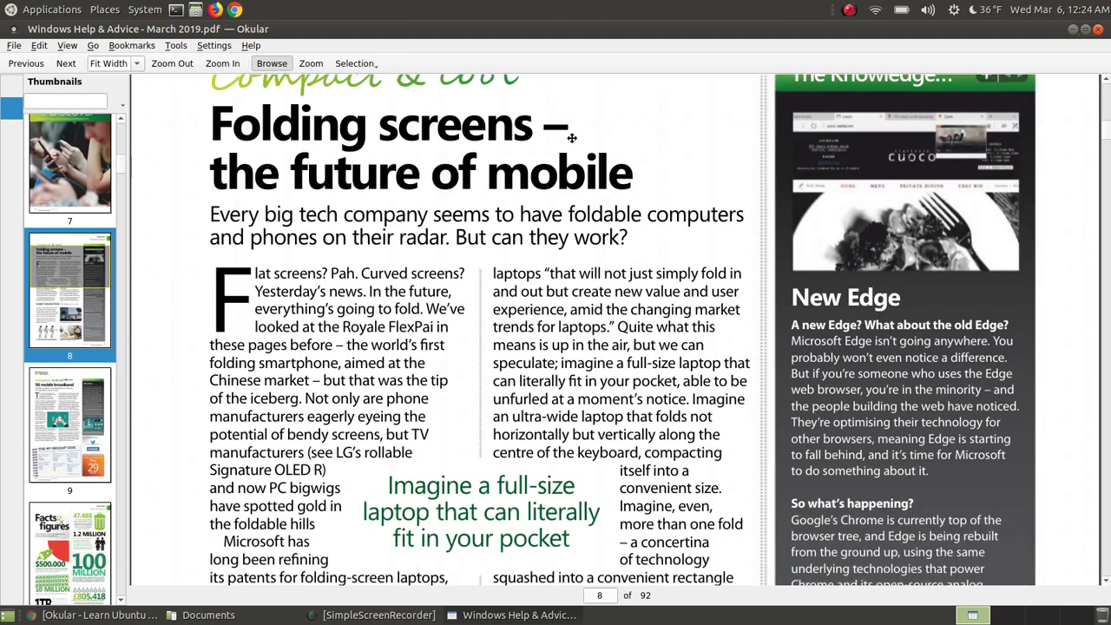
{"action": "scroll", "scroll_direction": "down", "scroll_amount": 3}
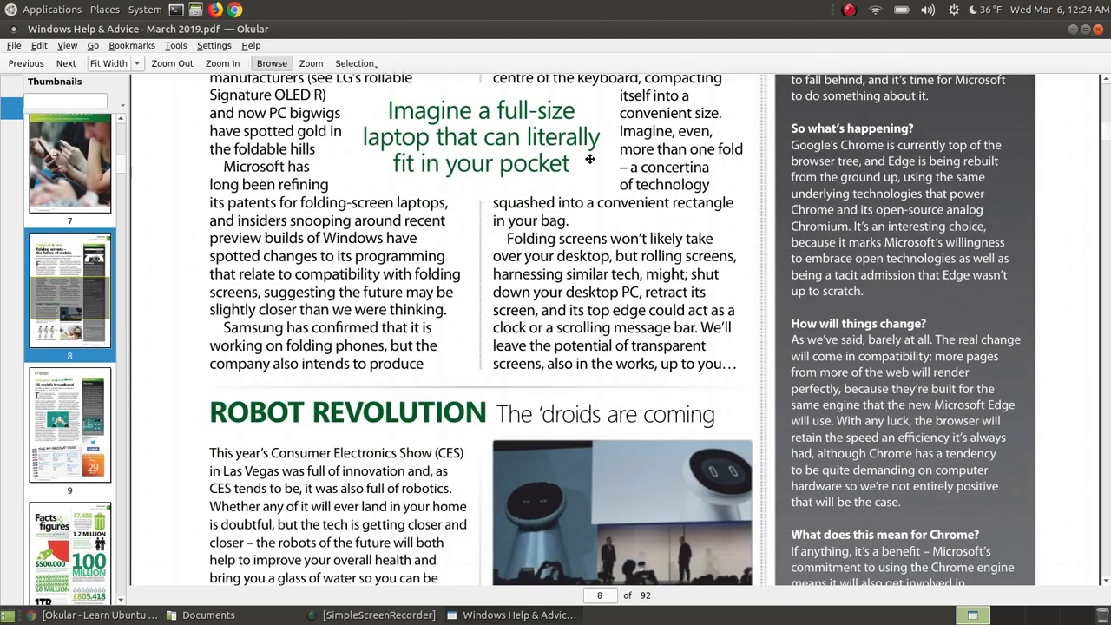
{"action": "scroll", "scroll_direction": "down", "scroll_amount": 3}
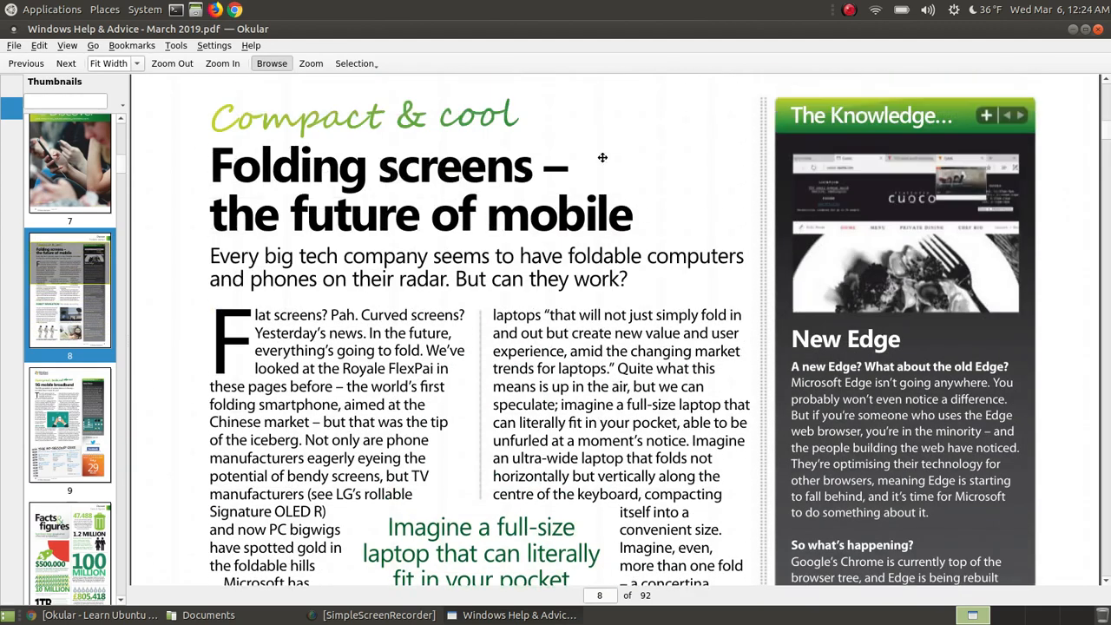
{"action": "mouse_move", "coordinate": [547, 278]}
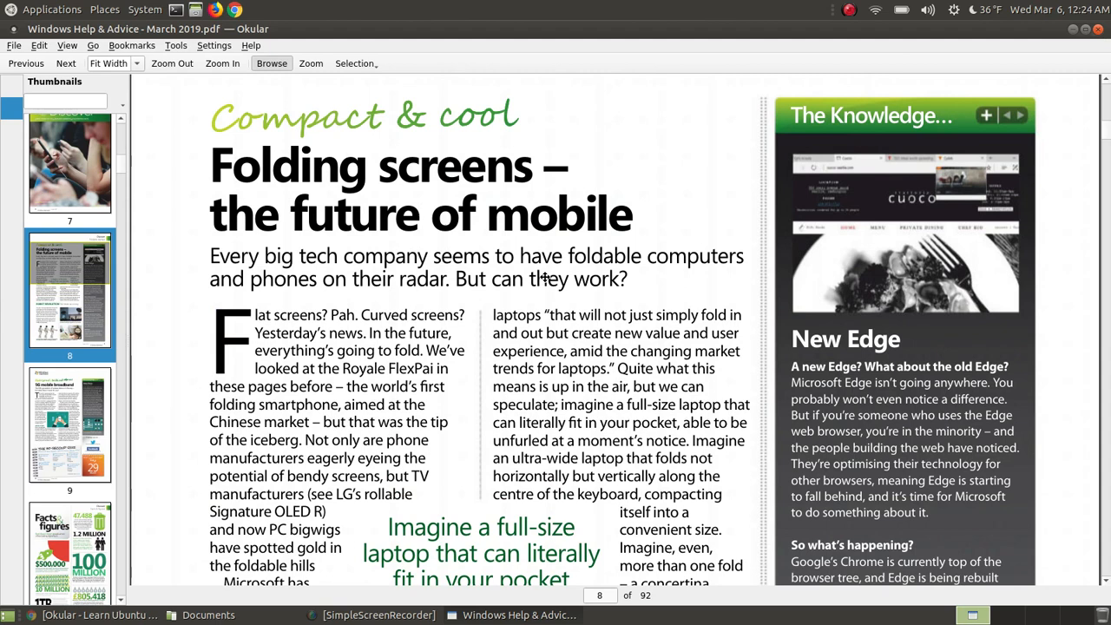
{"action": "mouse_move", "coordinate": [582, 311]}
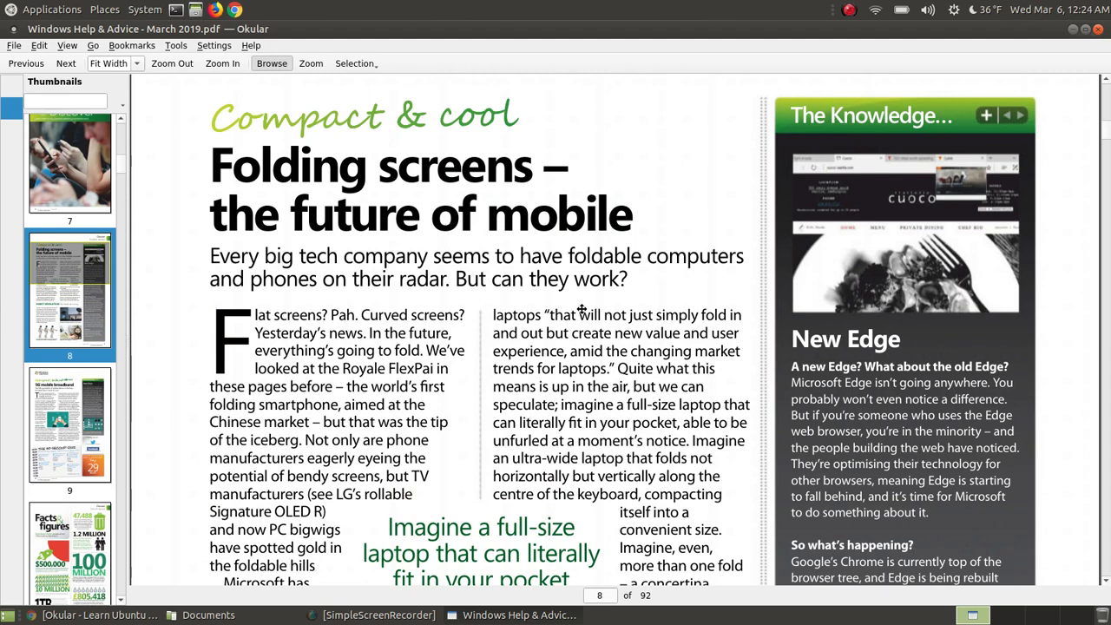
Step: Confirm Okular's About dialog shows version 1.6.2 and dismiss it
{"action": "left_click", "coordinate": [252, 46]}
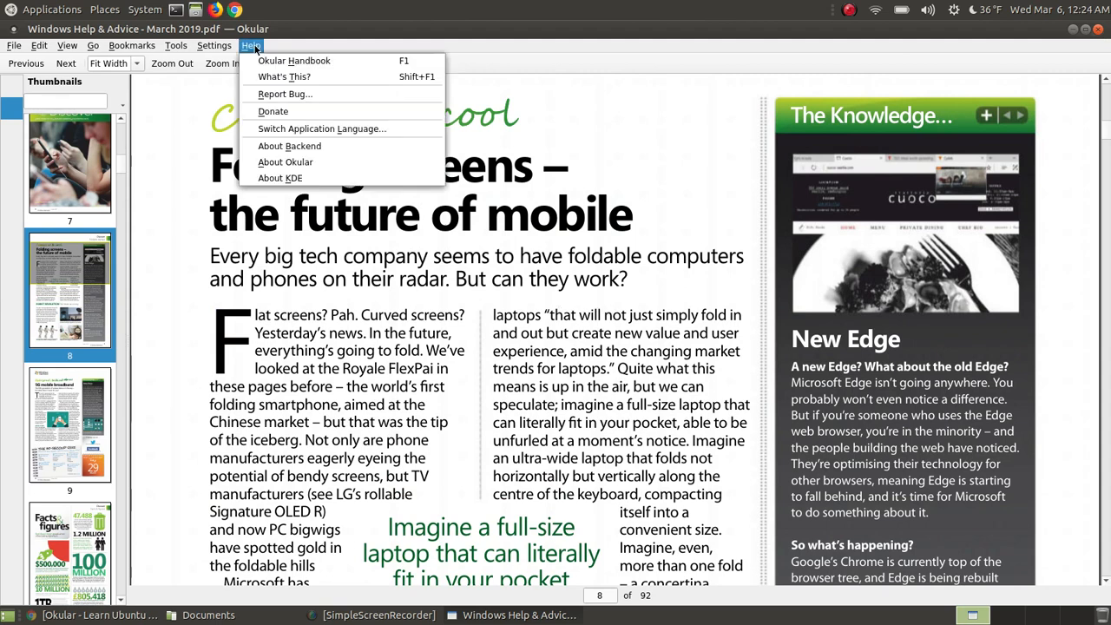
{"action": "mouse_move", "coordinate": [300, 163]}
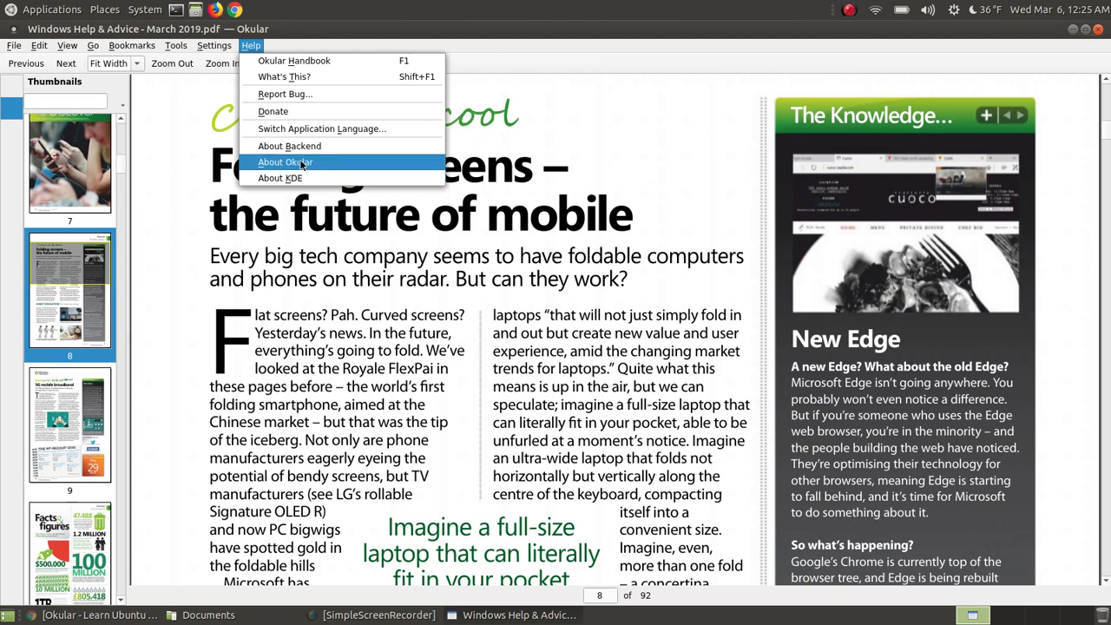
{"action": "left_click", "coordinate": [285, 161]}
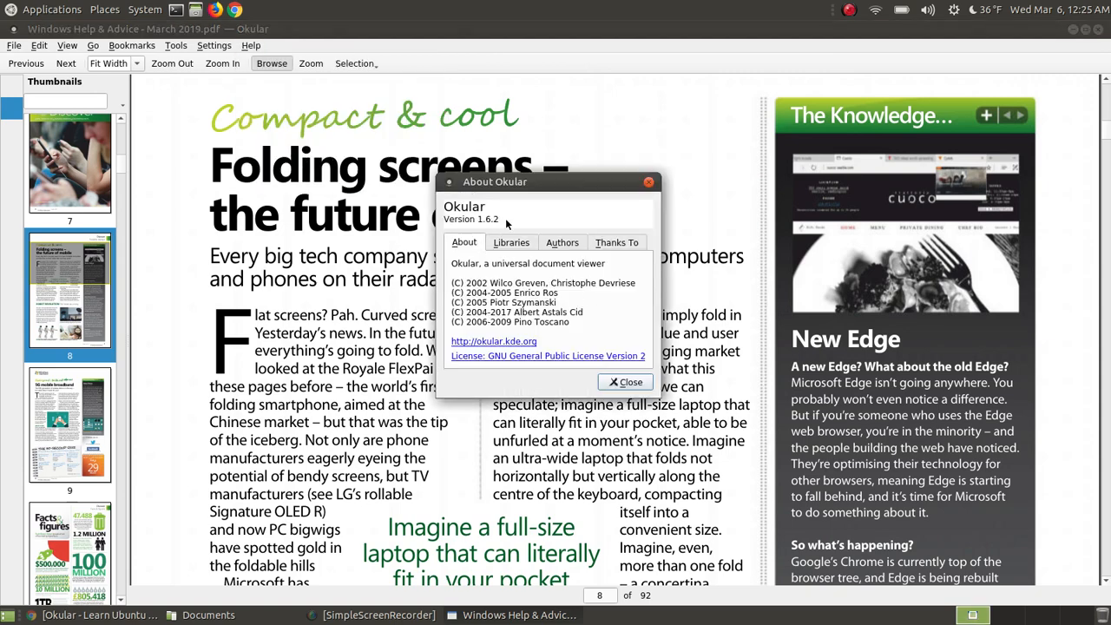
{"action": "left_click", "coordinate": [626, 382]}
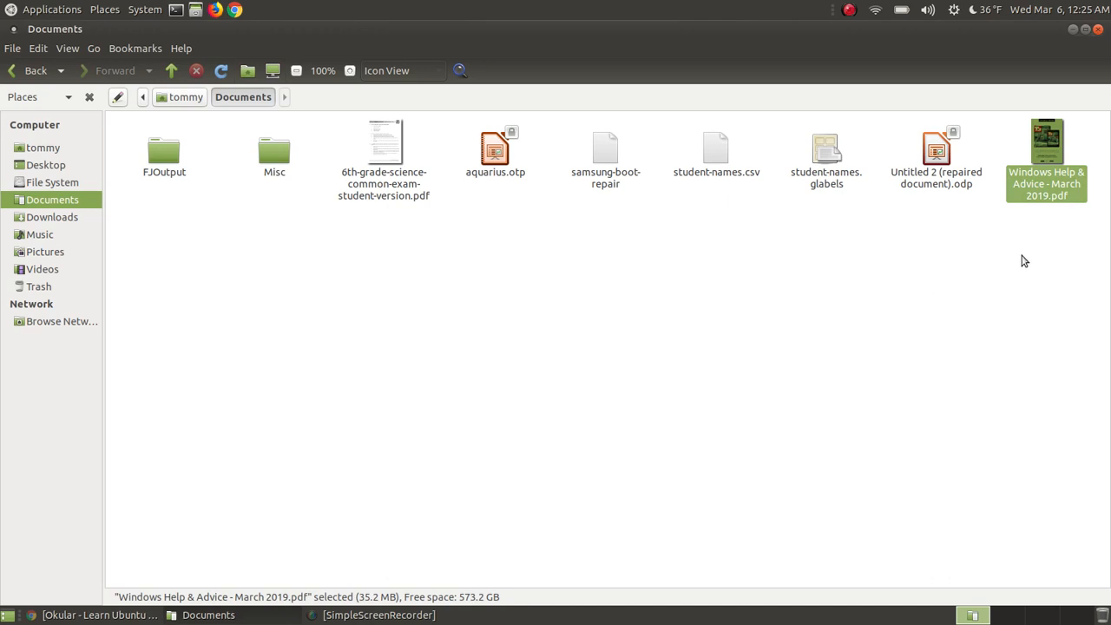
{"action": "mouse_move", "coordinate": [1006, 250]}
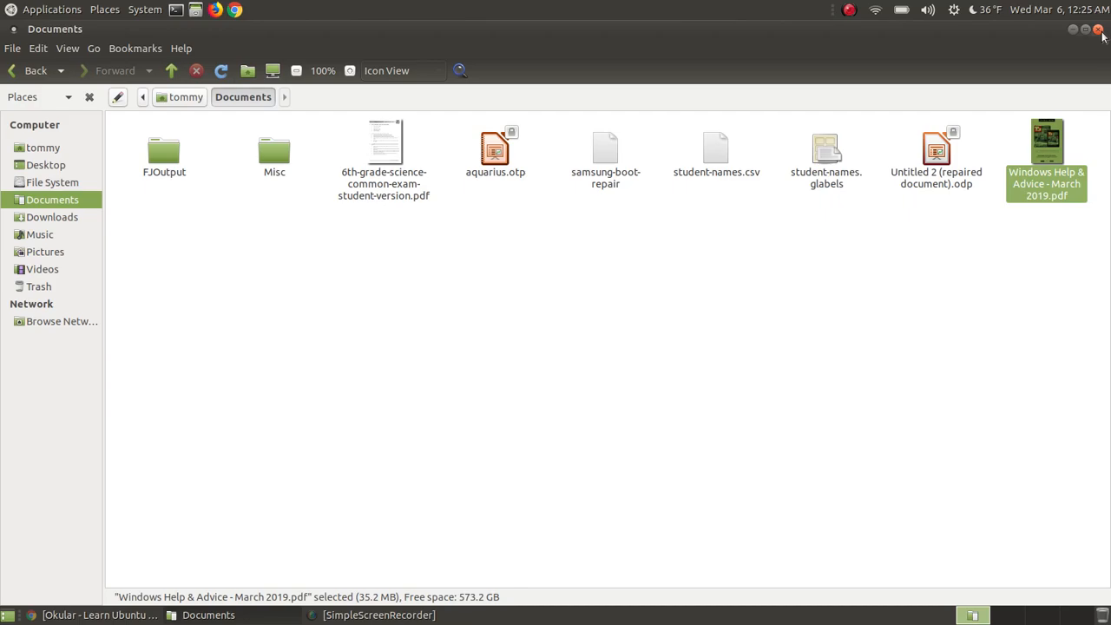
Step: Close Caja's Documents folder window, returning to the Chrome tutorial page
{"action": "left_click", "coordinate": [1101, 32]}
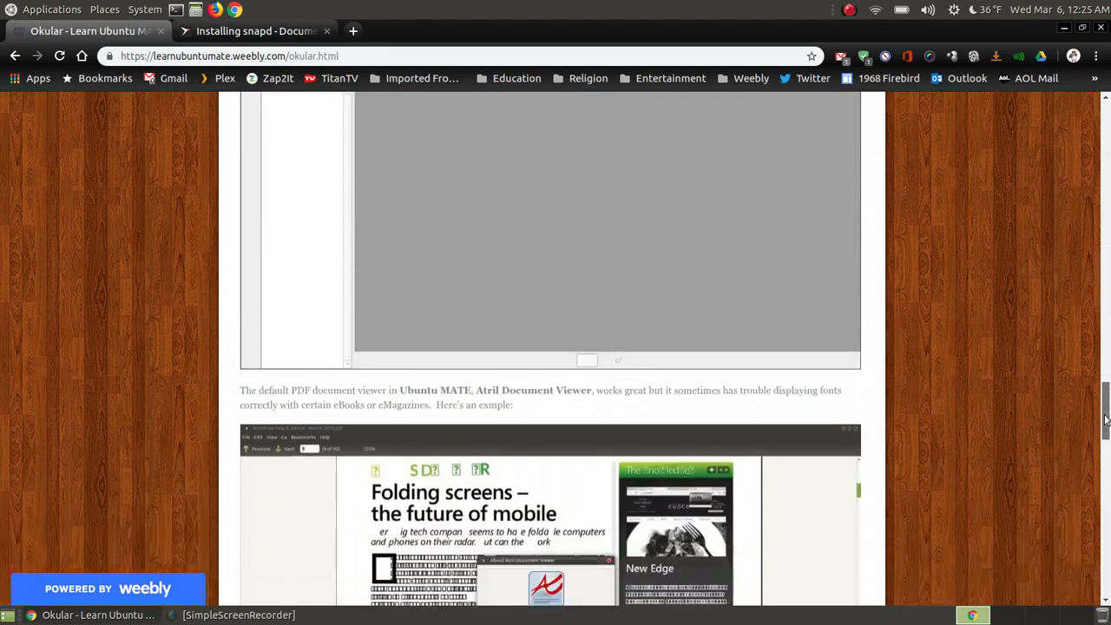
{"action": "scroll", "scroll_direction": "down", "scroll_amount": 3}
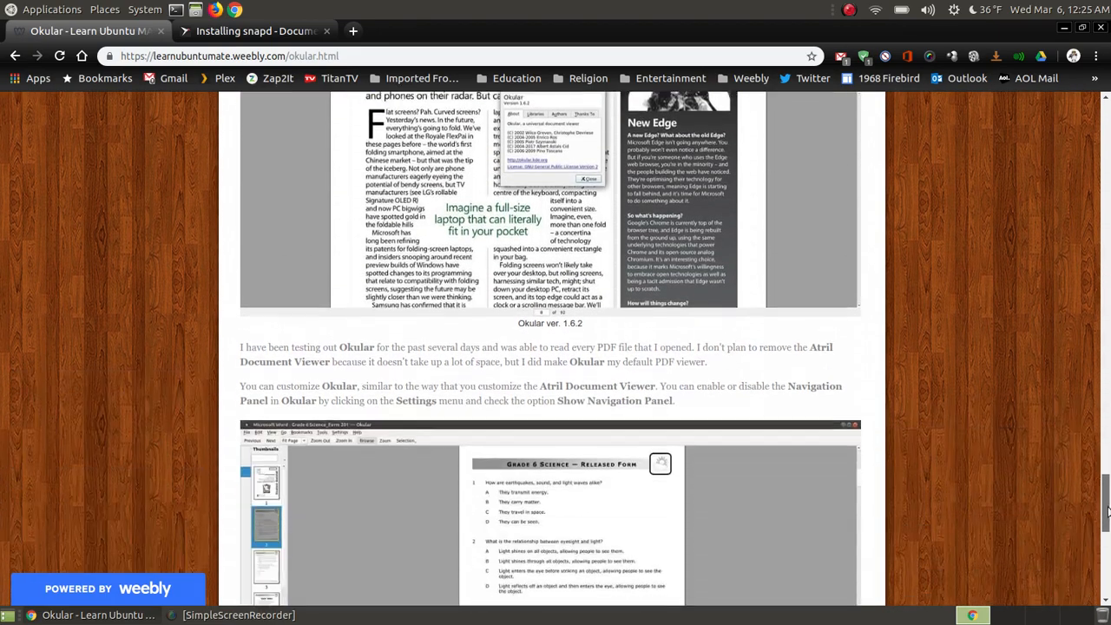
{"action": "scroll", "scroll_direction": "down", "scroll_amount": 3}
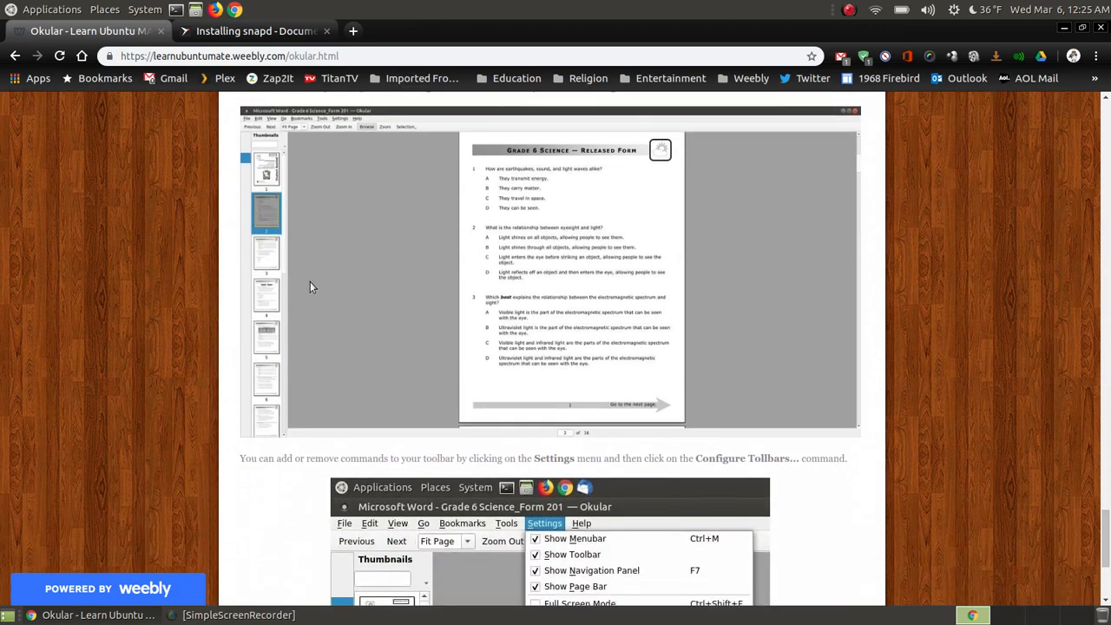
{"action": "scroll", "scroll_direction": "down", "scroll_amount": 3}
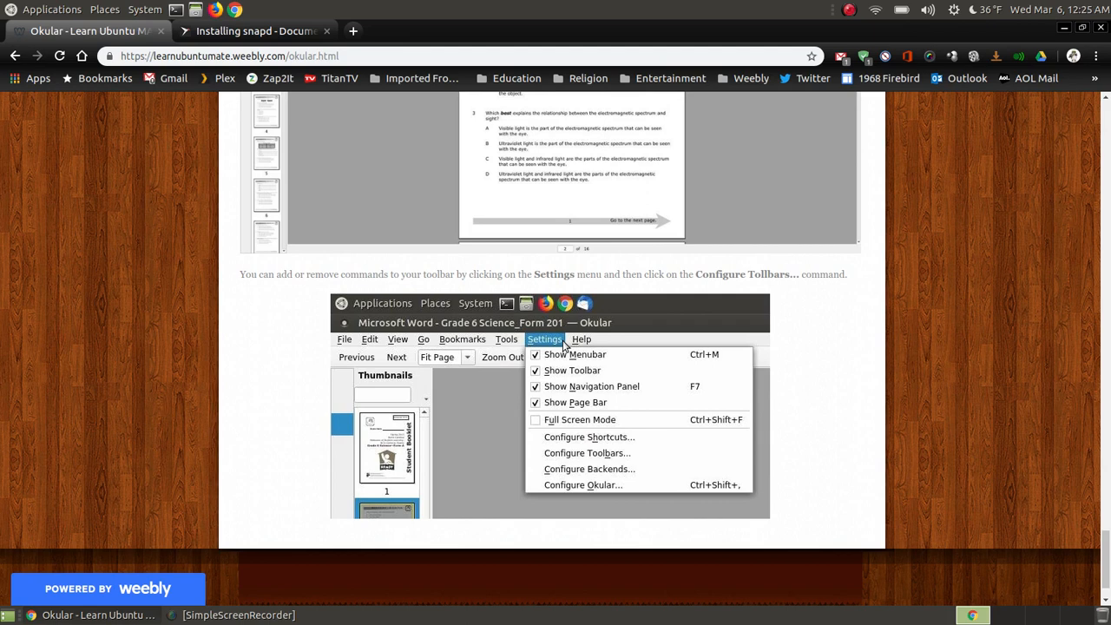
{"action": "mouse_move", "coordinate": [581, 467]}
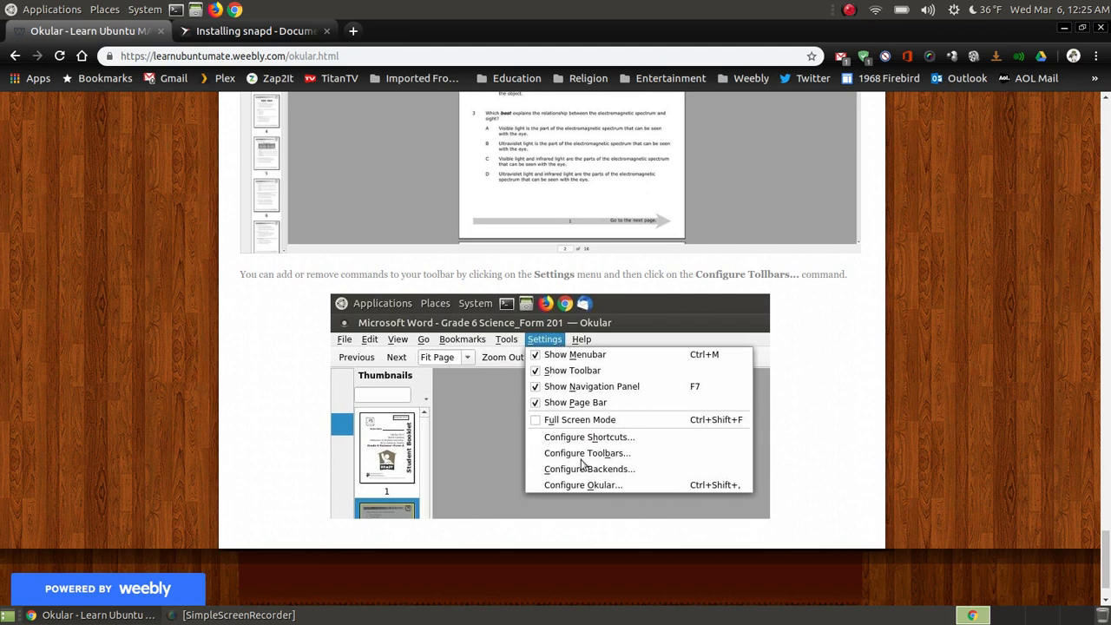
{"action": "mouse_move", "coordinate": [606, 466]}
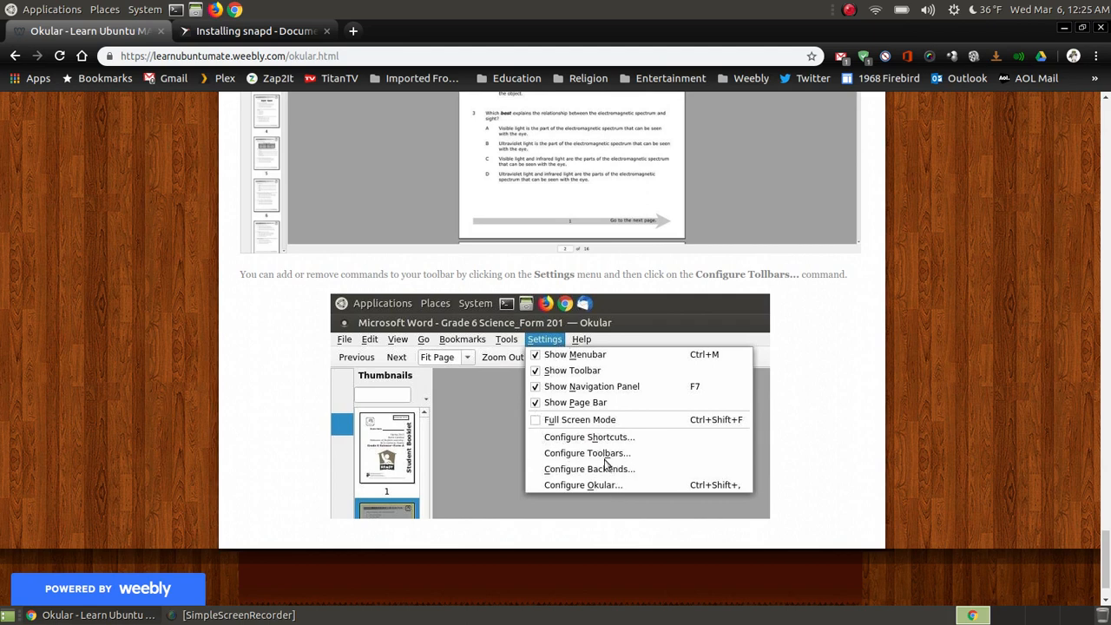
{"action": "mouse_move", "coordinate": [587, 489]}
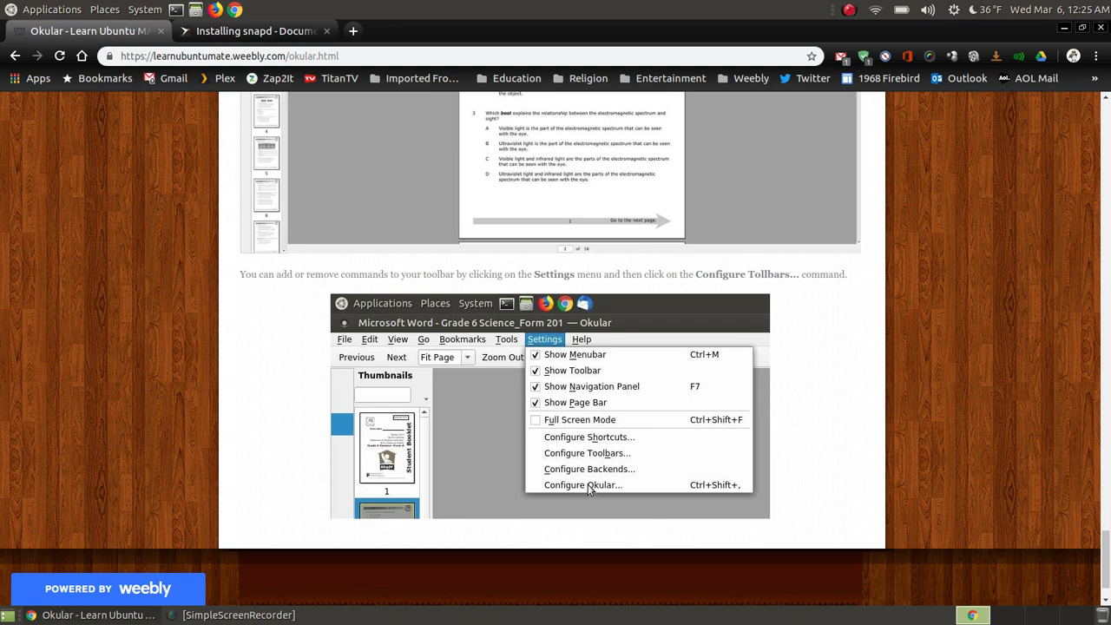
{"action": "mouse_move", "coordinate": [612, 438]}
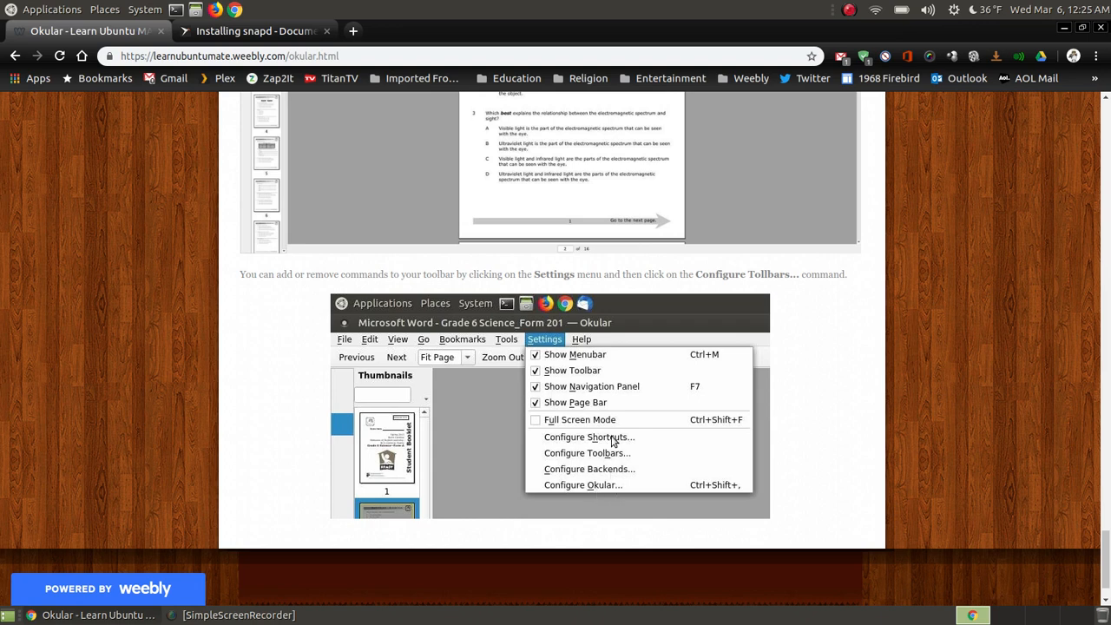
{"action": "mouse_move", "coordinate": [663, 422]}
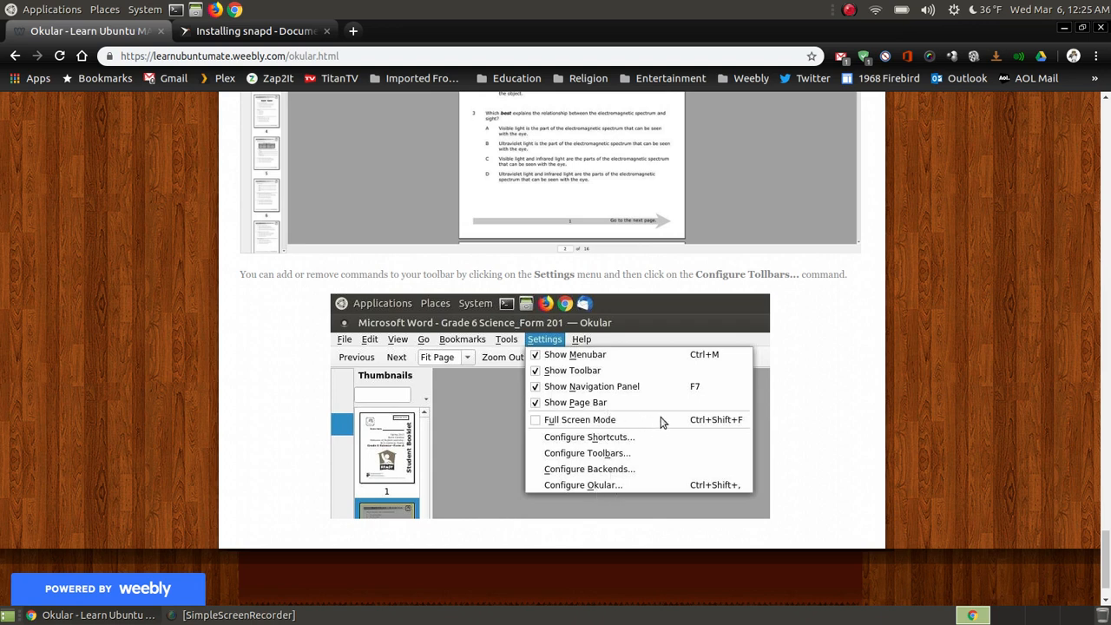
{"action": "mouse_move", "coordinate": [747, 375]}
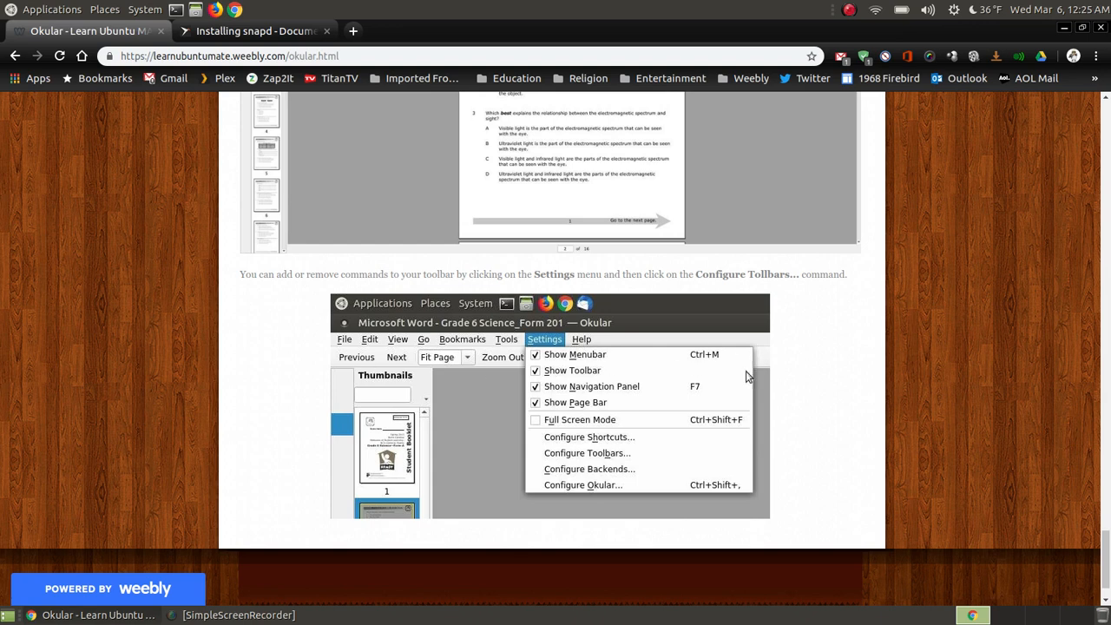
{"action": "mouse_move", "coordinate": [787, 410]}
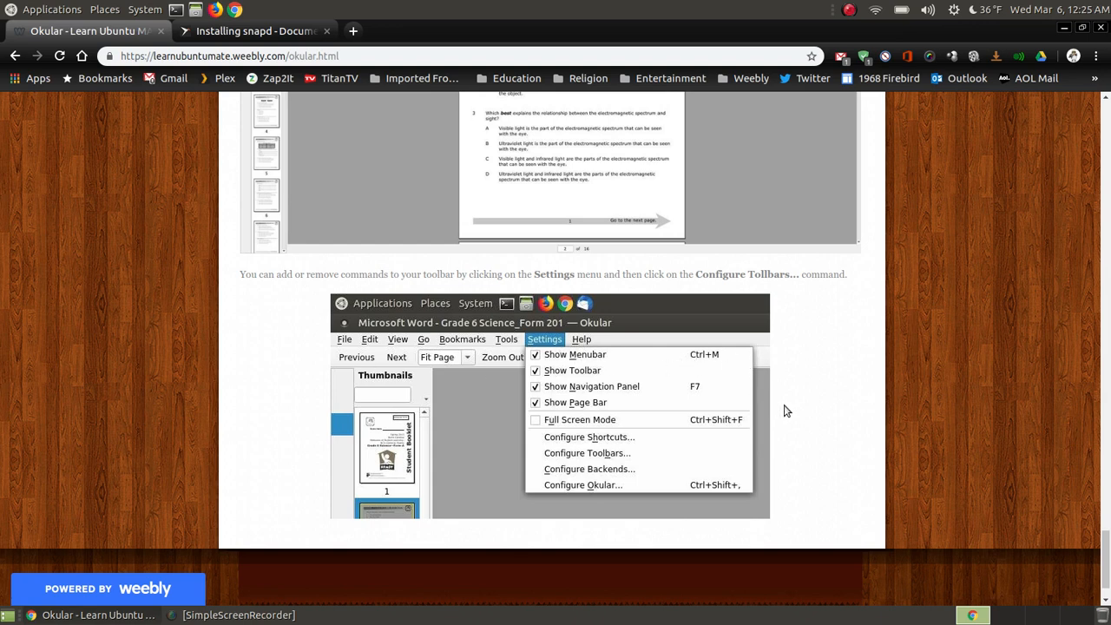
{"action": "mouse_move", "coordinate": [863, 416]}
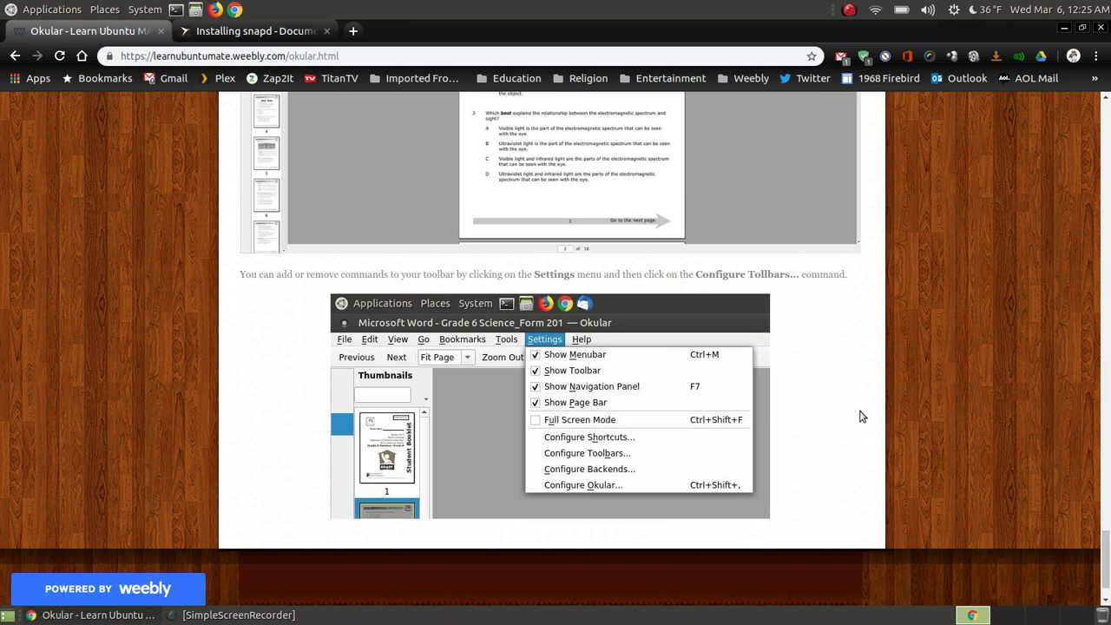
{"action": "mouse_move", "coordinate": [774, 407]}
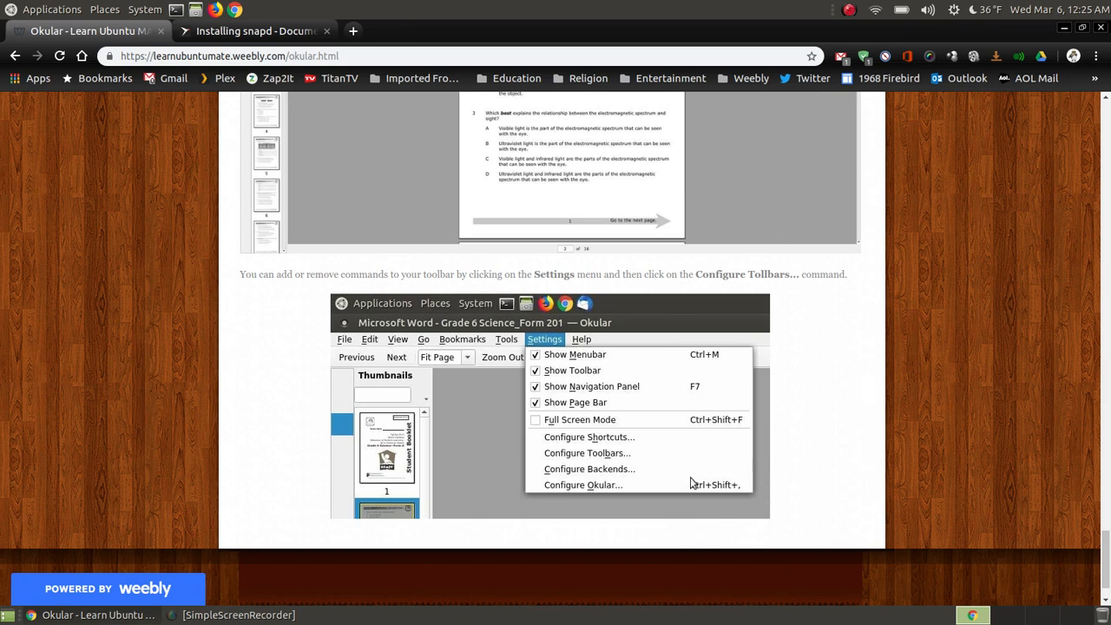
{"action": "mouse_move", "coordinate": [778, 417]}
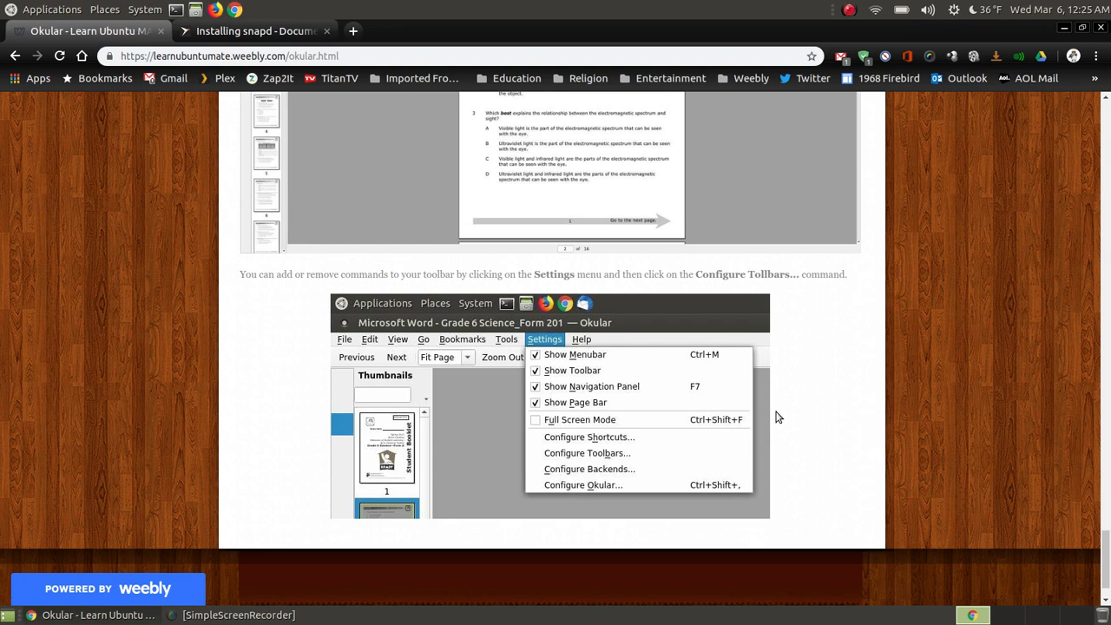
{"action": "mouse_move", "coordinate": [652, 355]}
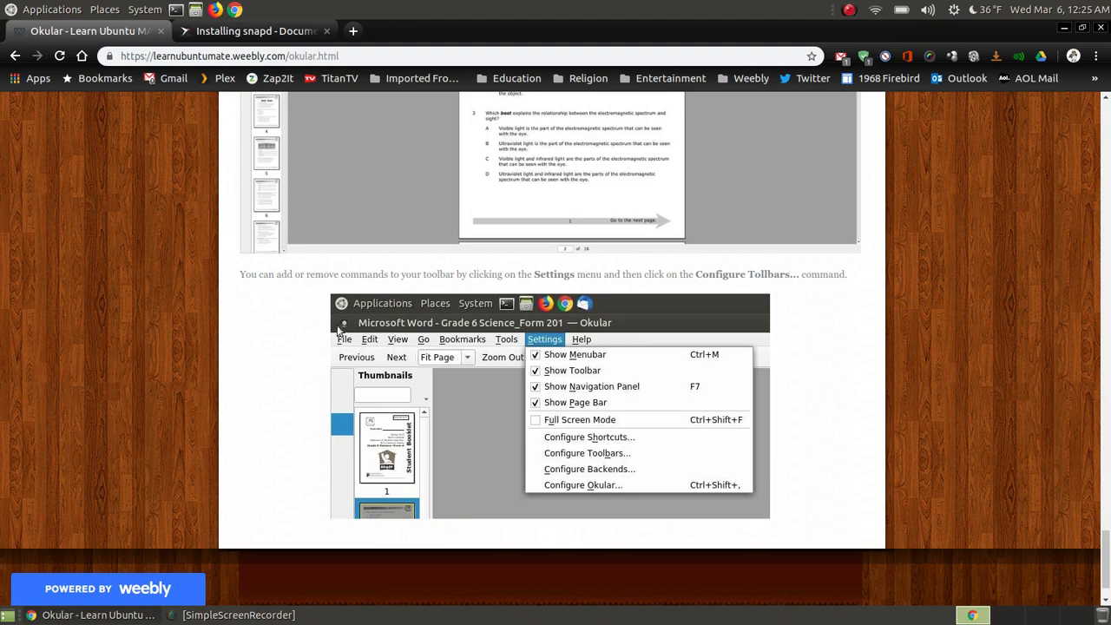
{"action": "mouse_move", "coordinate": [451, 344]}
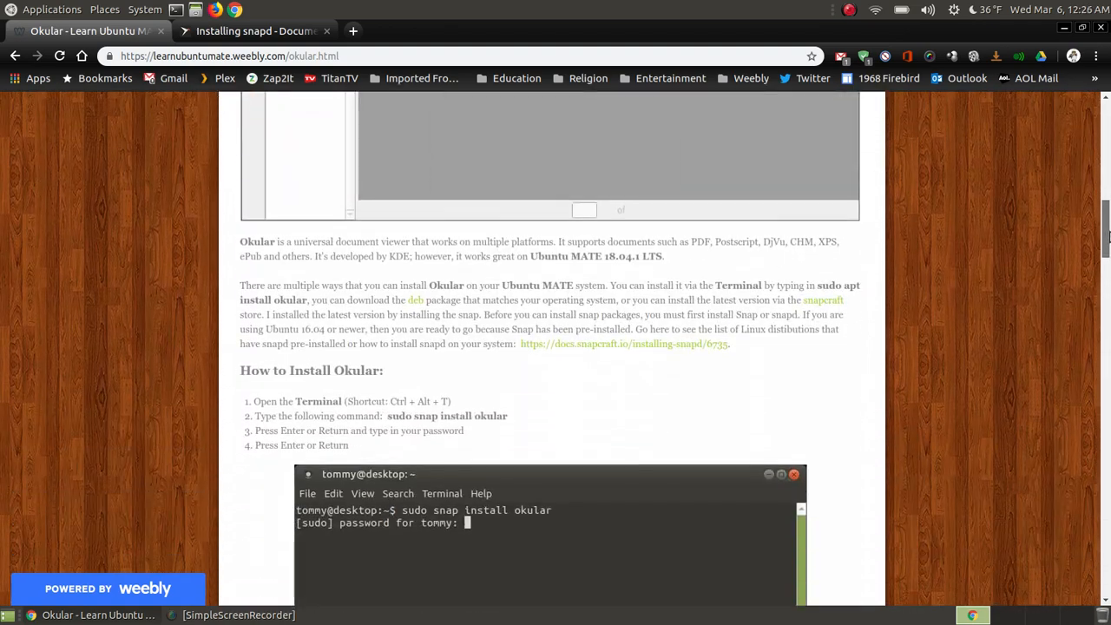
{"action": "mouse_move", "coordinate": [620, 500]}
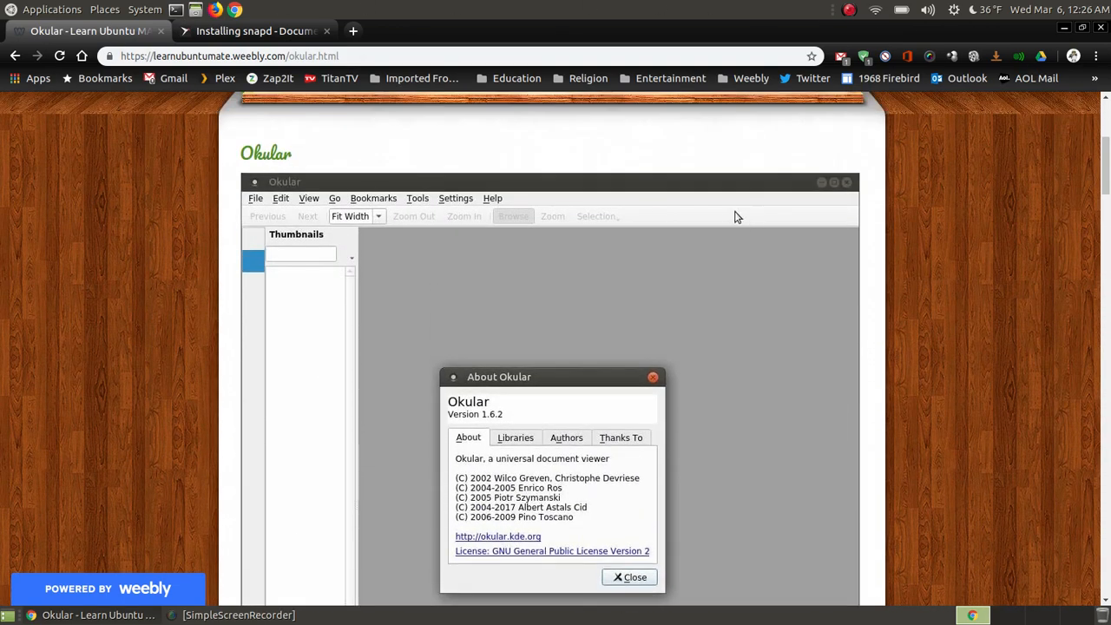
{"action": "mouse_move", "coordinate": [551, 55]}
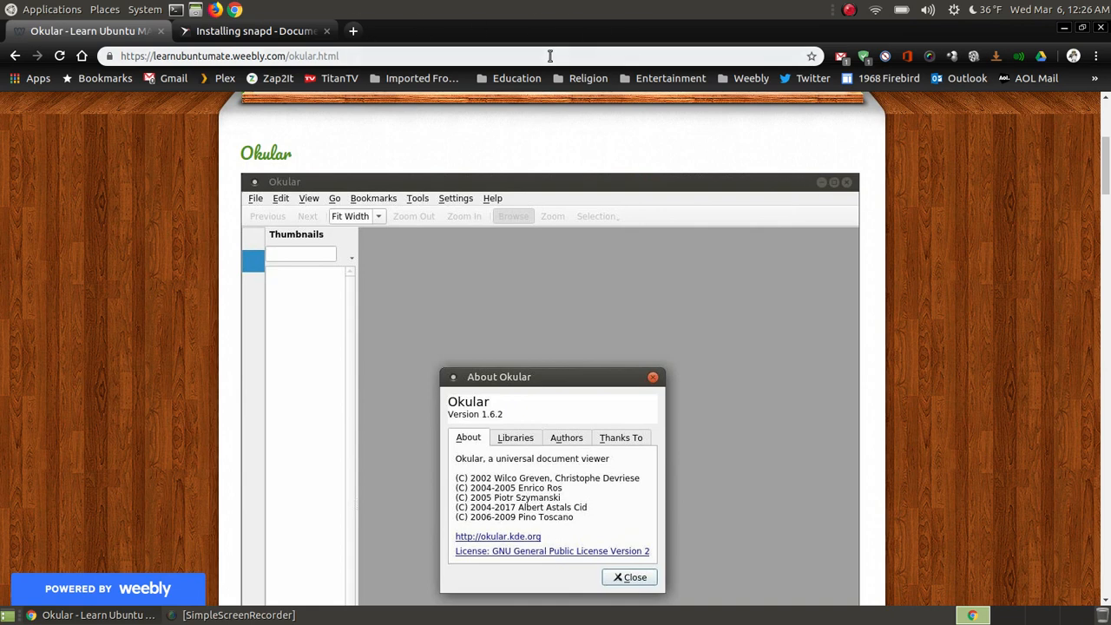
{"action": "mouse_move", "coordinate": [531, 11]}
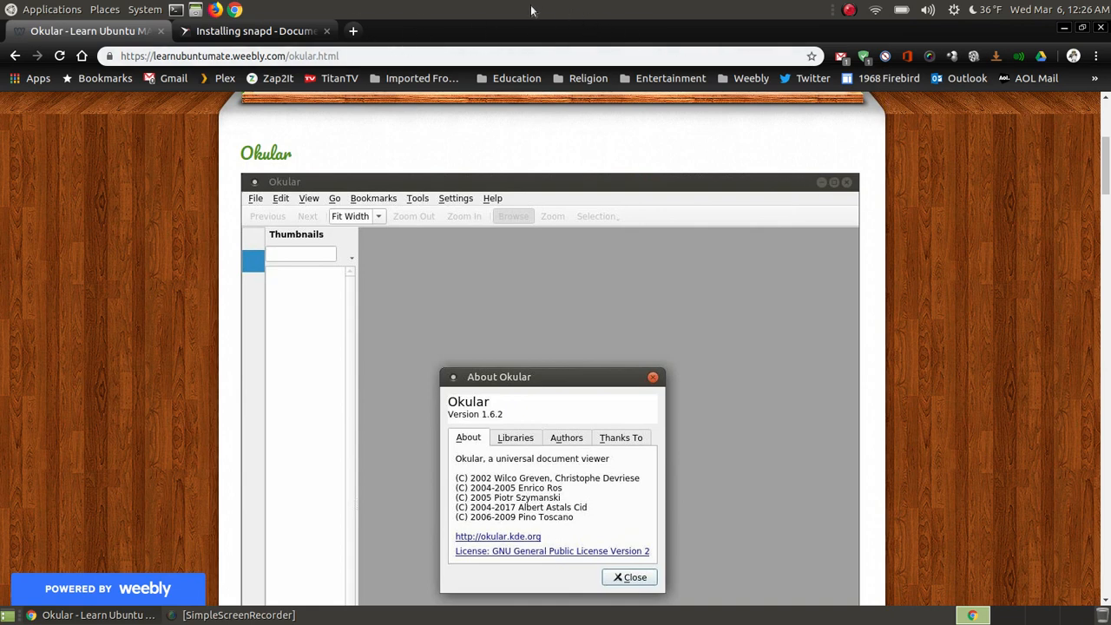
{"action": "mouse_move", "coordinate": [802, 252]}
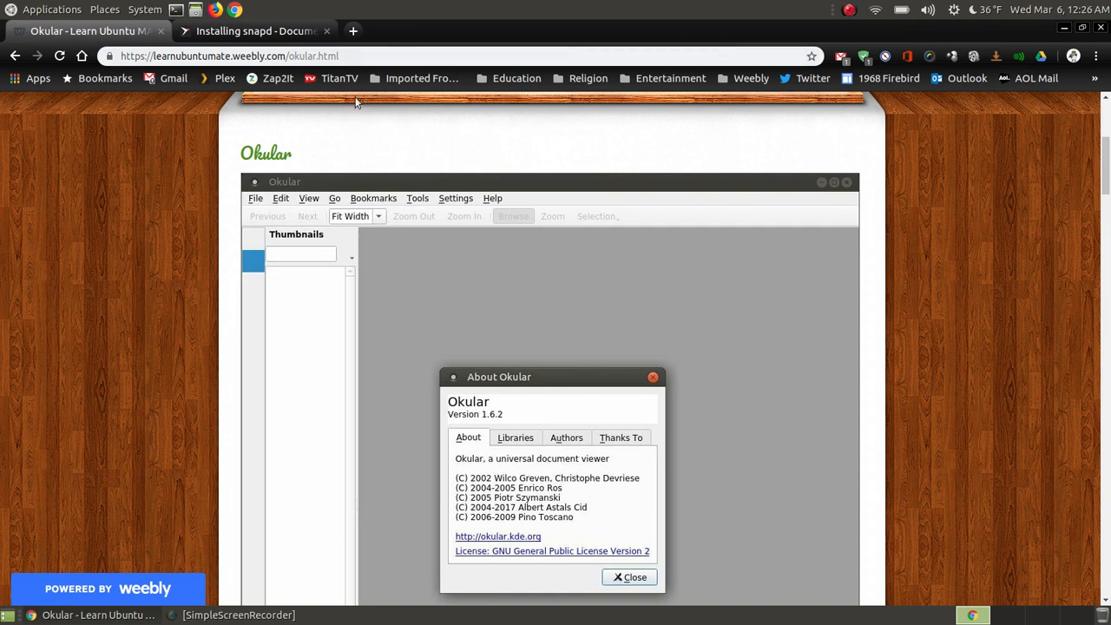
{"action": "mouse_move", "coordinate": [639, 247]}
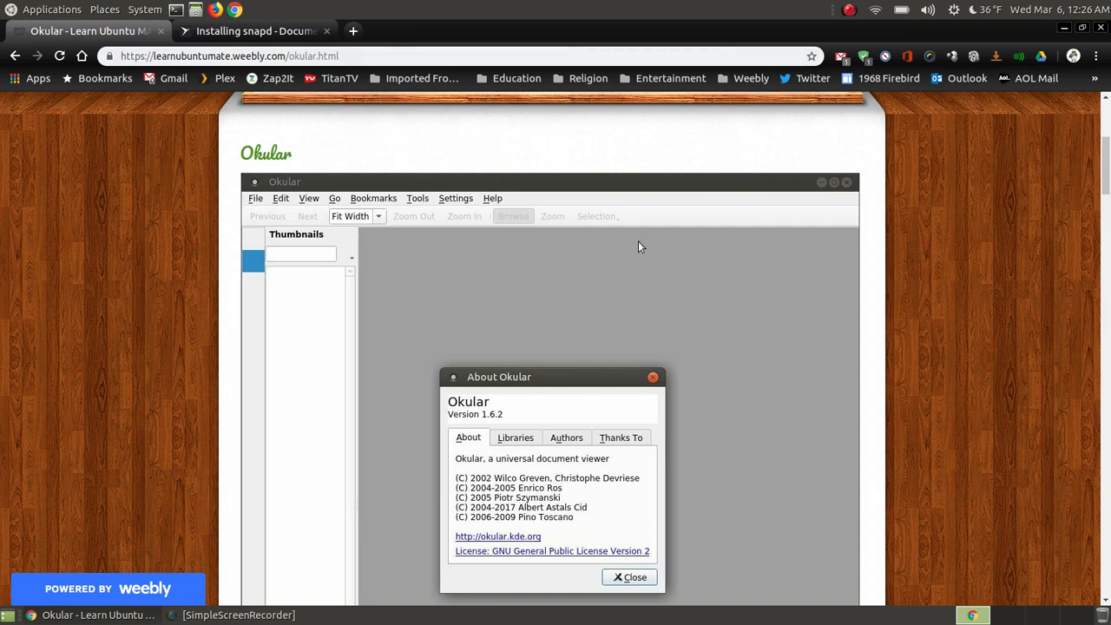
{"action": "mouse_move", "coordinate": [552, 212]}
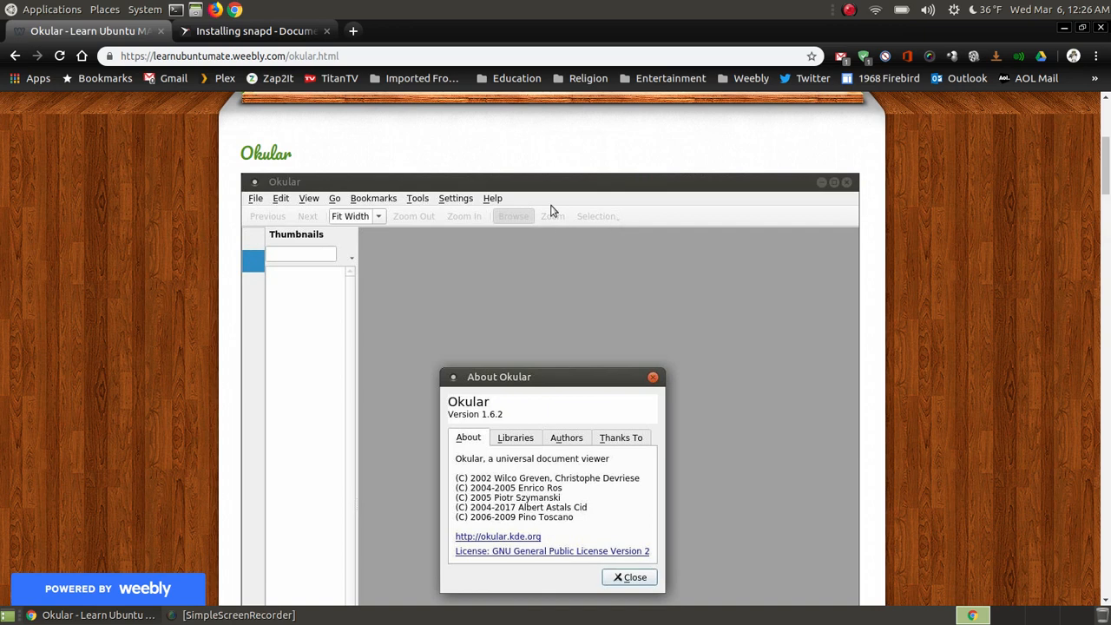
{"action": "mouse_move", "coordinate": [566, 208]}
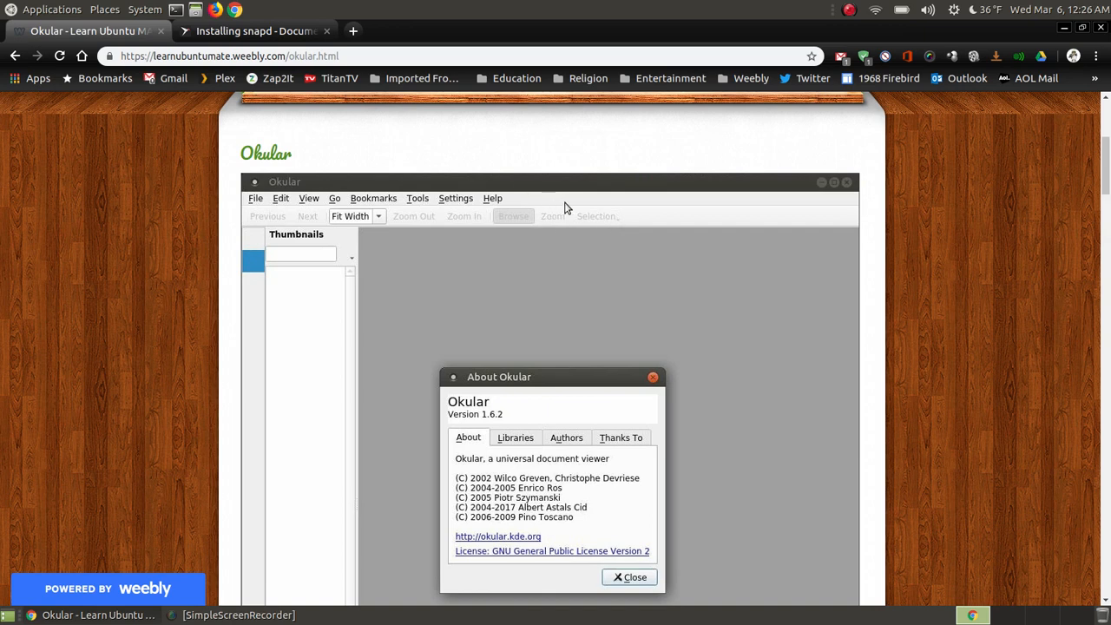
{"action": "mouse_move", "coordinate": [608, 253]}
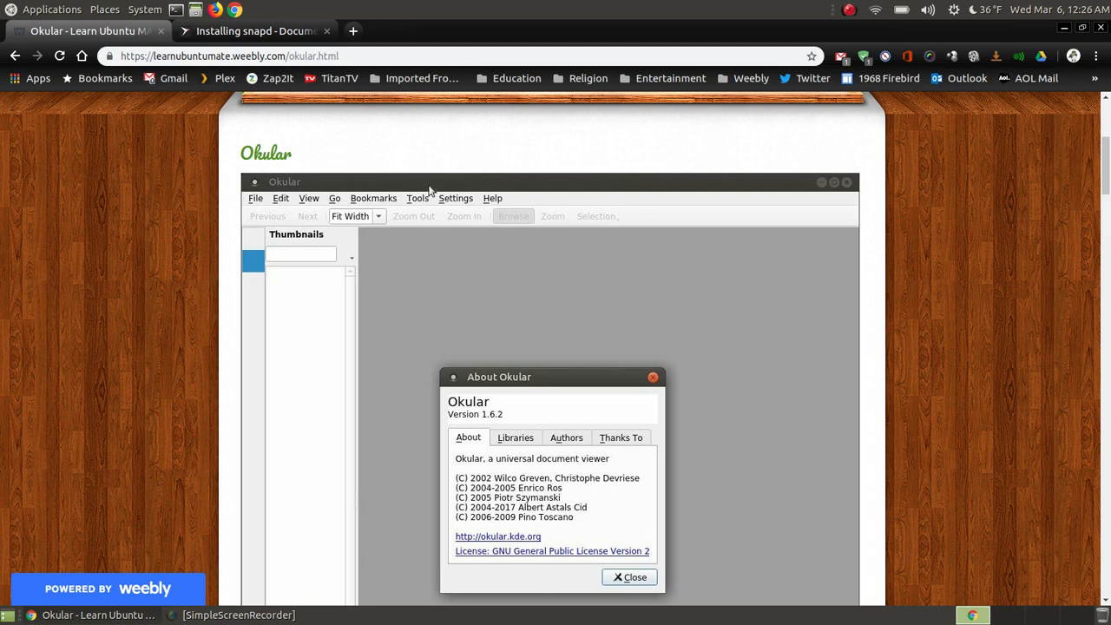
{"action": "mouse_move", "coordinate": [660, 257]}
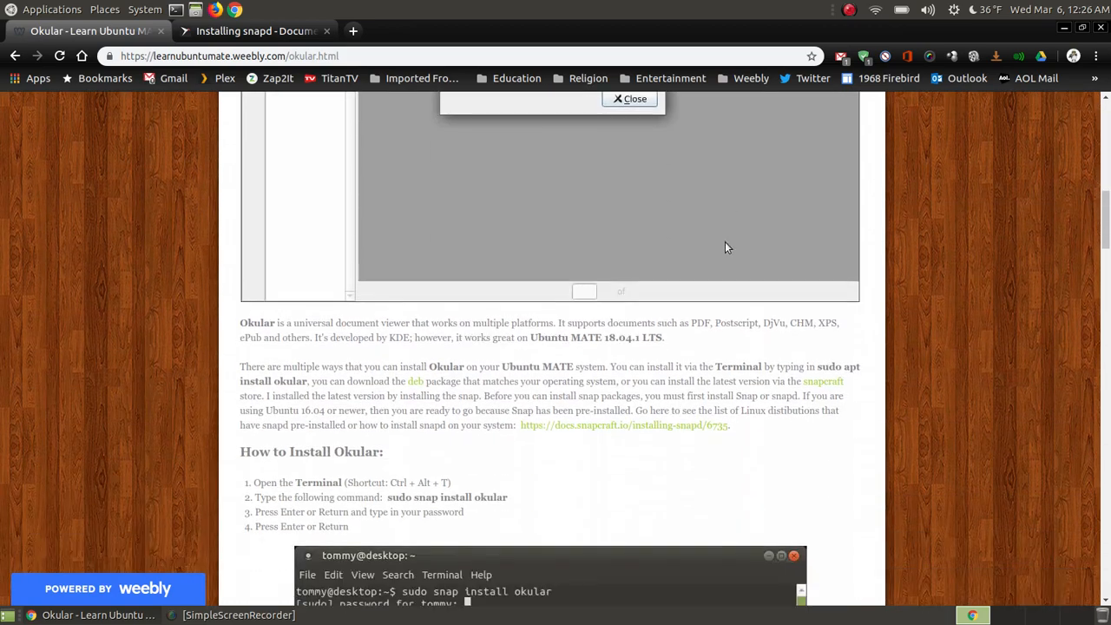
{"action": "scroll", "scroll_direction": "down", "scroll_amount": 3}
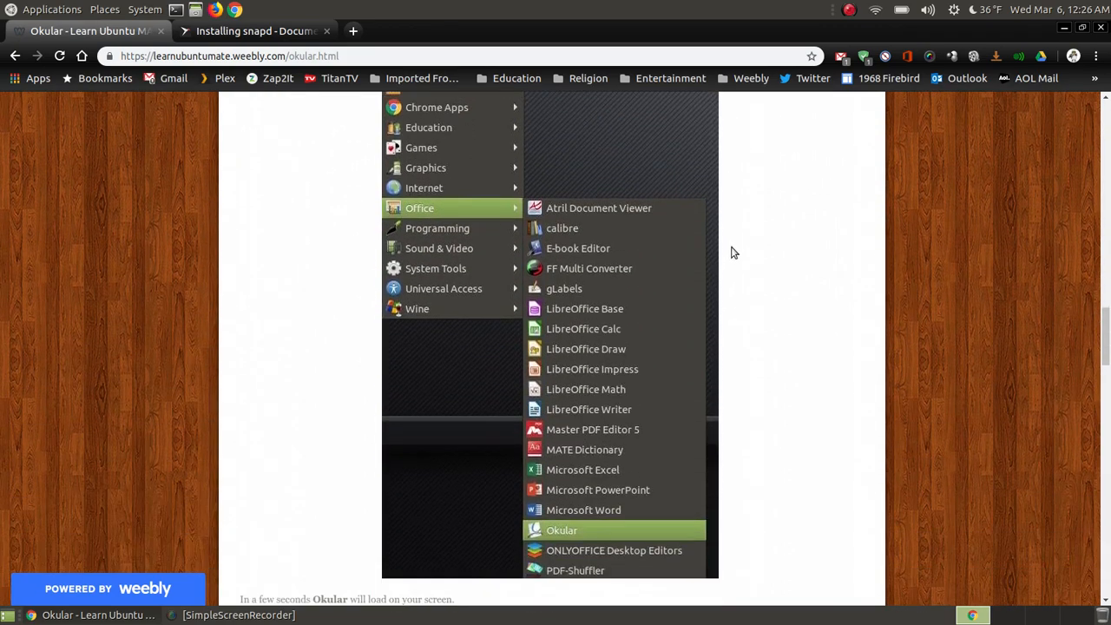
Step: Scroll past the Office menu screenshot to the Atril and Okular comparison screenshots
{"action": "left_click", "coordinate": [562, 530]}
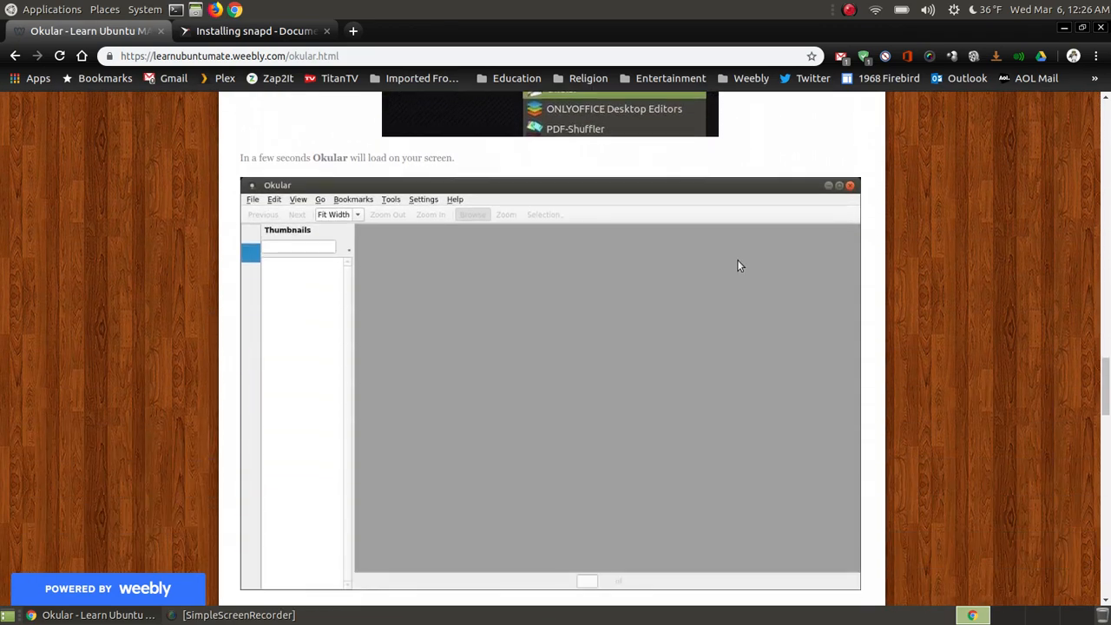
{"action": "scroll", "scroll_direction": "down", "scroll_amount": 3}
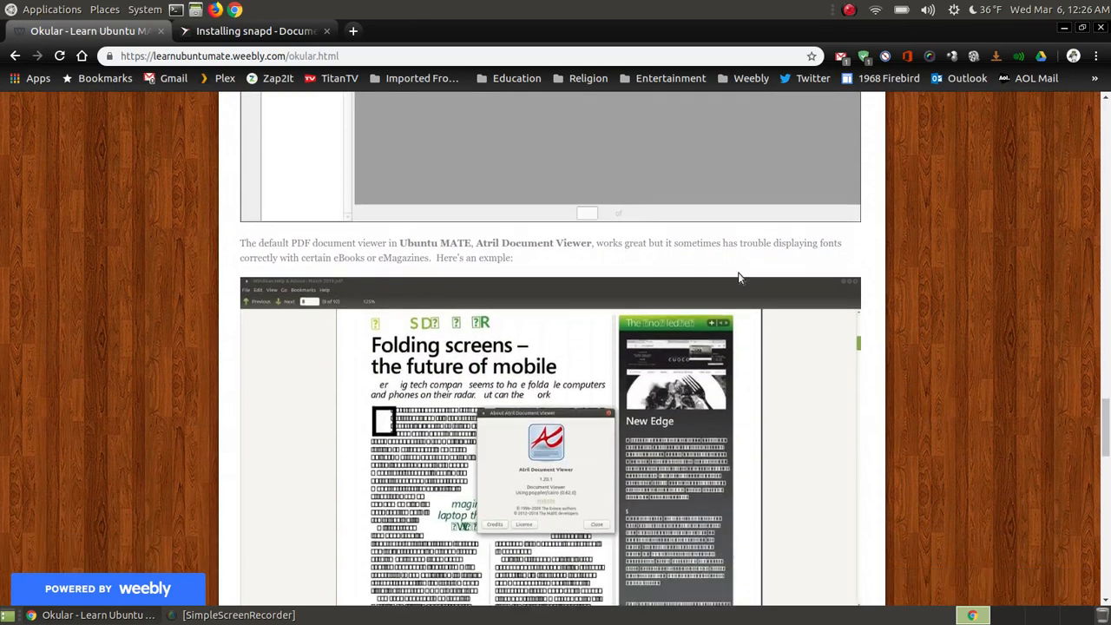
{"action": "scroll", "scroll_direction": "down", "scroll_amount": 3}
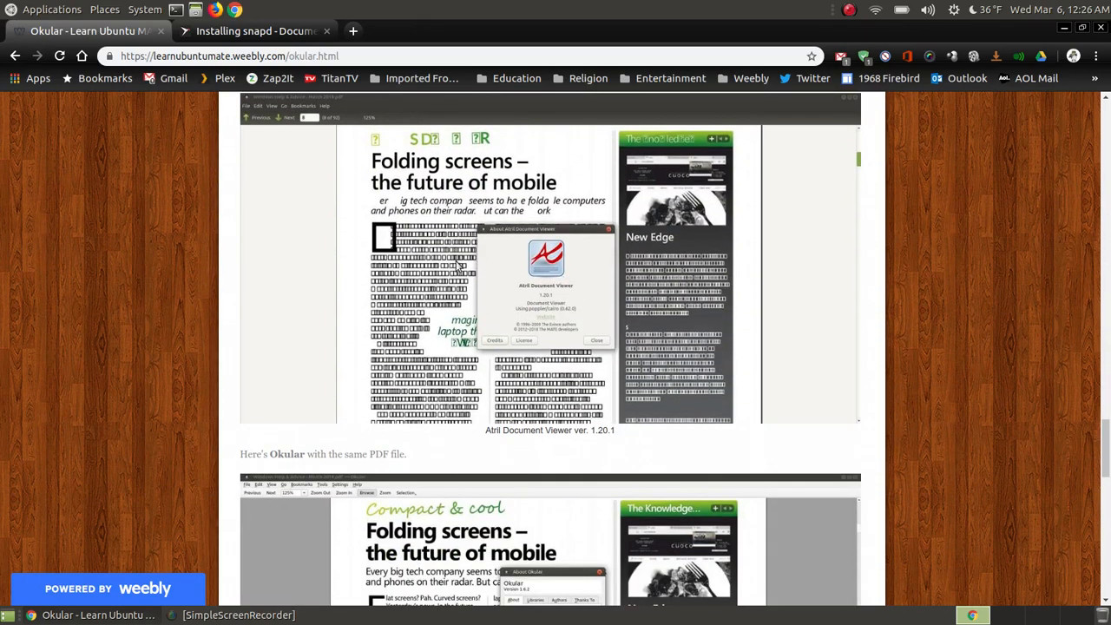
{"action": "scroll", "scroll_direction": "down", "scroll_amount": 3}
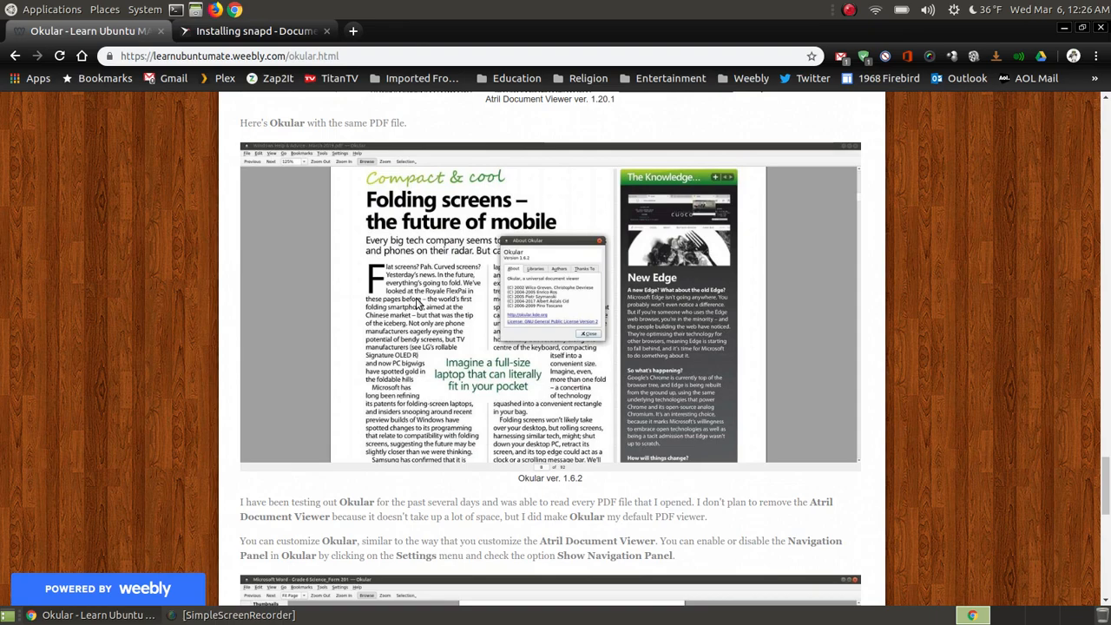